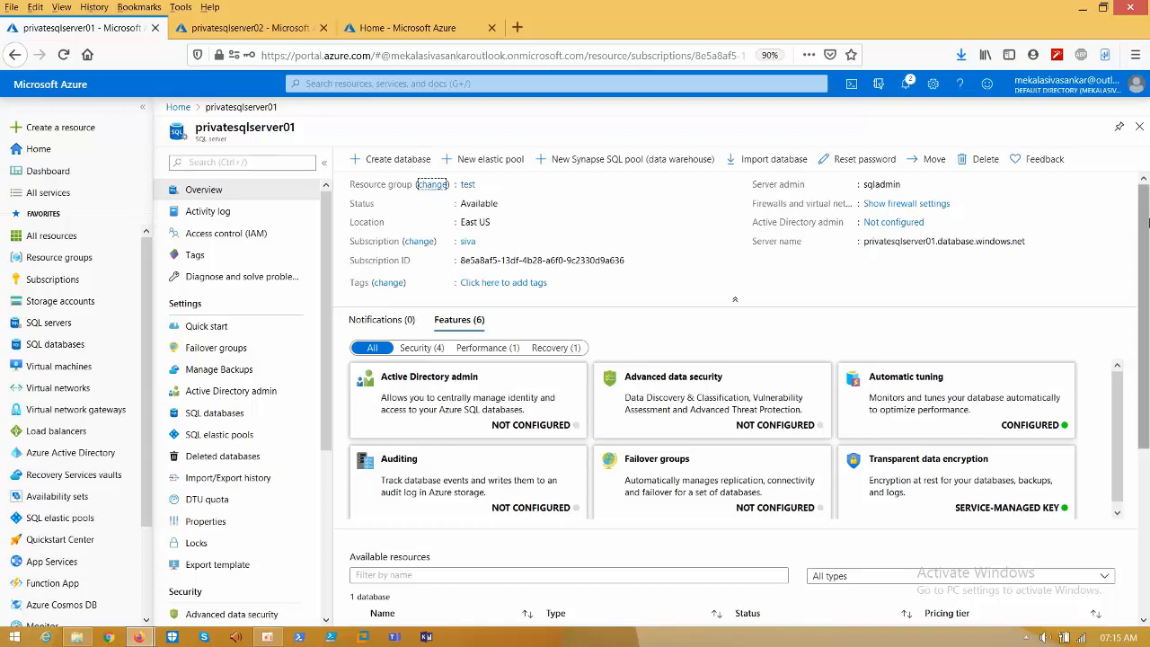
# Filter privatesqlserver01's feature cards to Performance, then to Security, revealing Transparent data encryption.
pyautogui.scroll(-3)
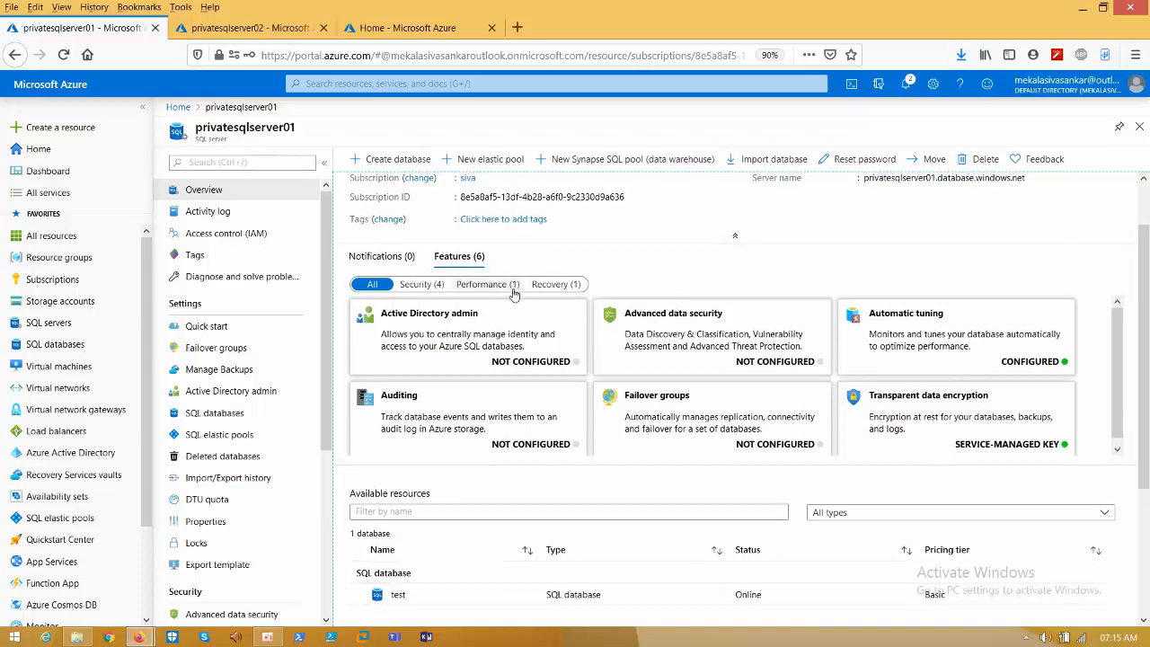
pyautogui.click(487, 284)
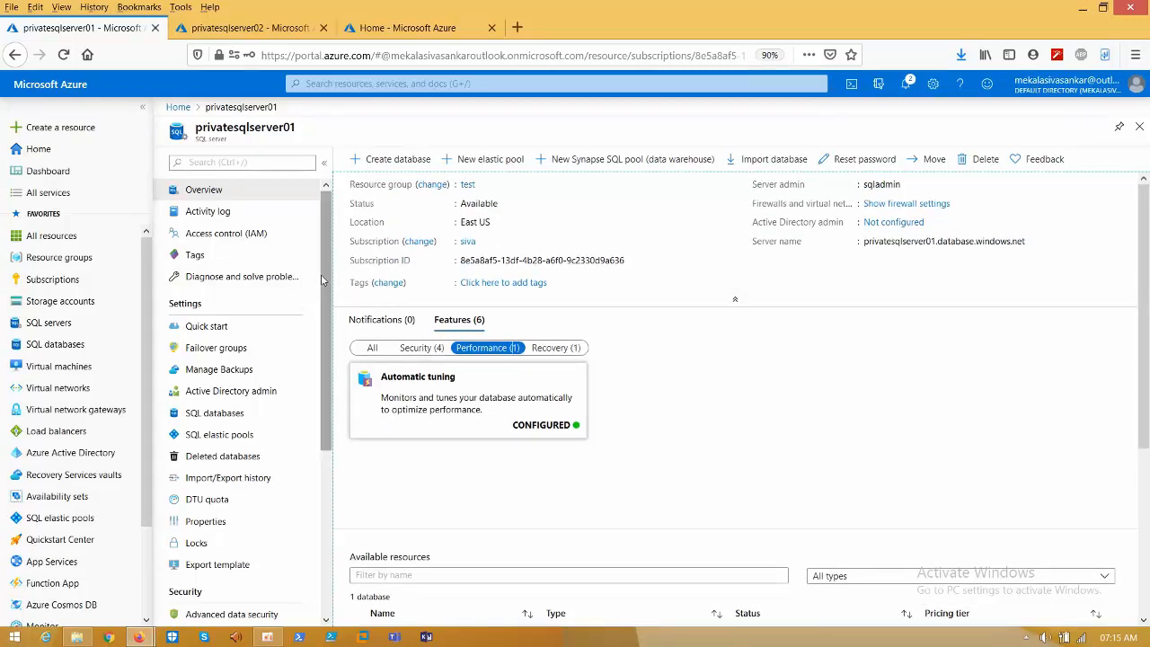
pyautogui.scroll(-3)
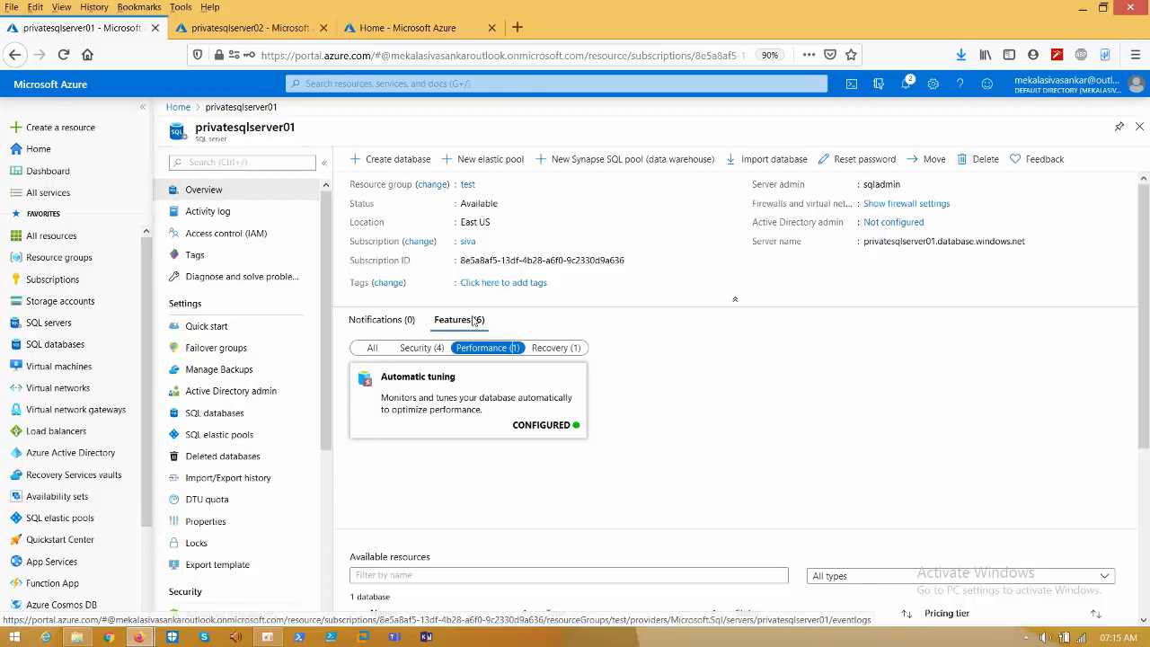
pyautogui.click(421, 349)
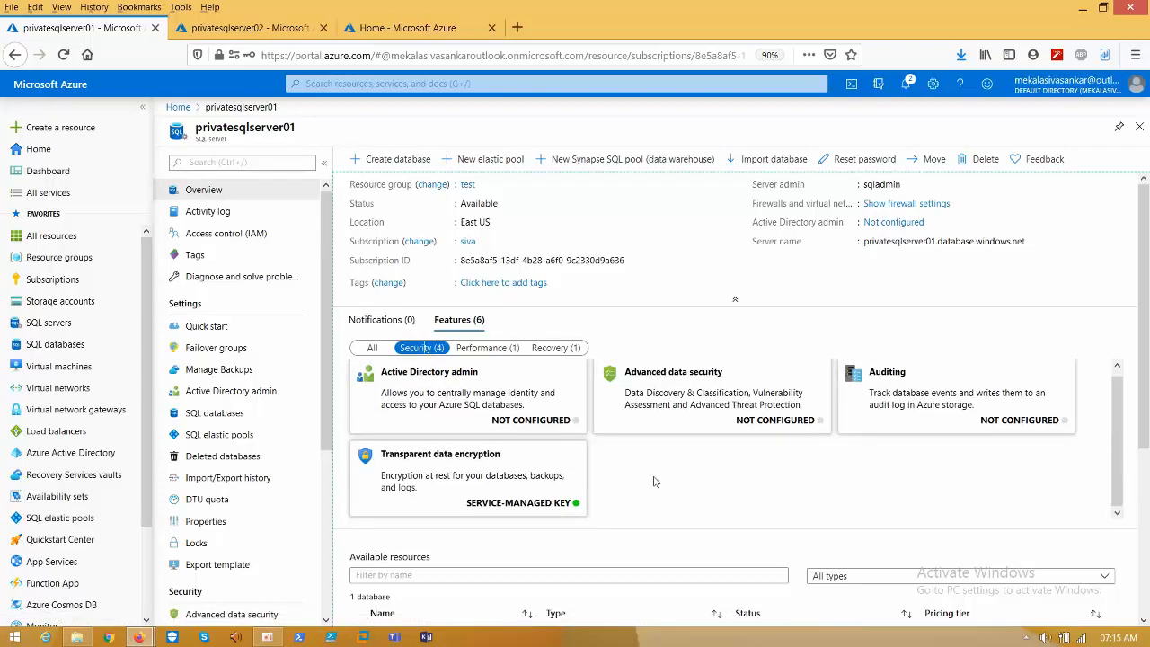
# Set privatesqlserver01's transparent data encryption to use a customer-managed key.
pyautogui.click(440, 453)
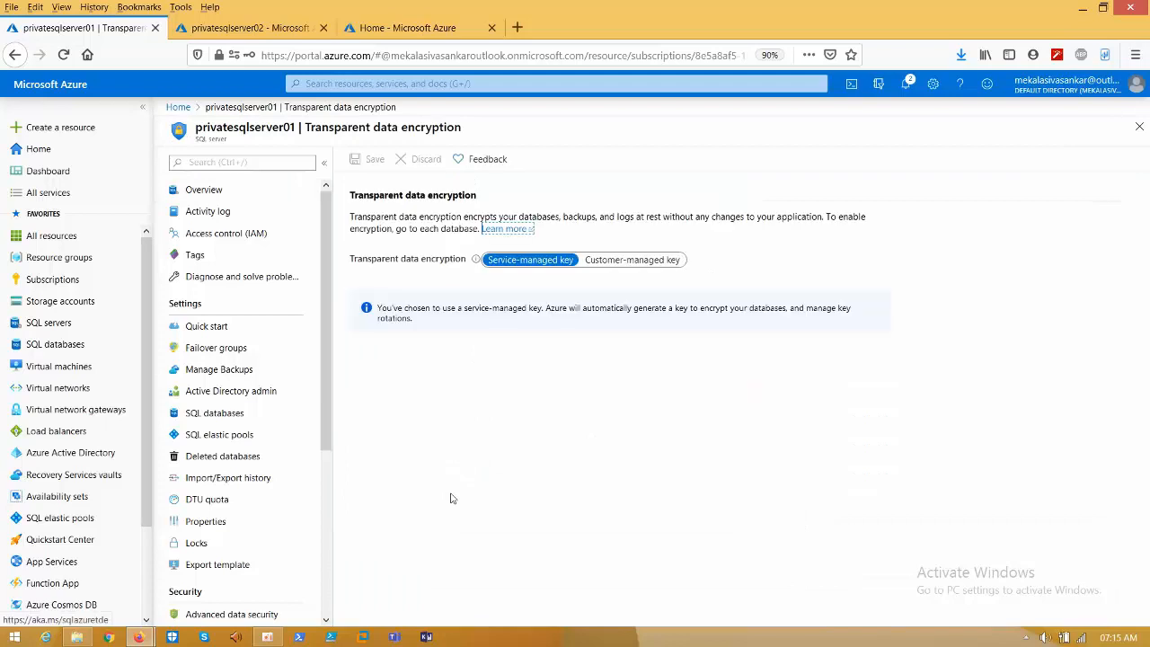
pyautogui.moveTo(480, 327)
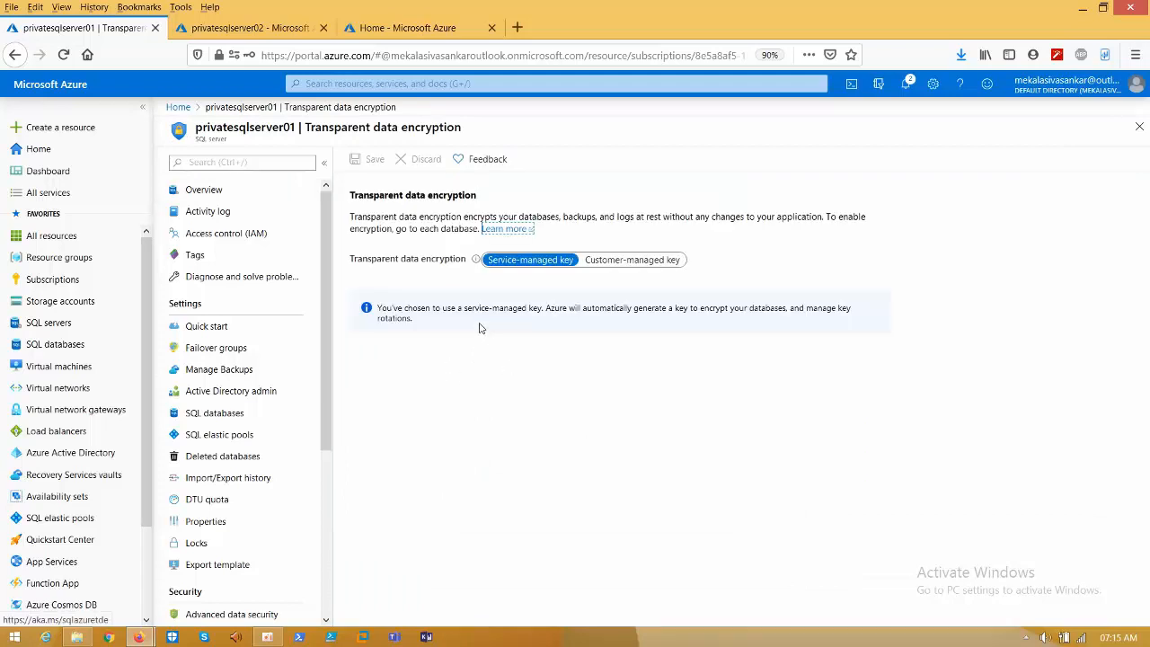
pyautogui.moveTo(559, 291)
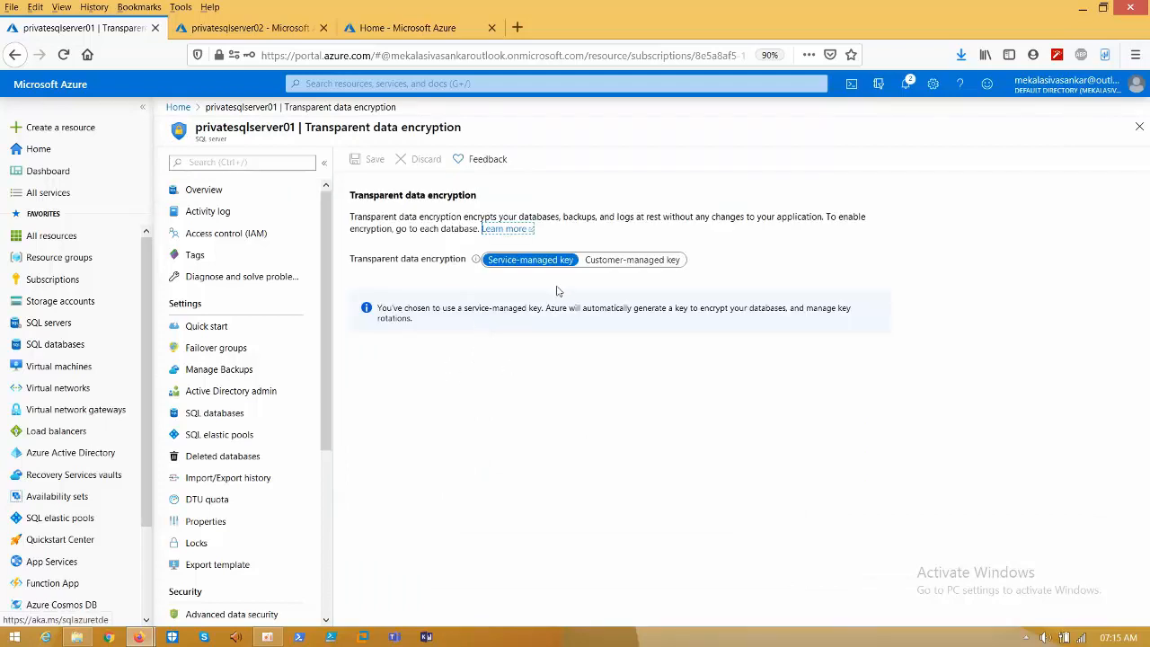
pyautogui.moveTo(536, 271)
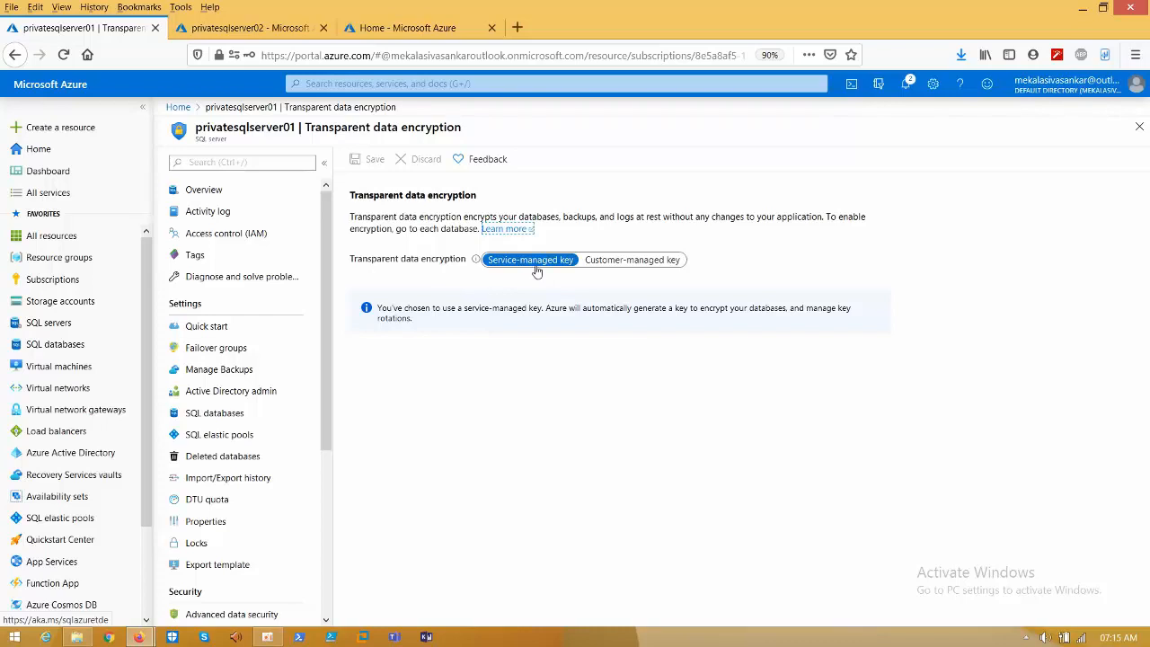
pyautogui.moveTo(622, 268)
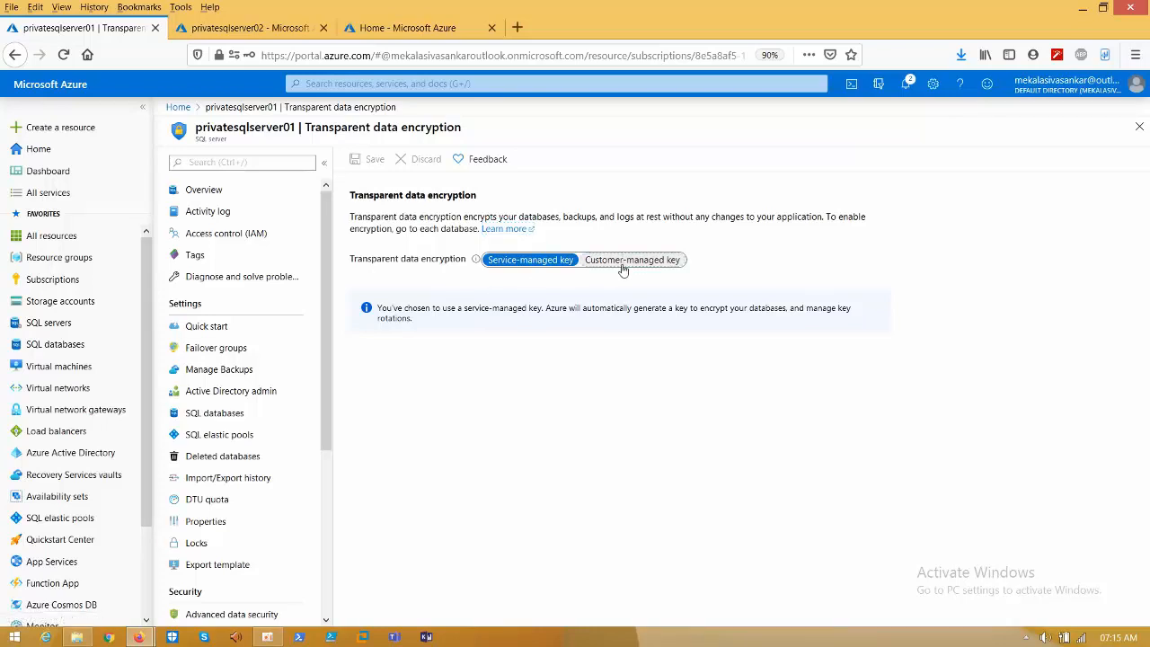
pyautogui.click(633, 259)
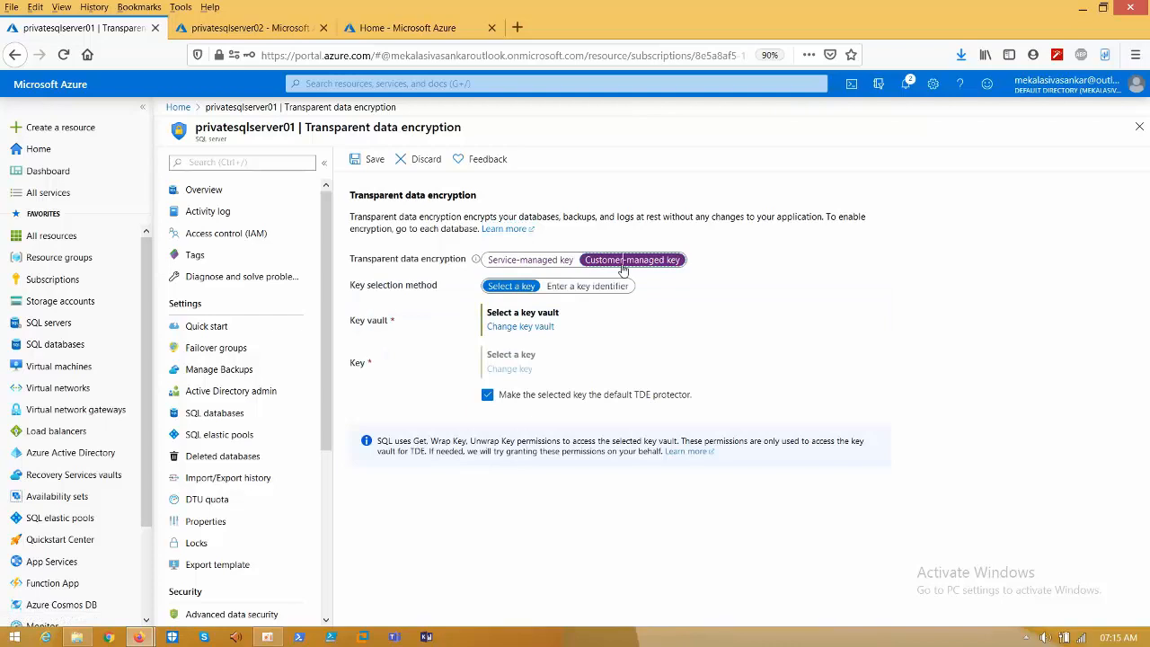
pyautogui.moveTo(626, 266)
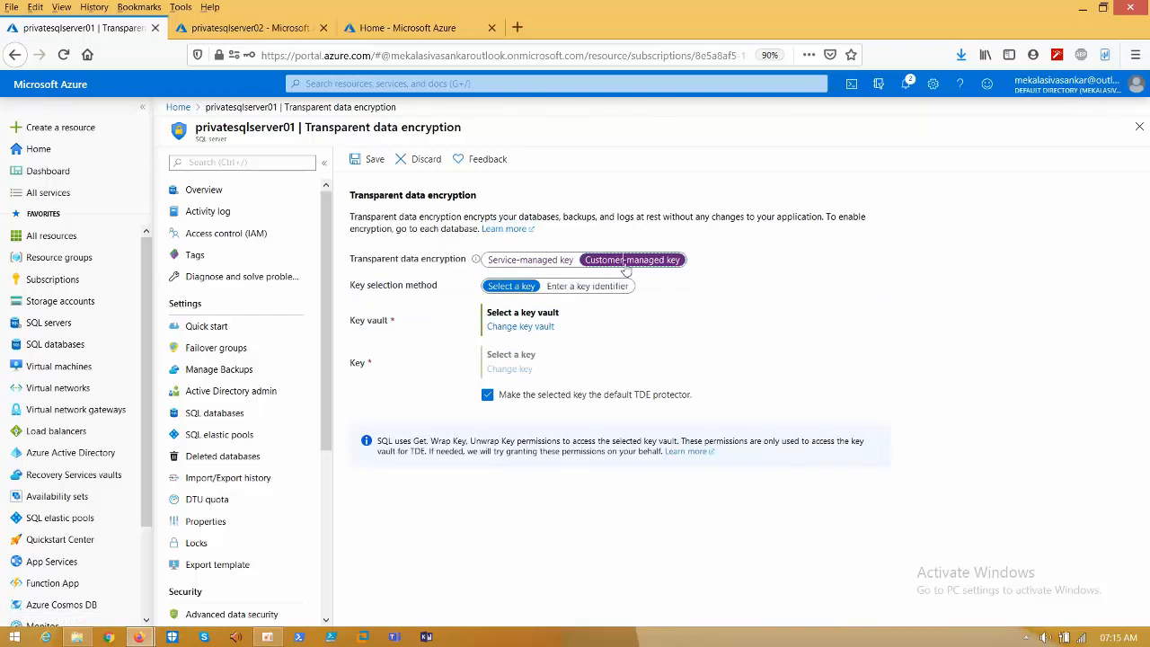
pyautogui.moveTo(586, 349)
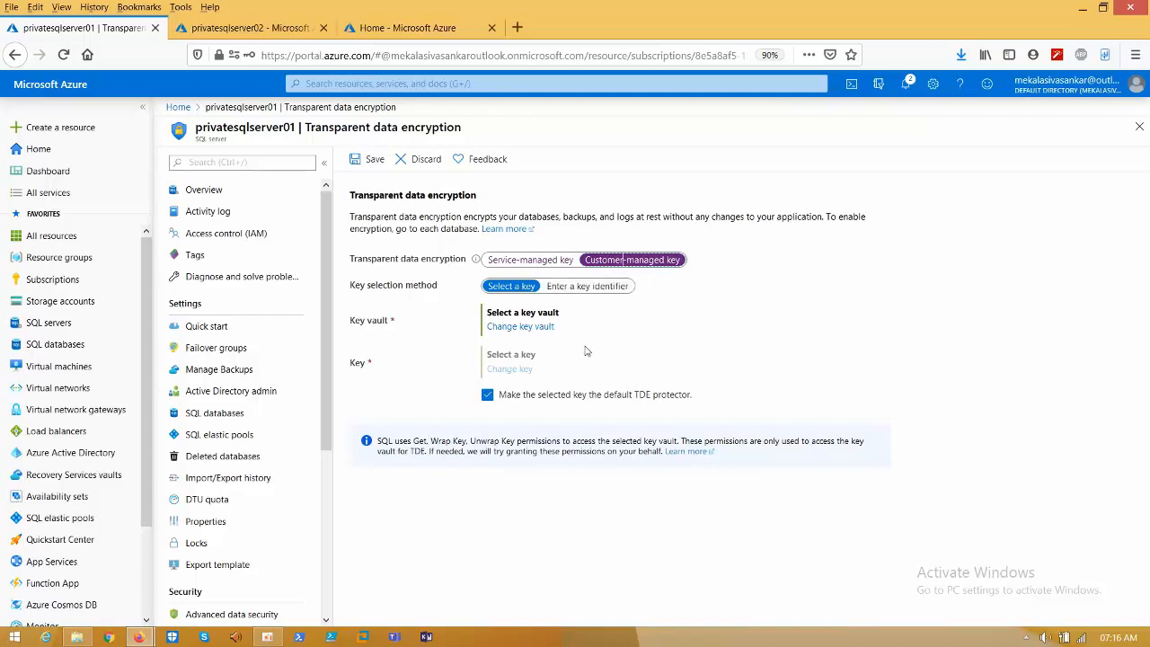
pyautogui.moveTo(620, 268)
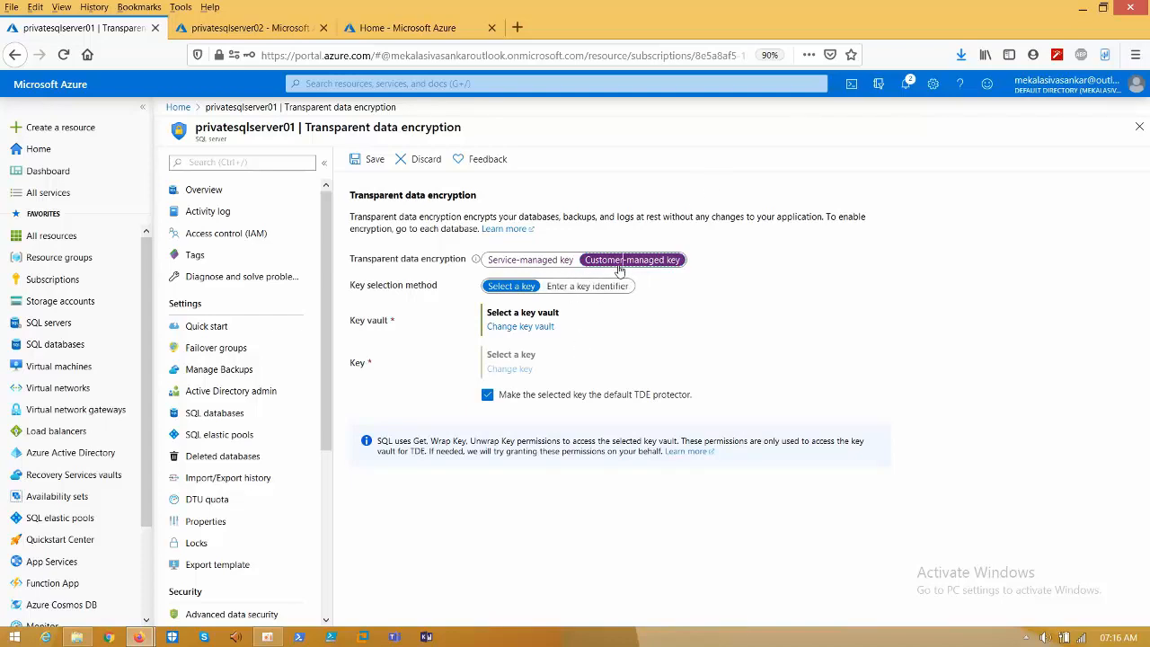
pyautogui.moveTo(521, 327)
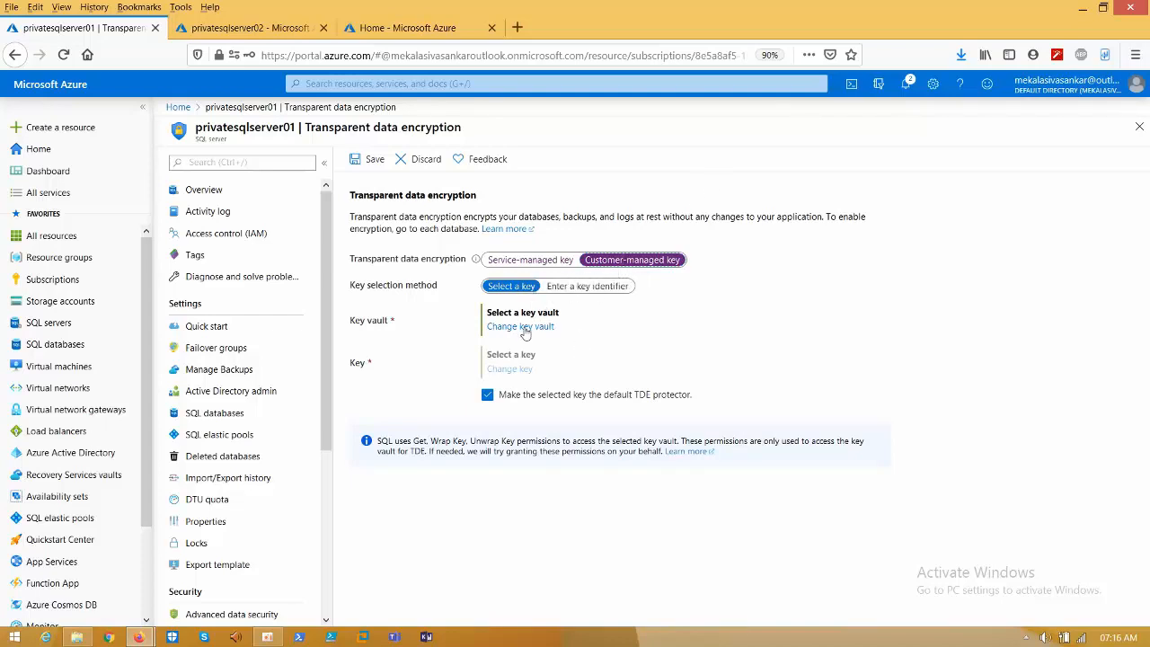
# Start a new key vault named harshakeyvault01 in resource group test, East US, keeping defaults.
pyautogui.click(521, 327)
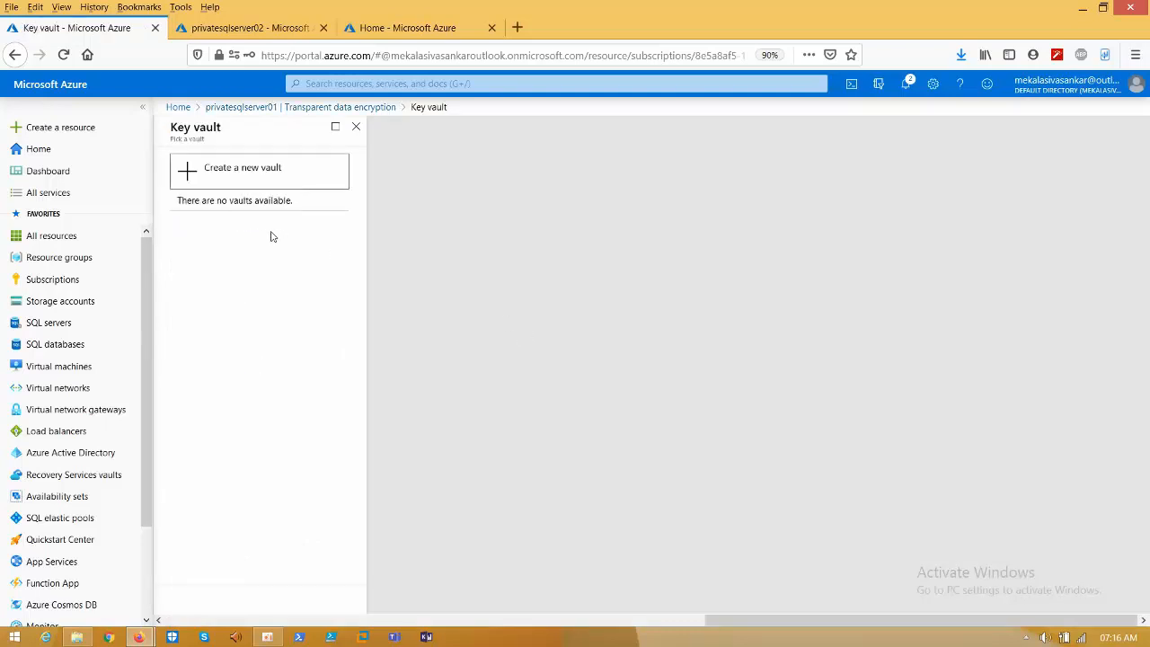
pyautogui.click(243, 171)
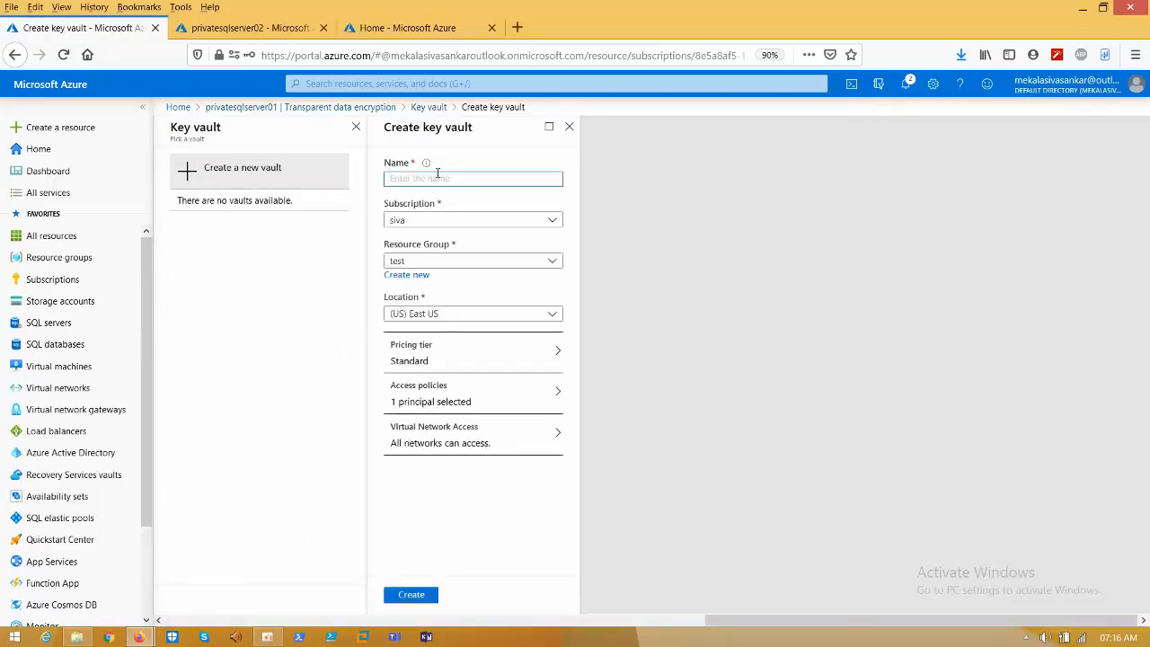
pyautogui.write('h')
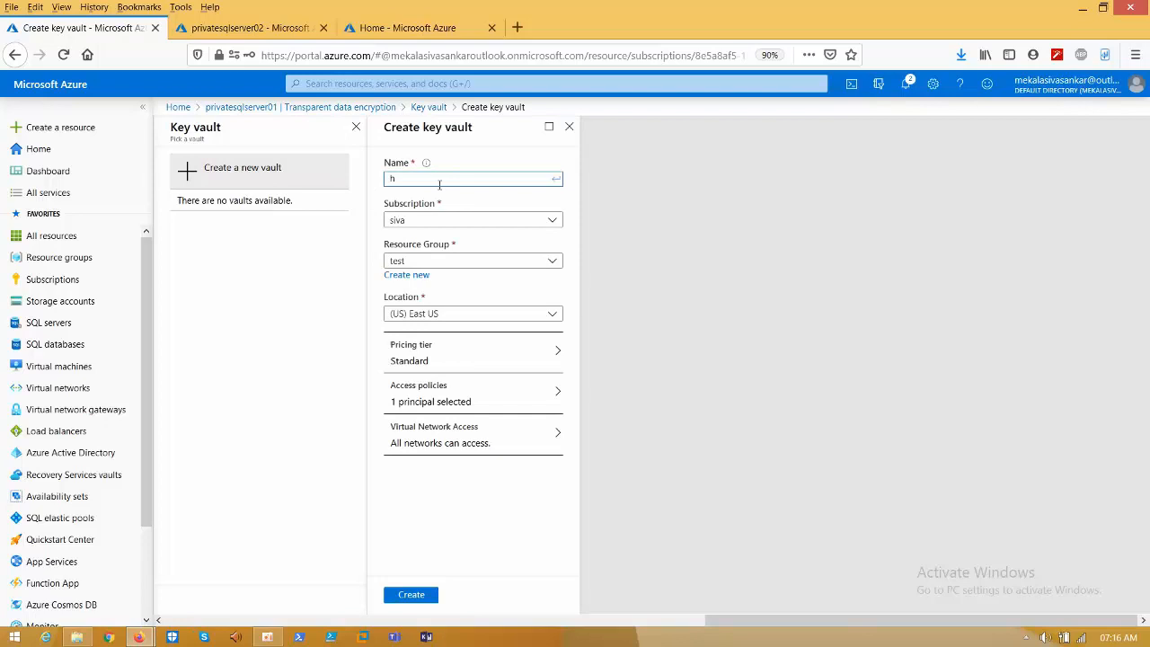
pyautogui.write('arshakeyvault')
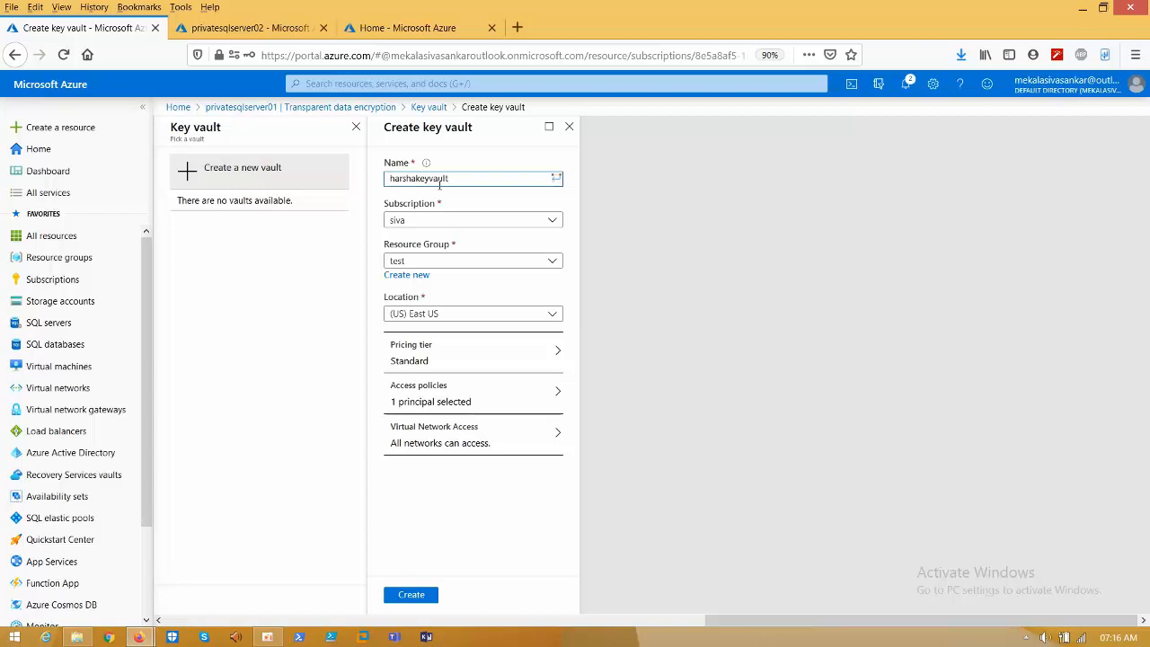
pyautogui.click(473, 178)
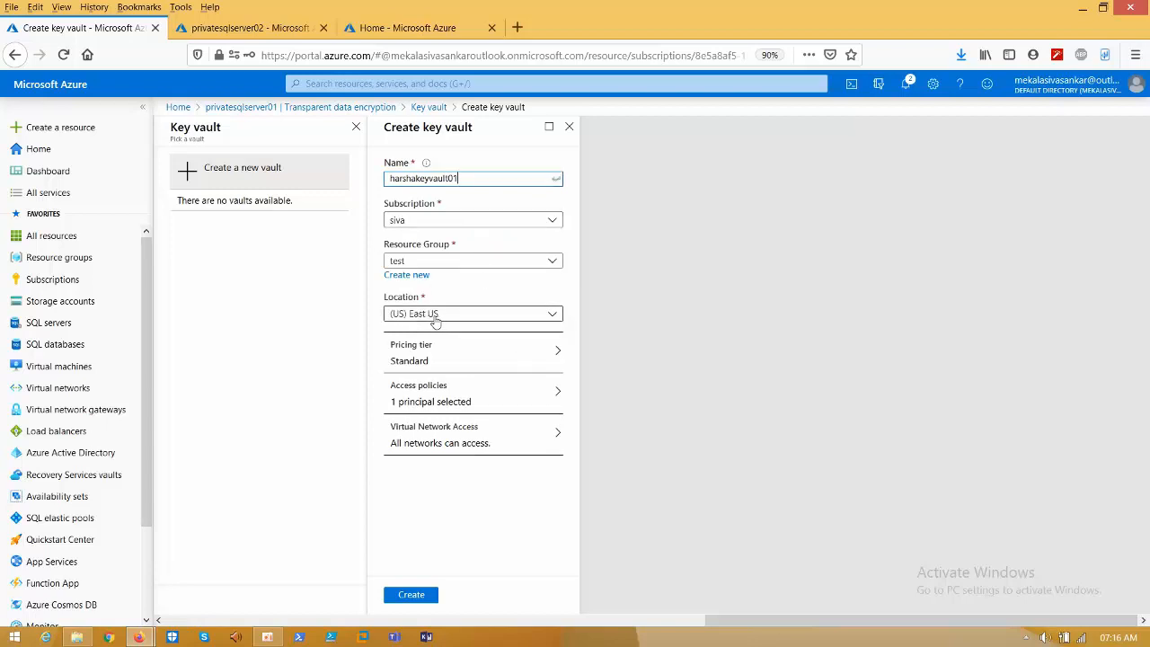
pyautogui.moveTo(427, 321)
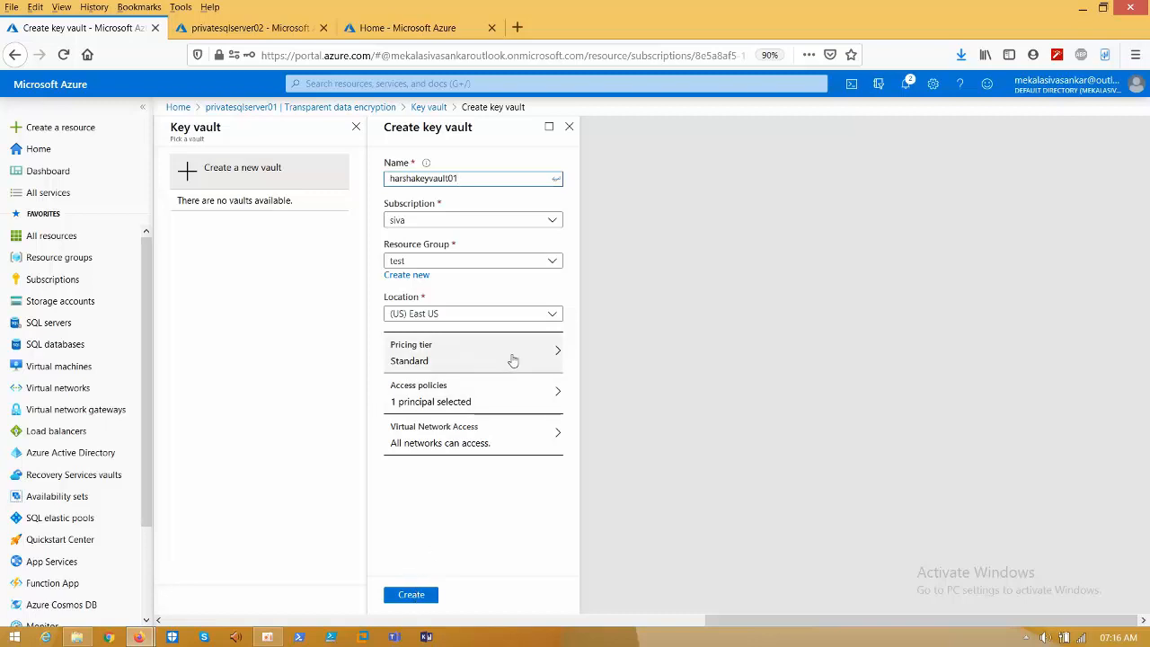
# Create harshakeyvault01 and confirm its deployment succeeded in notifications.
pyautogui.click(410, 595)
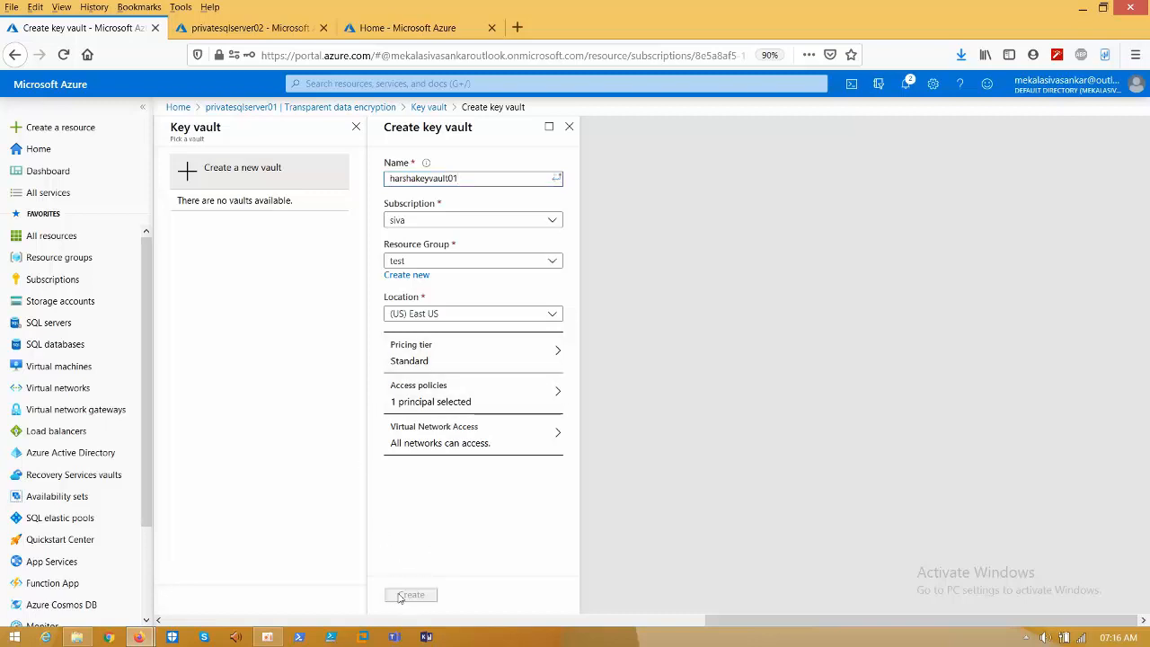
pyautogui.click(410, 595)
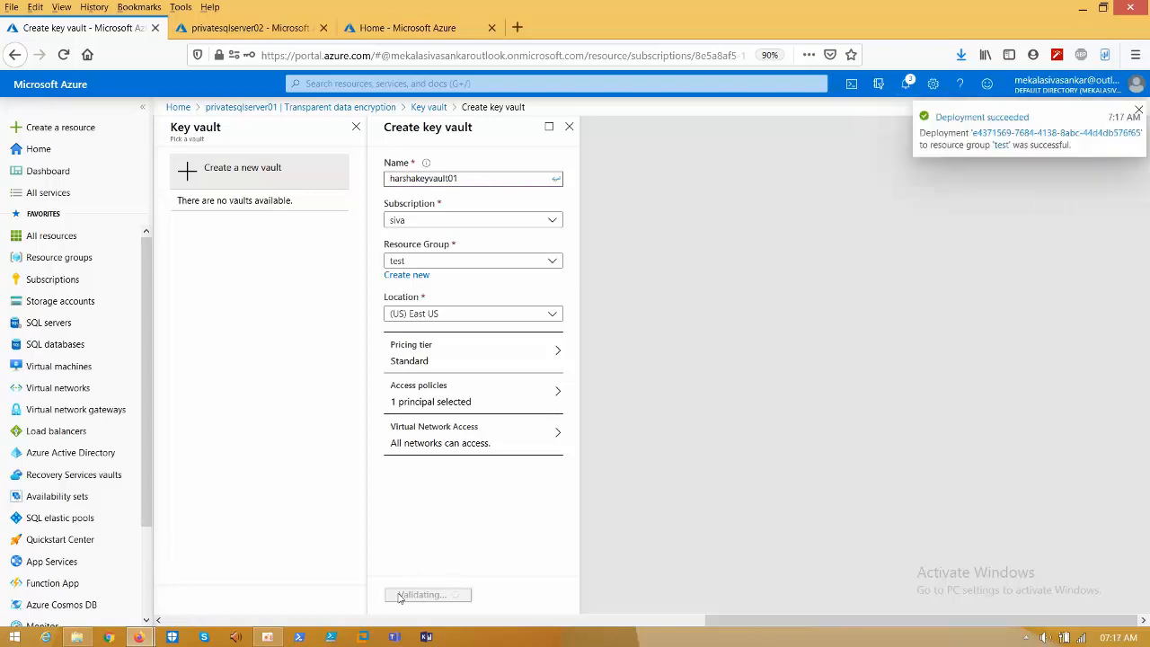
pyautogui.moveTo(413, 582)
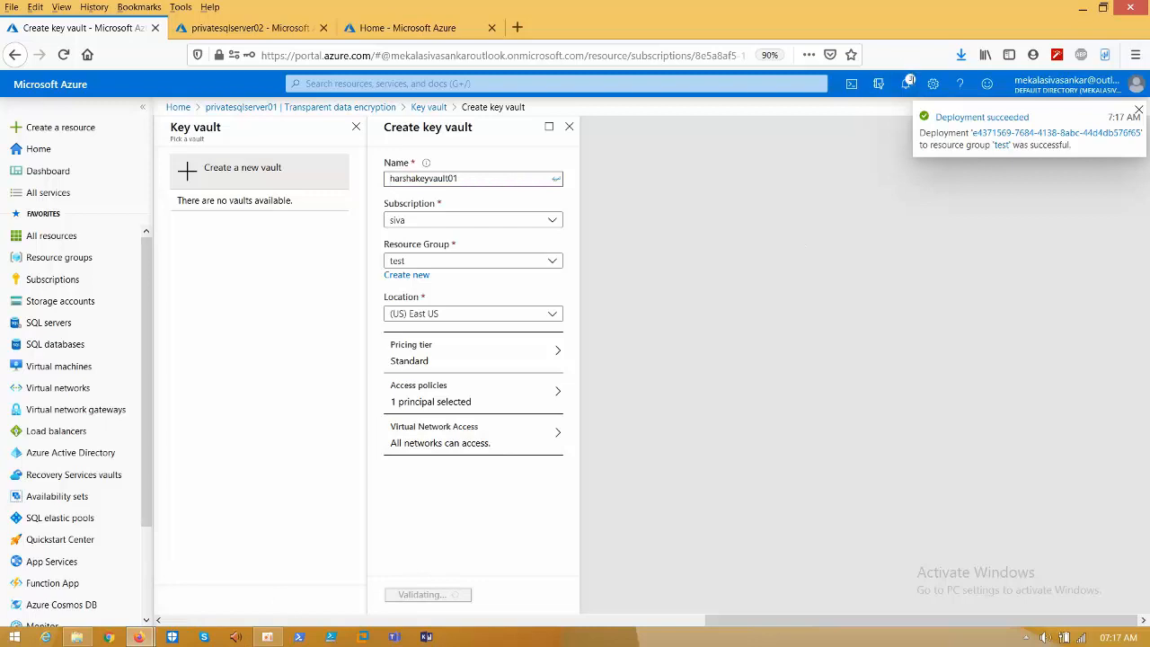
pyautogui.click(906, 83)
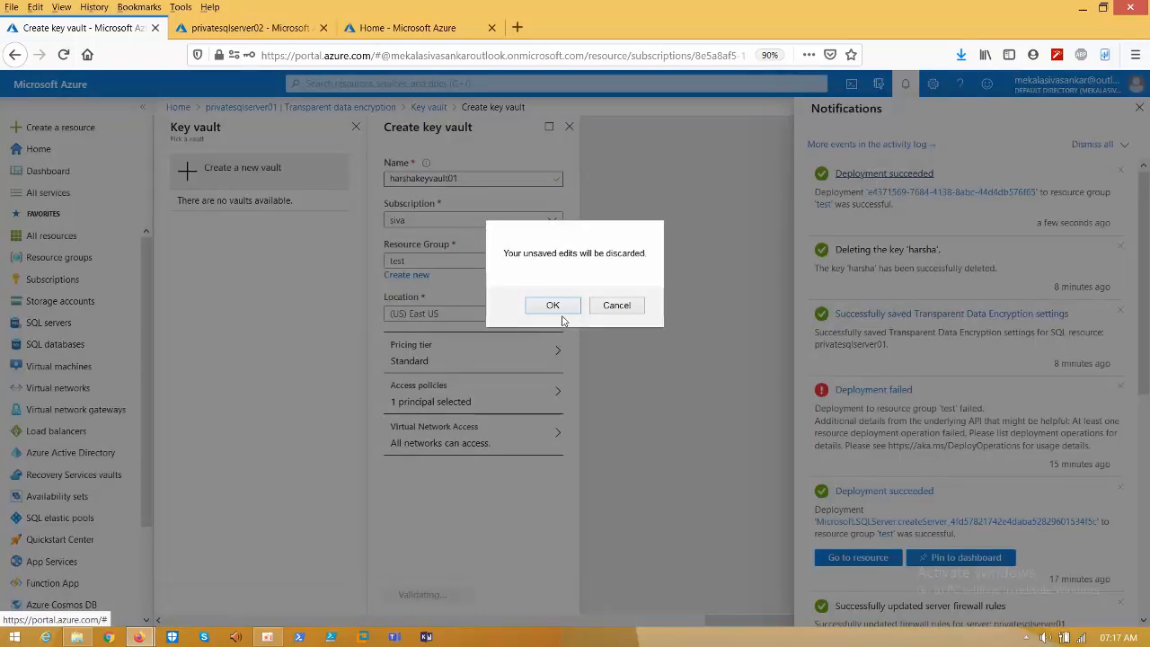
pyautogui.click(554, 306)
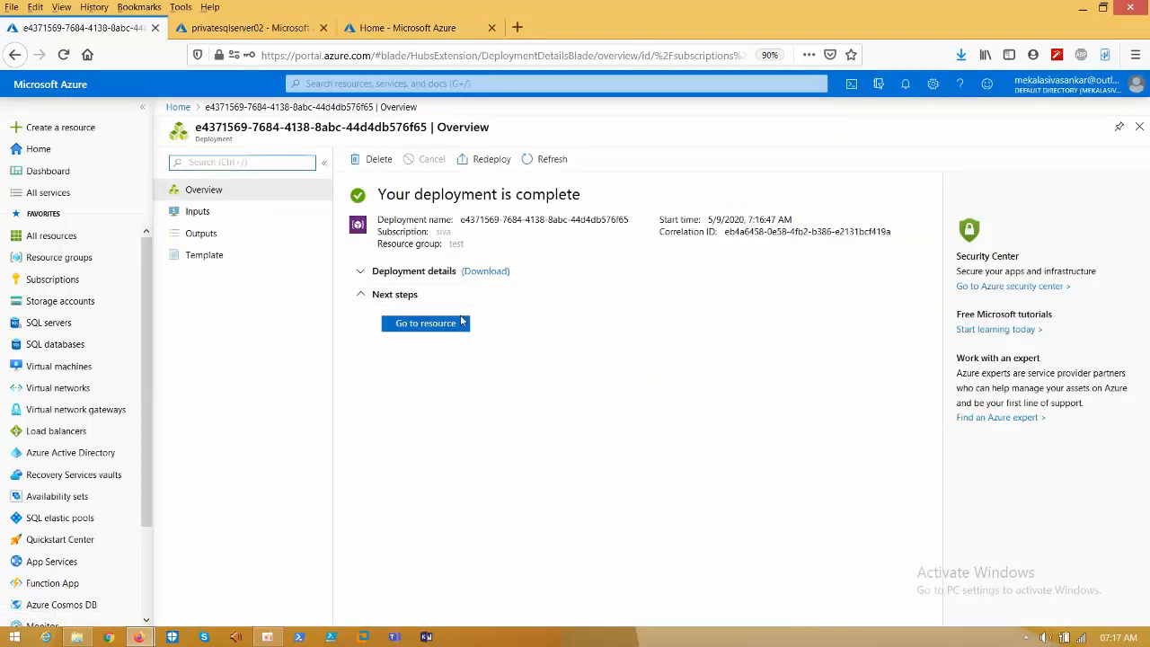
pyautogui.click(424, 324)
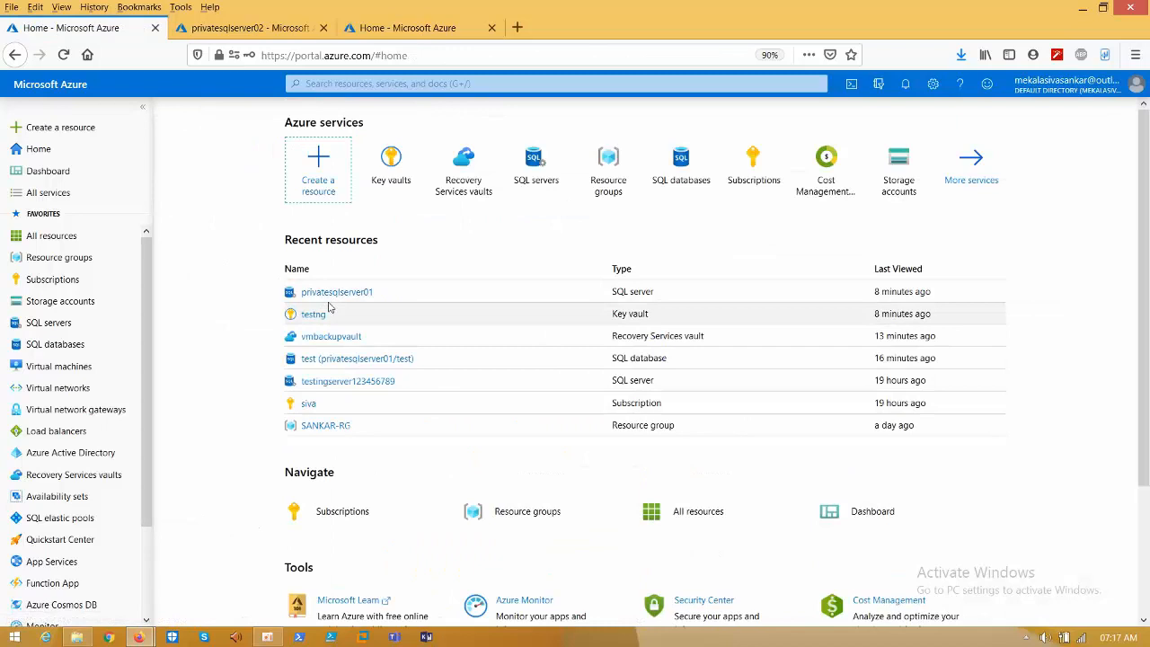
pyautogui.click(338, 291)
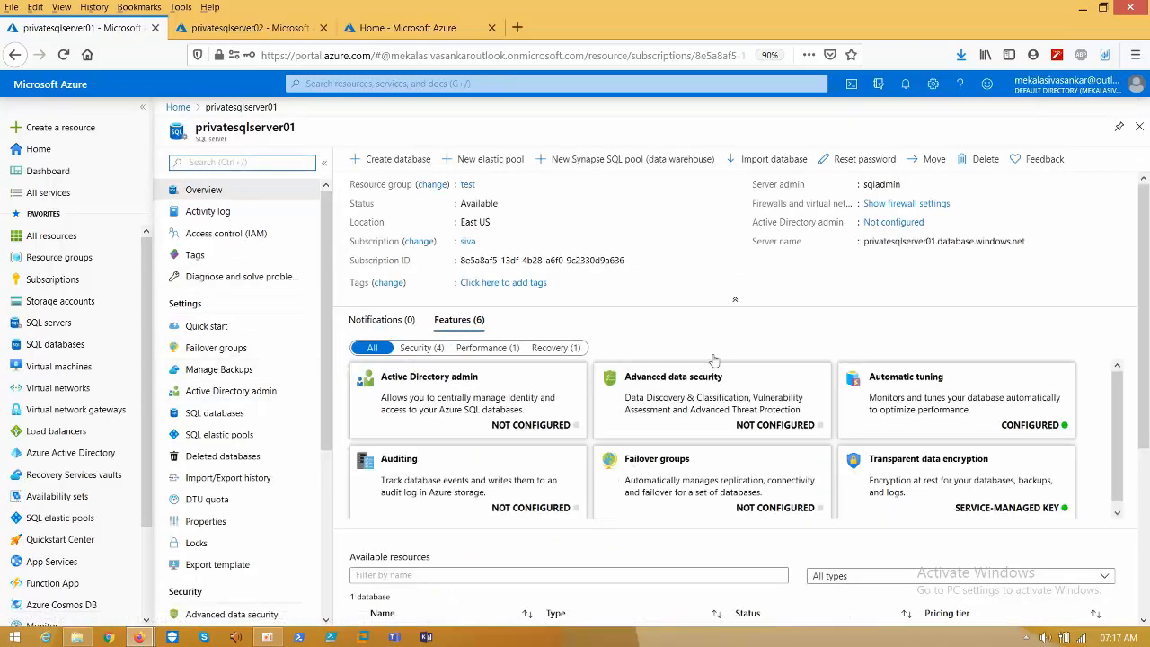
pyautogui.click(423, 349)
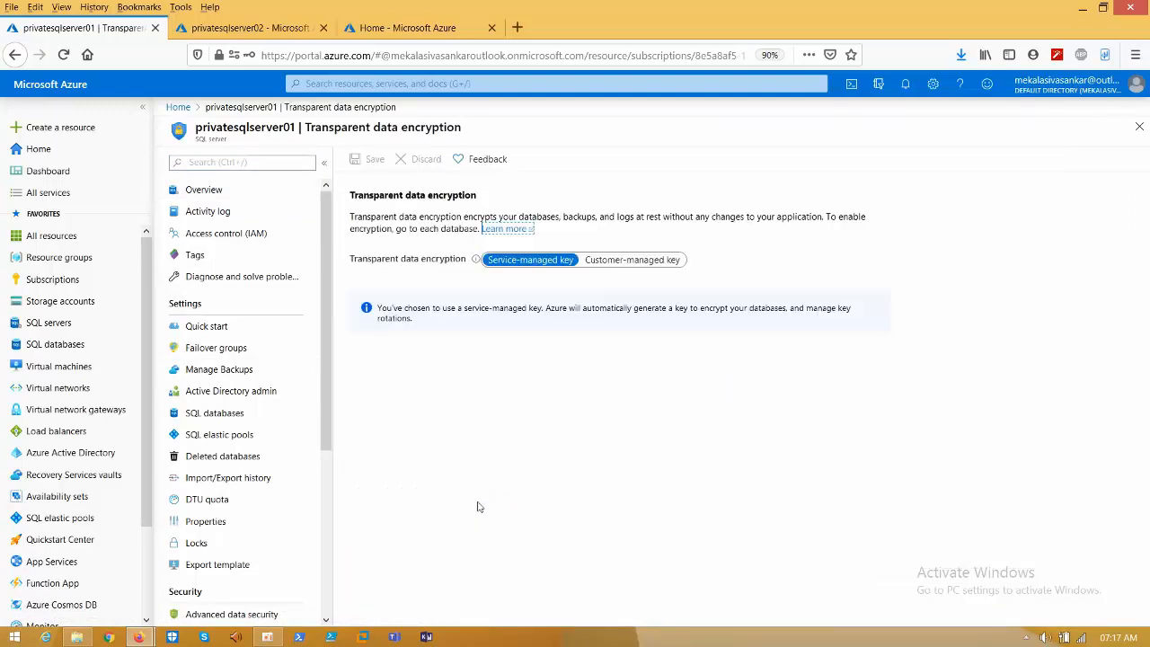
pyautogui.click(633, 259)
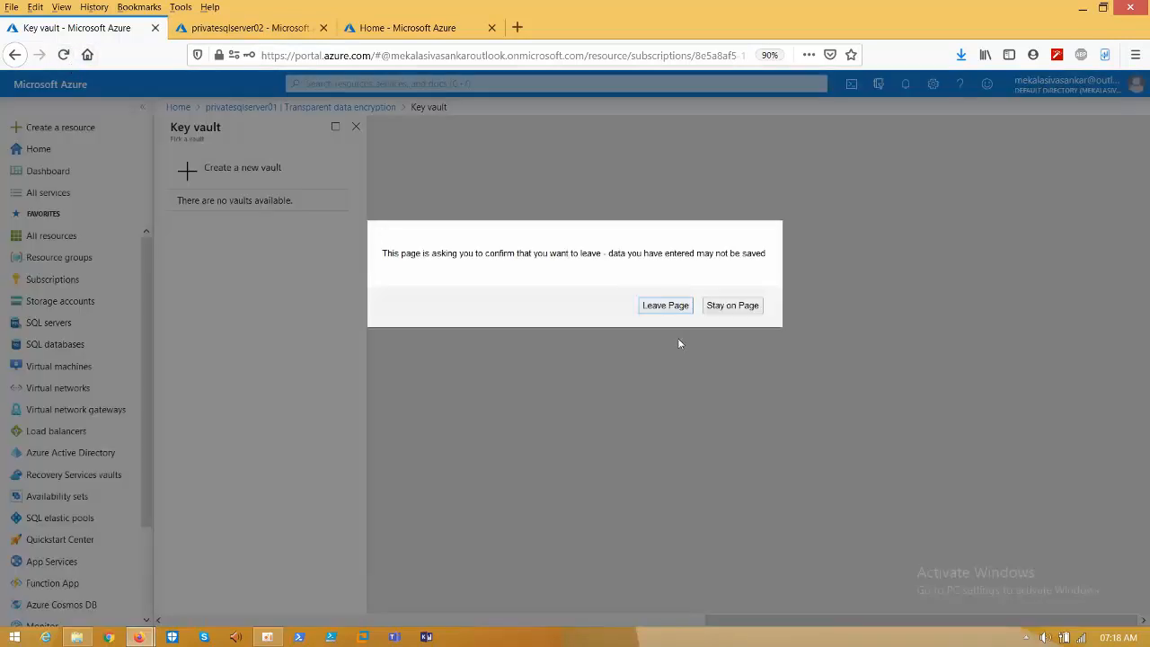
pyautogui.click(665, 305)
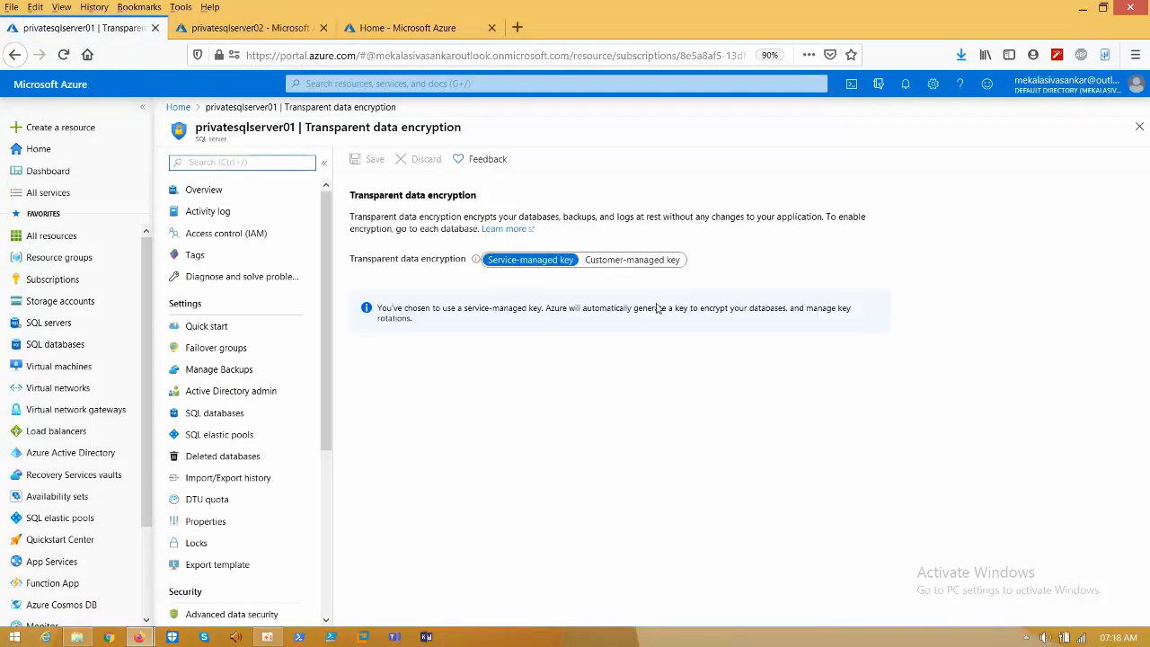
pyautogui.moveTo(647, 273)
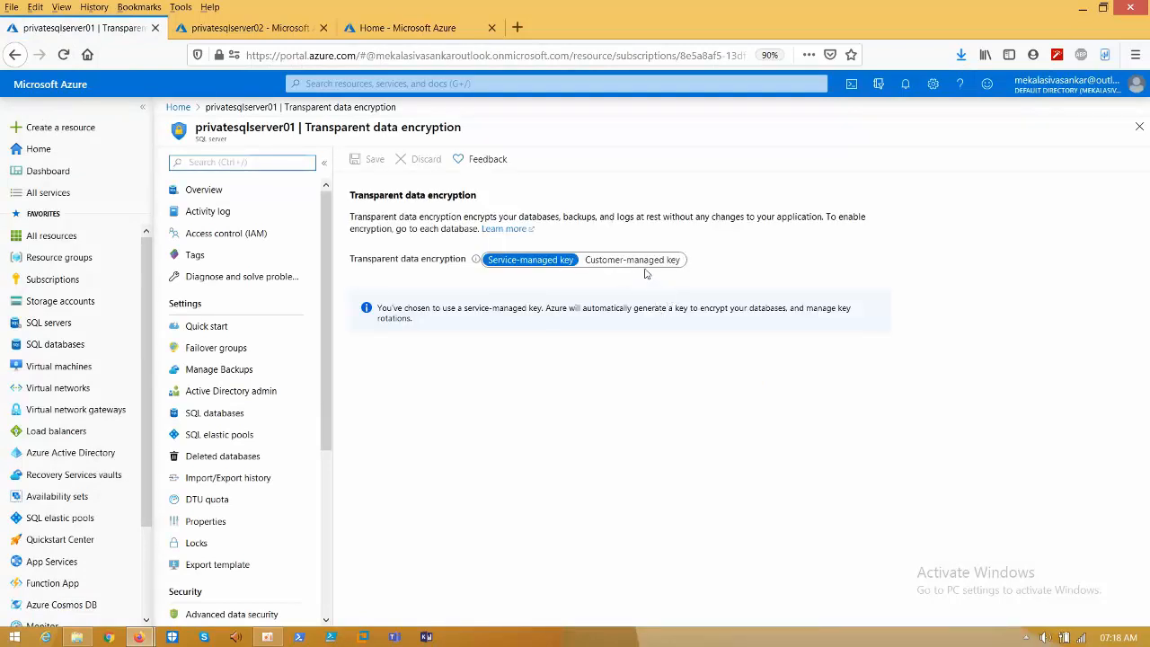
pyautogui.click(633, 259)
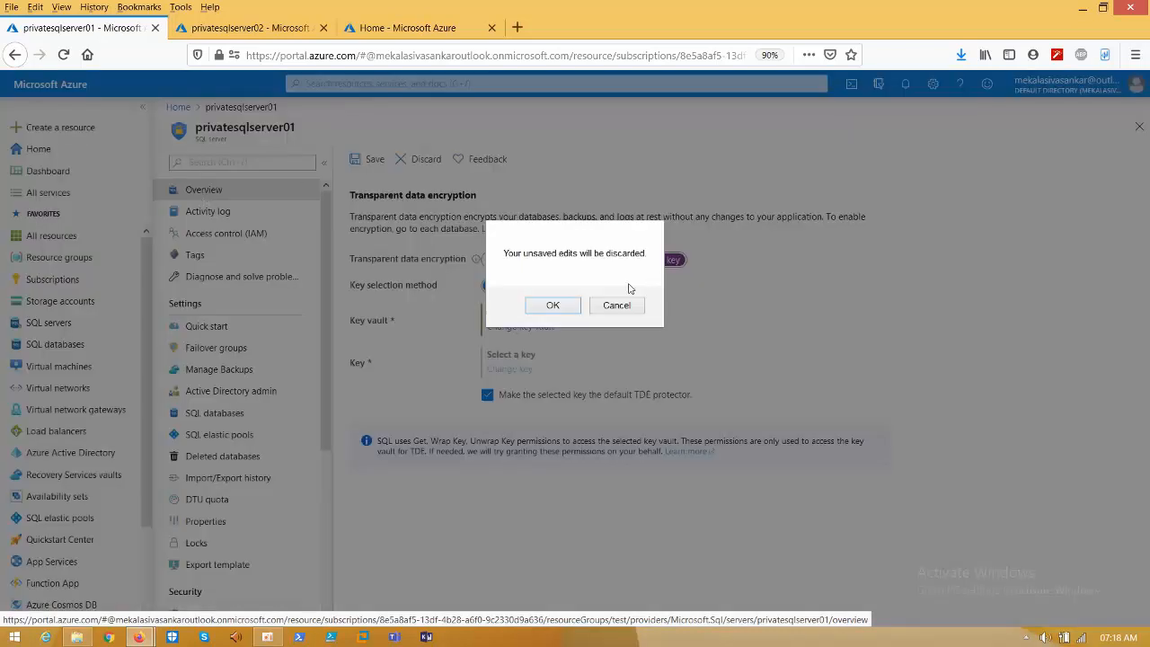
pyautogui.click(554, 306)
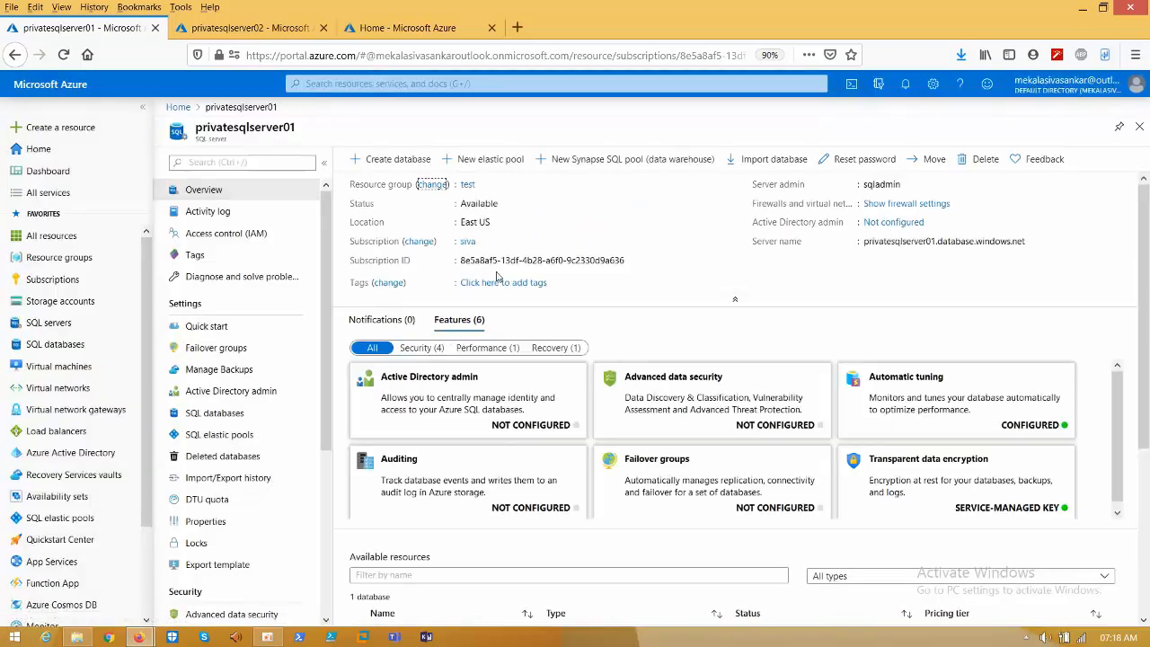
pyautogui.click(420, 349)
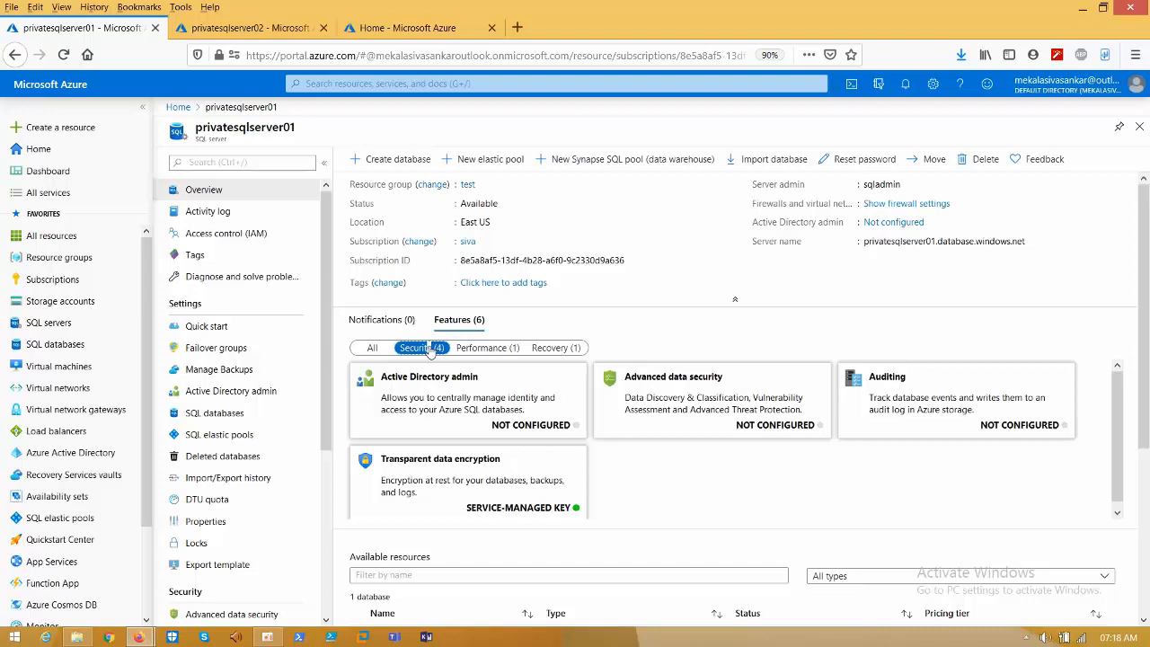
pyautogui.click(440, 458)
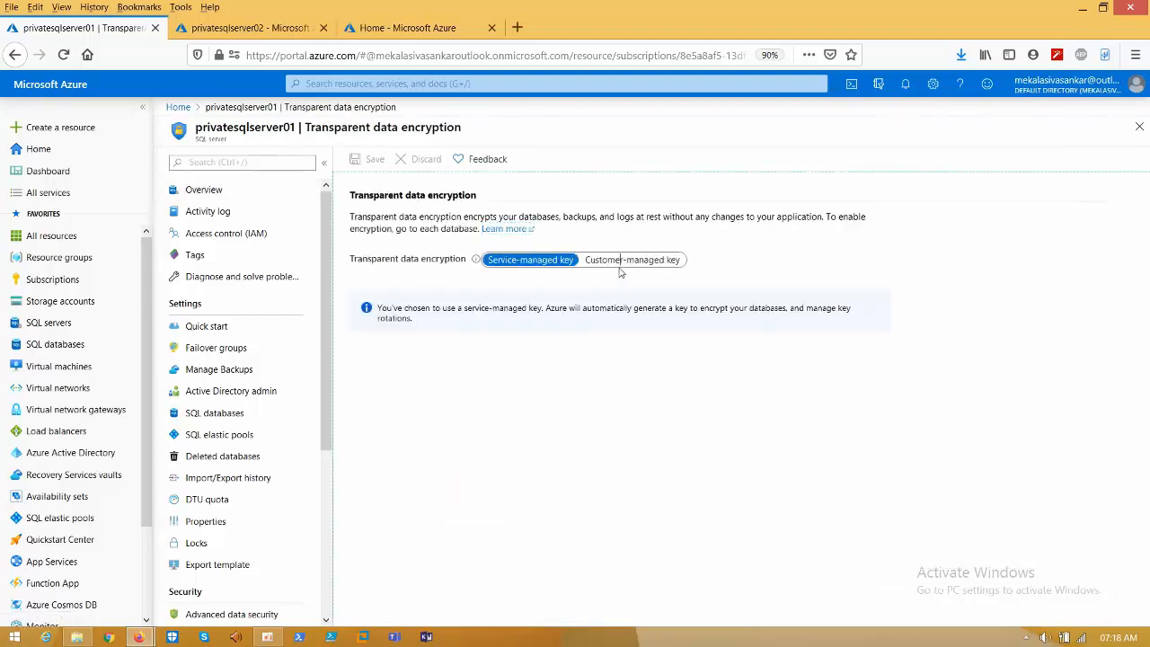
# Choose customer-managed key with harshakeyvault01 as the vault and list its (empty) keys.
pyautogui.click(633, 259)
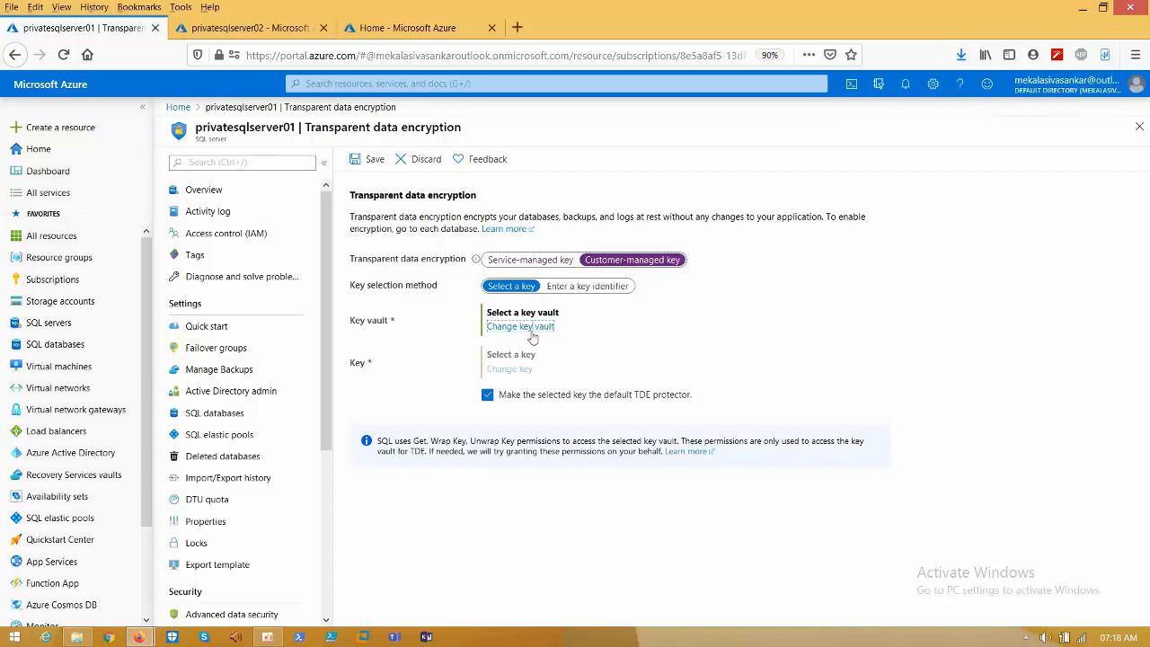
pyautogui.click(521, 327)
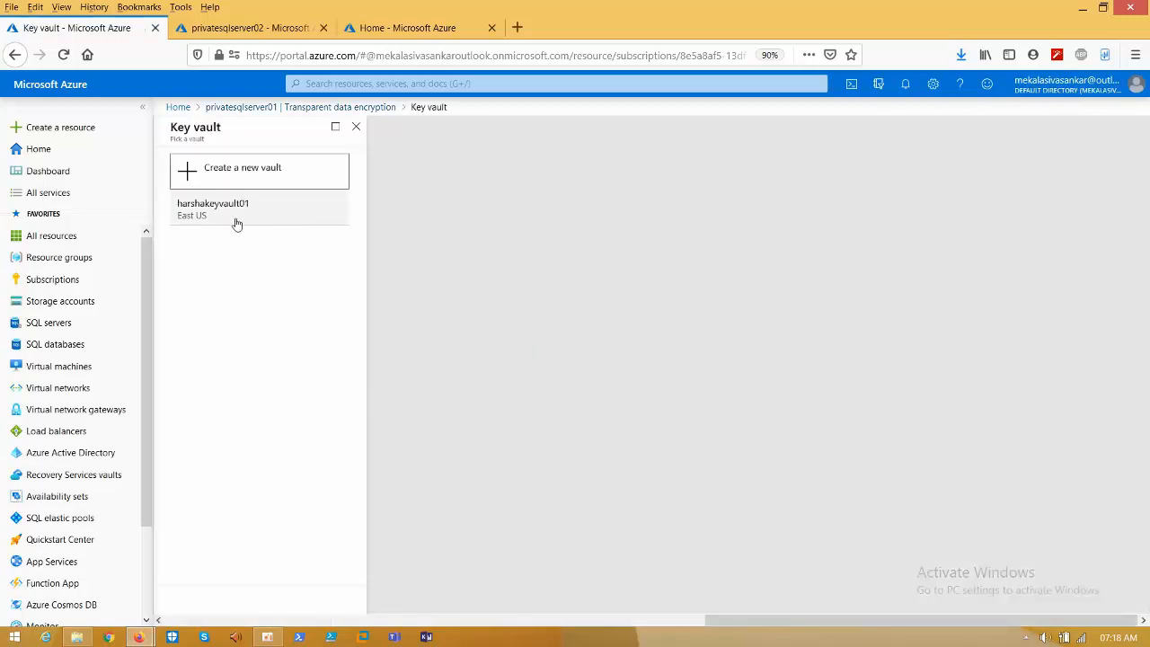
pyautogui.click(212, 209)
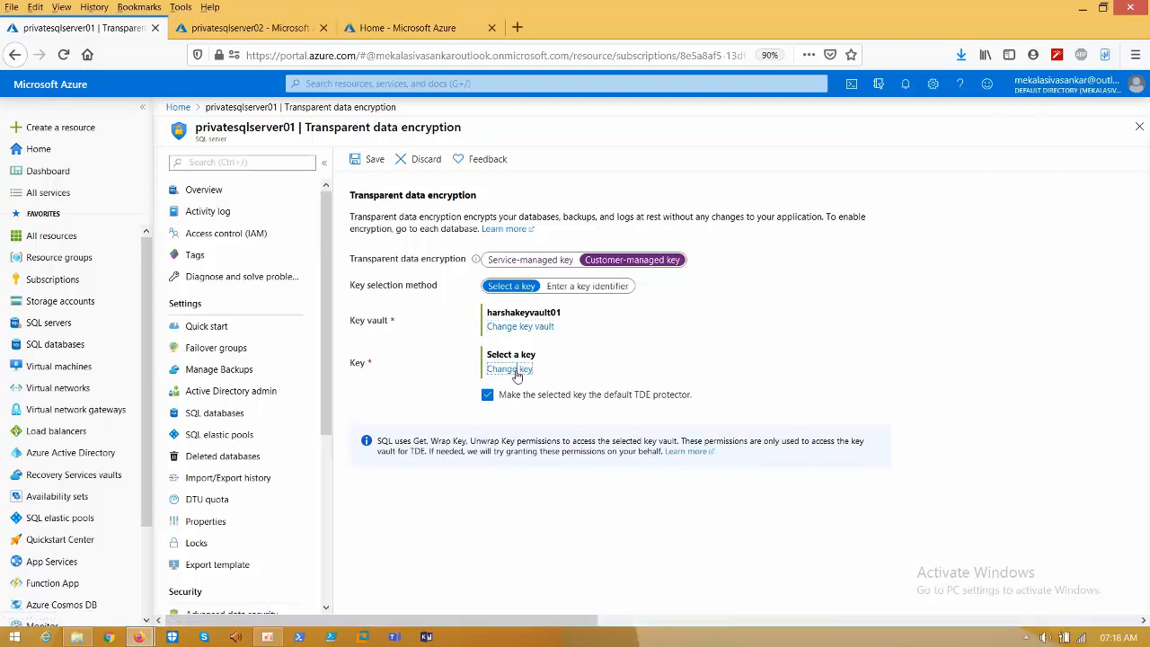
pyautogui.click(511, 369)
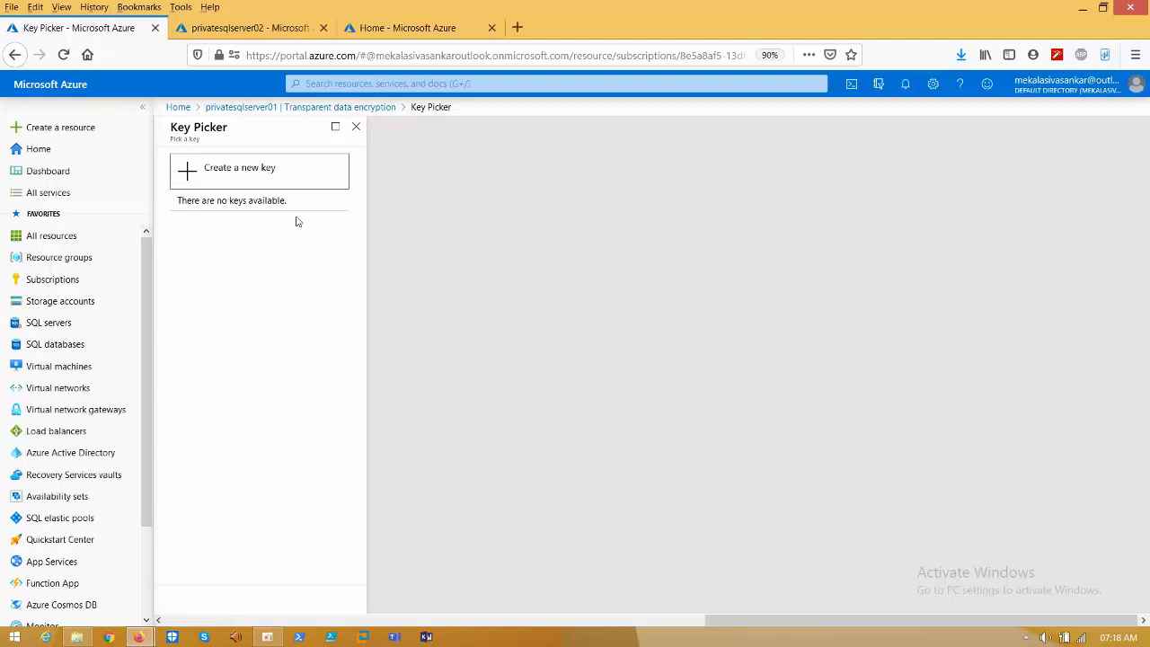
pyautogui.moveTo(277, 270)
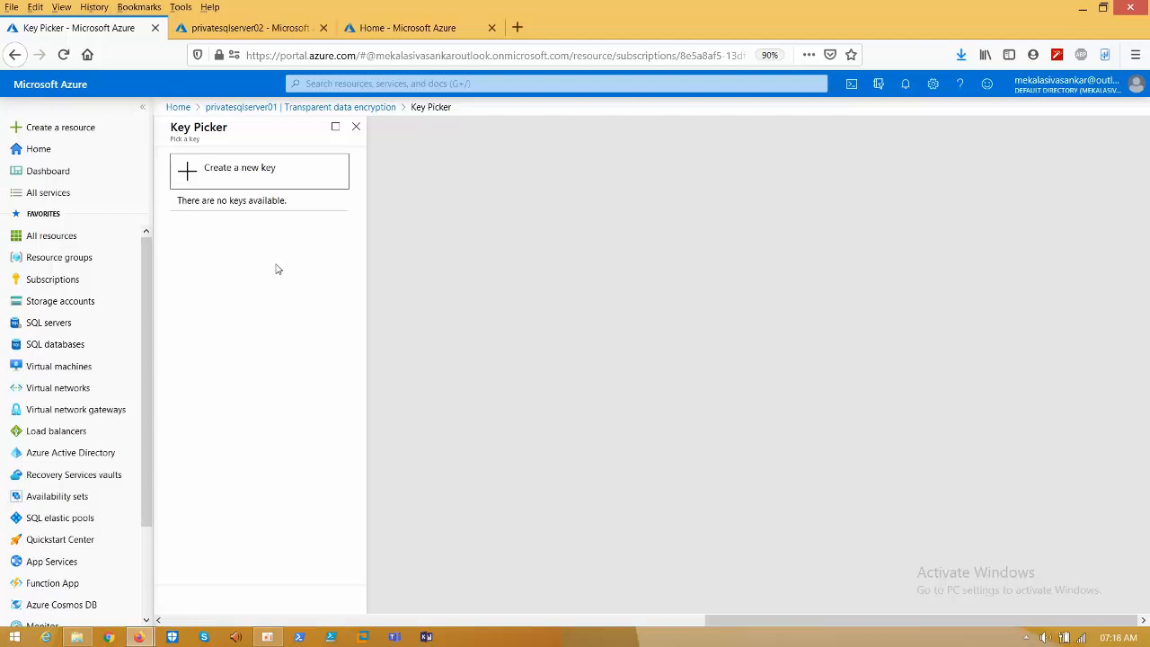
pyautogui.moveTo(255, 189)
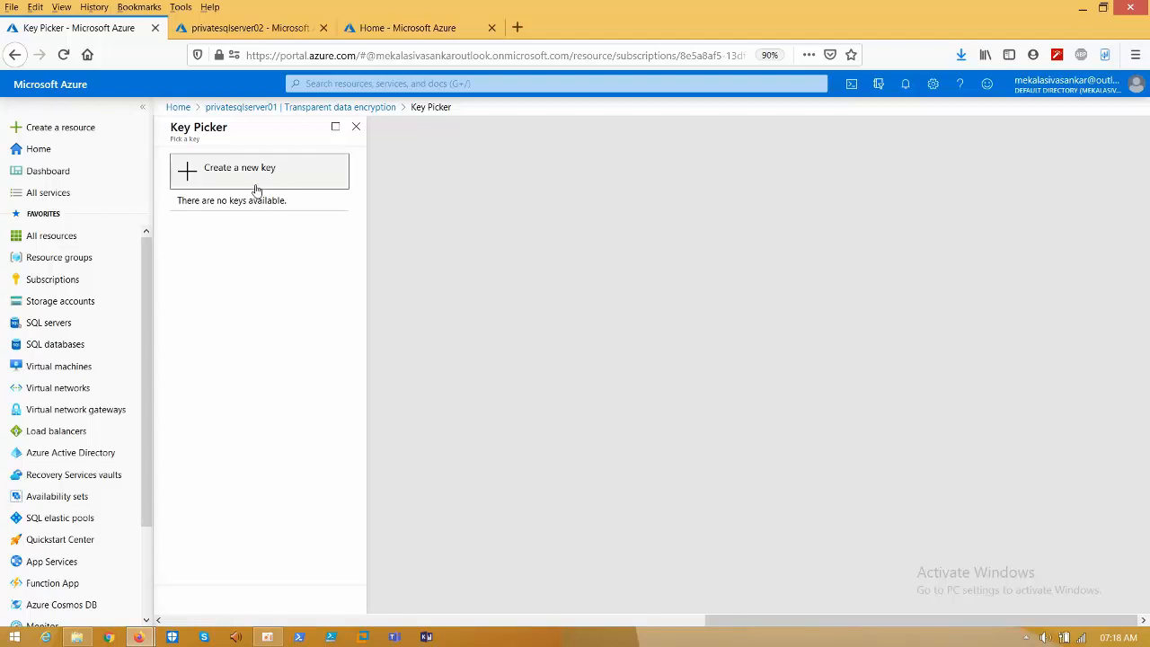
pyautogui.moveTo(237, 179)
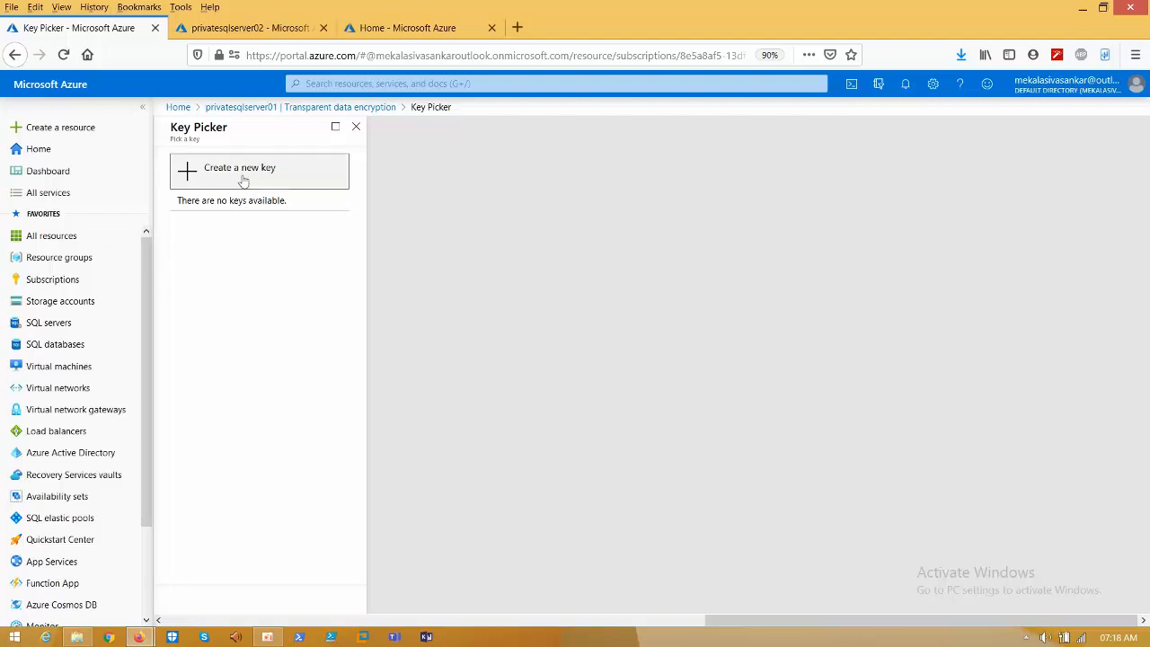
# Start generating a new key in the vault and name it harsha.
pyautogui.click(239, 171)
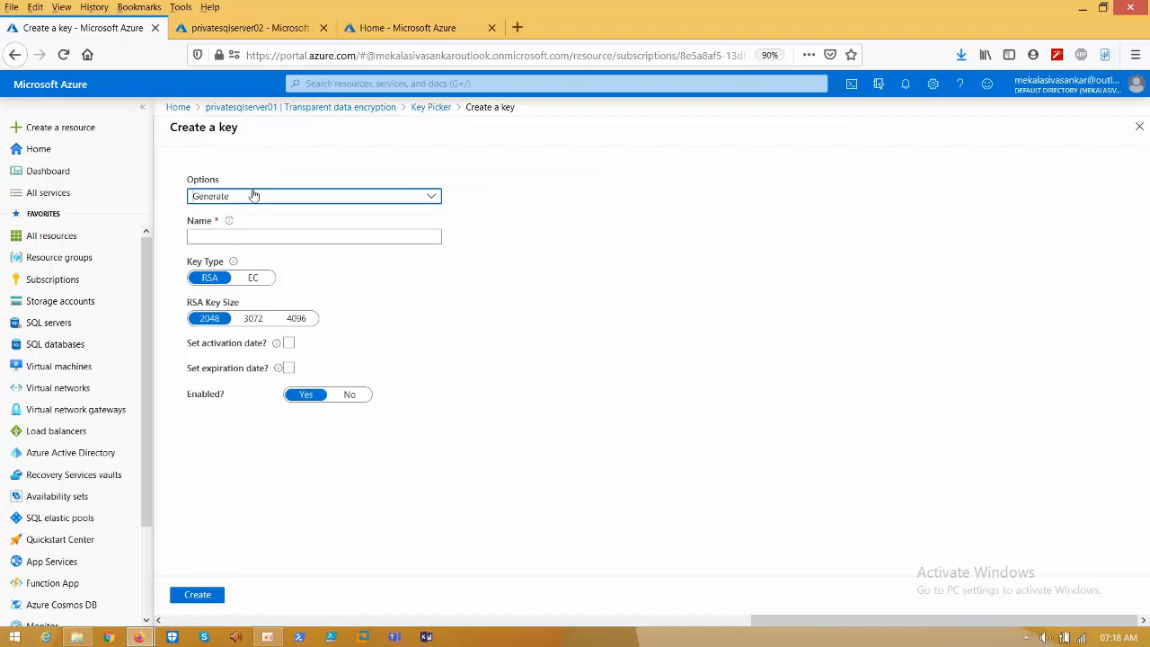
pyautogui.click(313, 196)
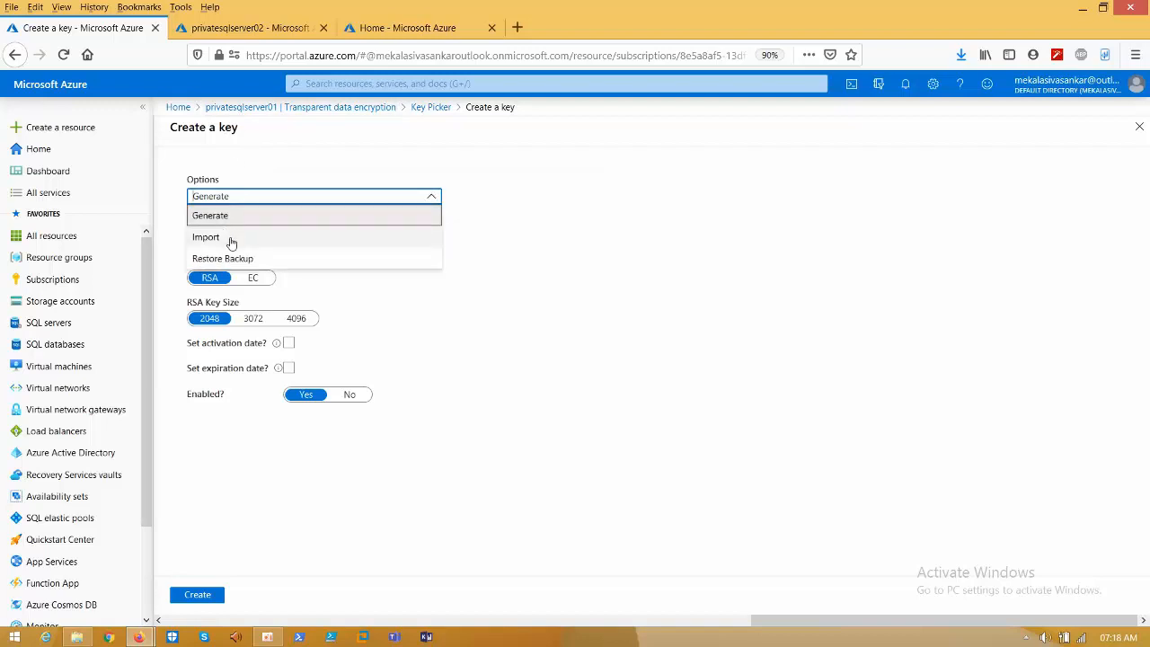
pyautogui.moveTo(230, 263)
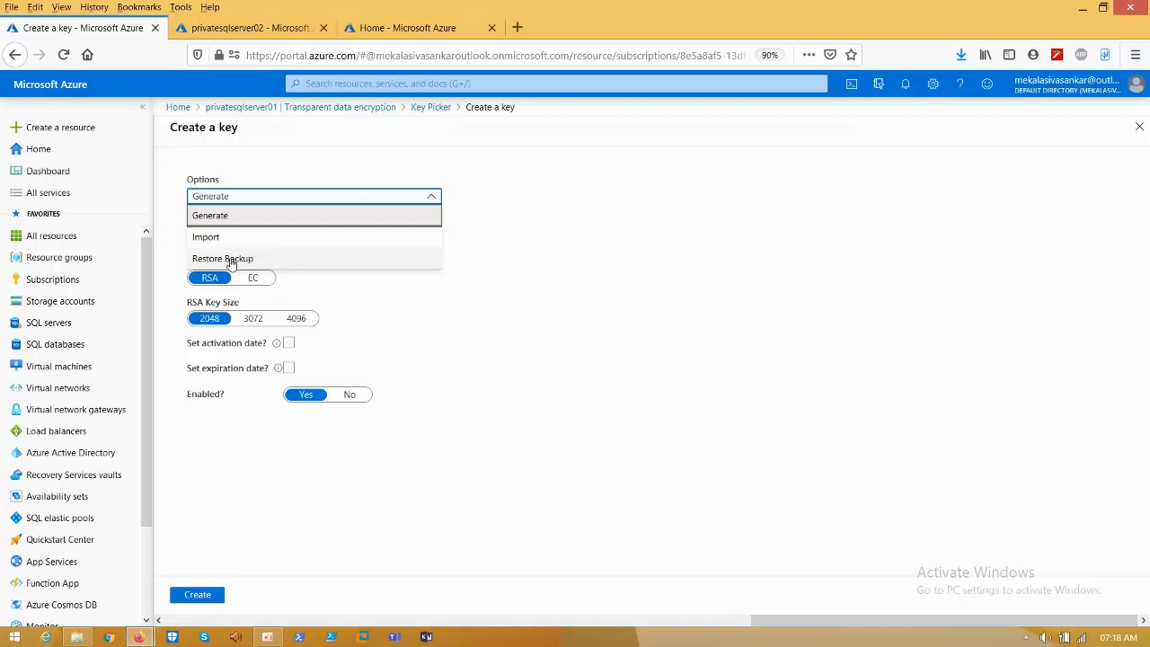
pyautogui.click(210, 216)
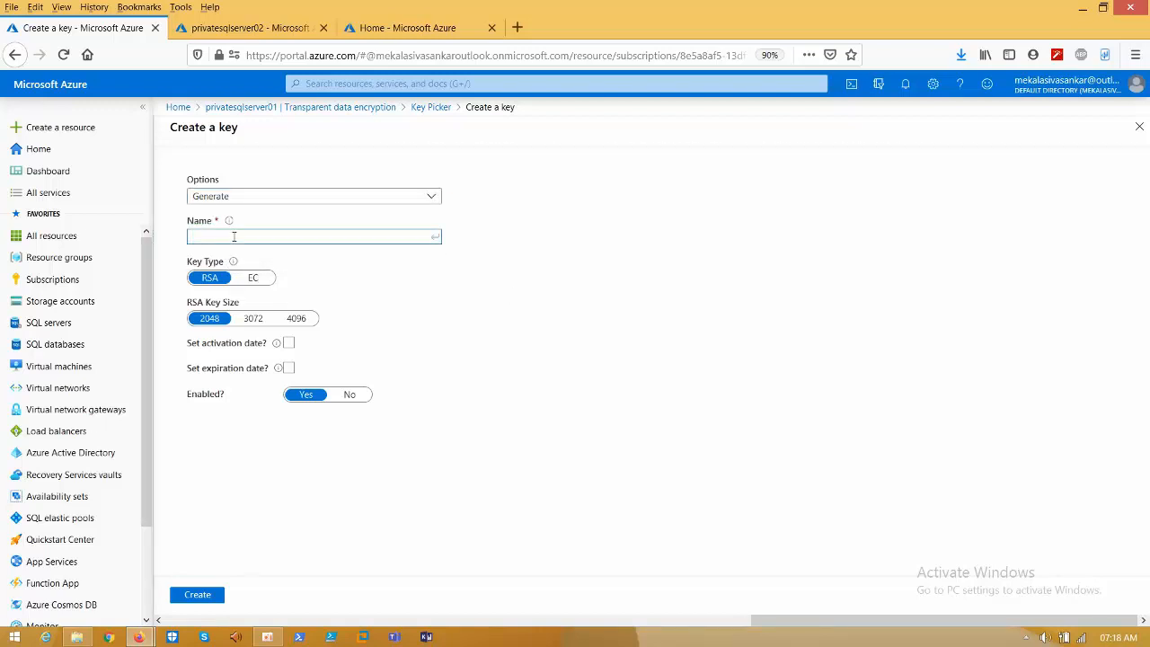
pyautogui.write('h')
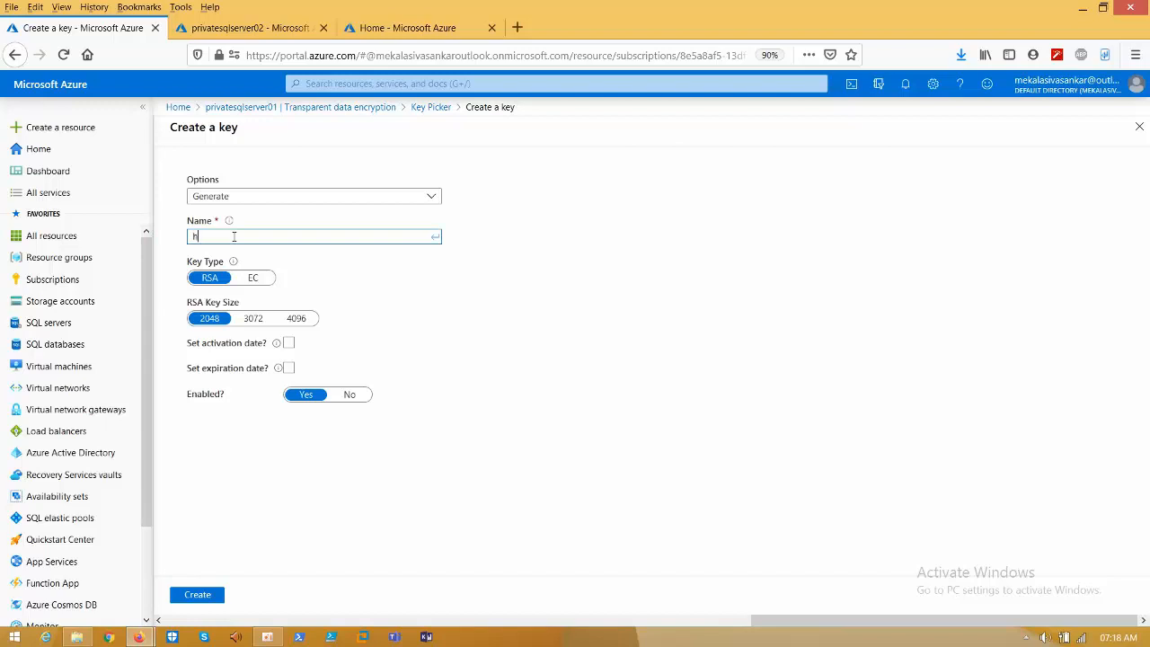
pyautogui.write('arsh')
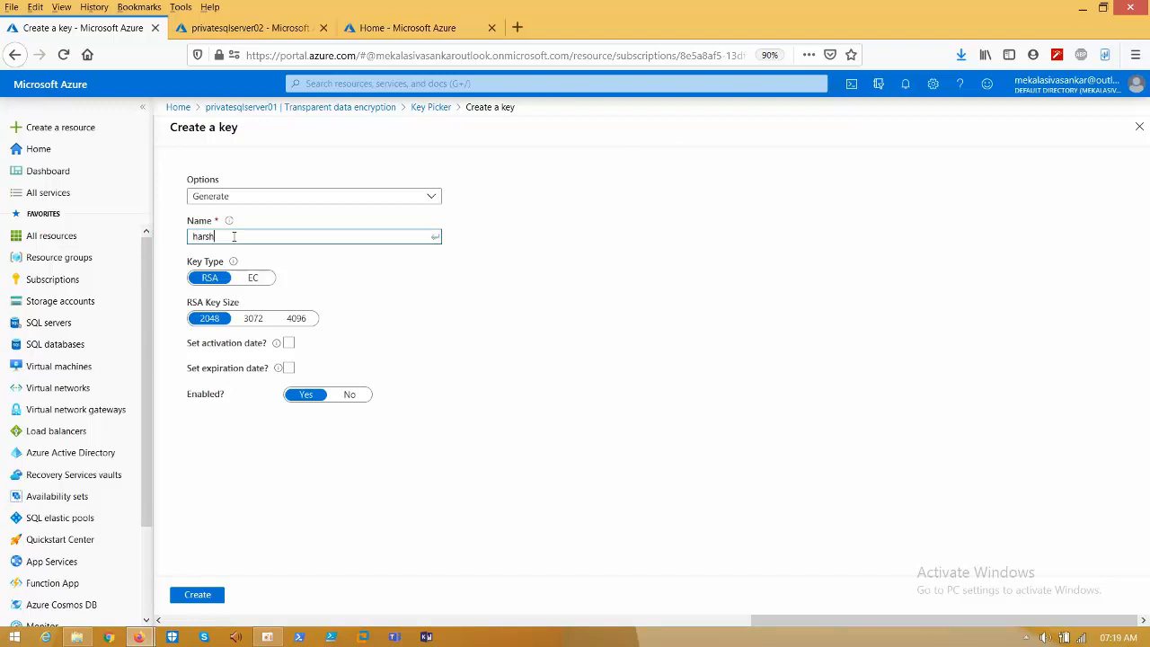
pyautogui.write('a')
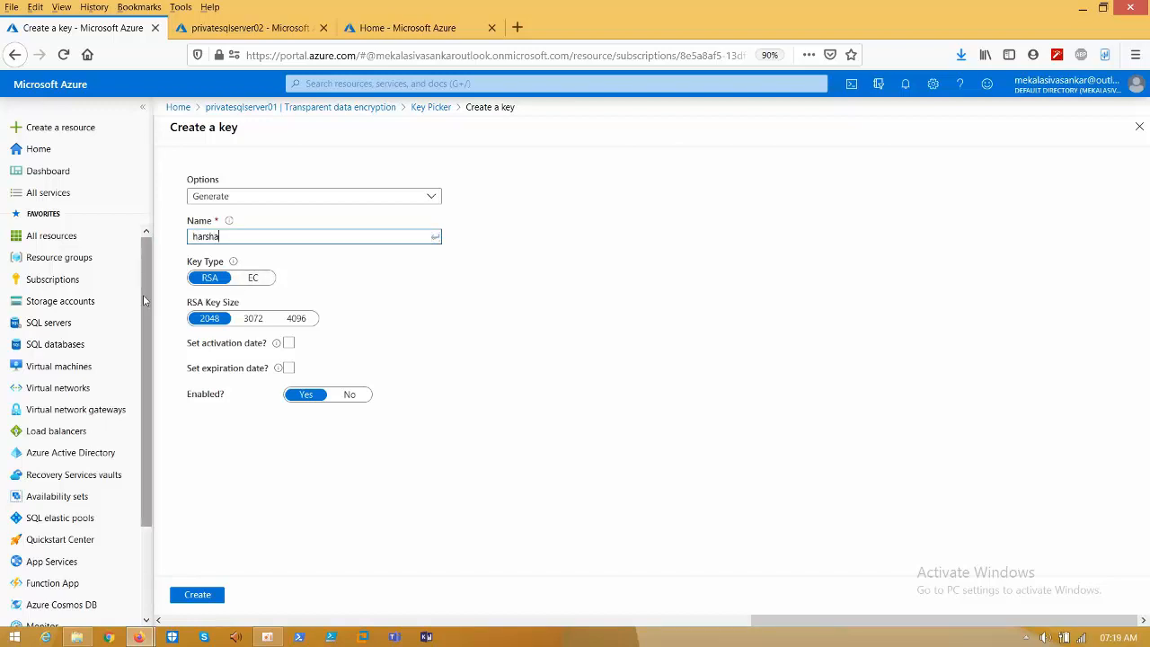
pyautogui.moveTo(215, 298)
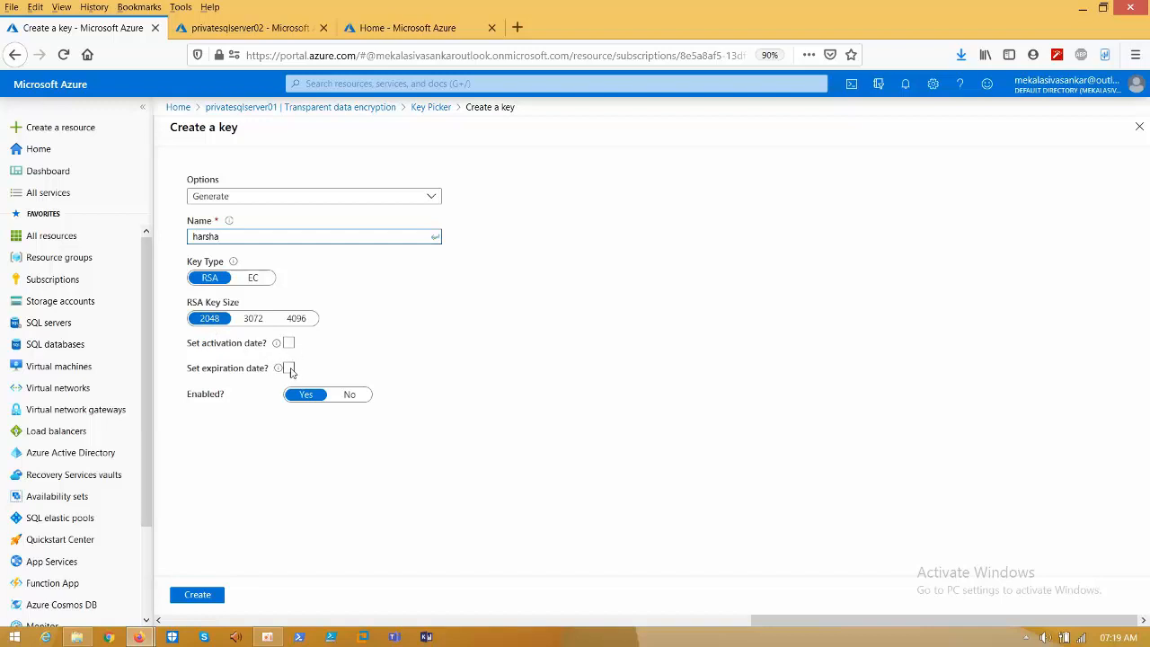
# Leave the expiration date off and create the RSA 2048 key harsha.
pyautogui.click(288, 366)
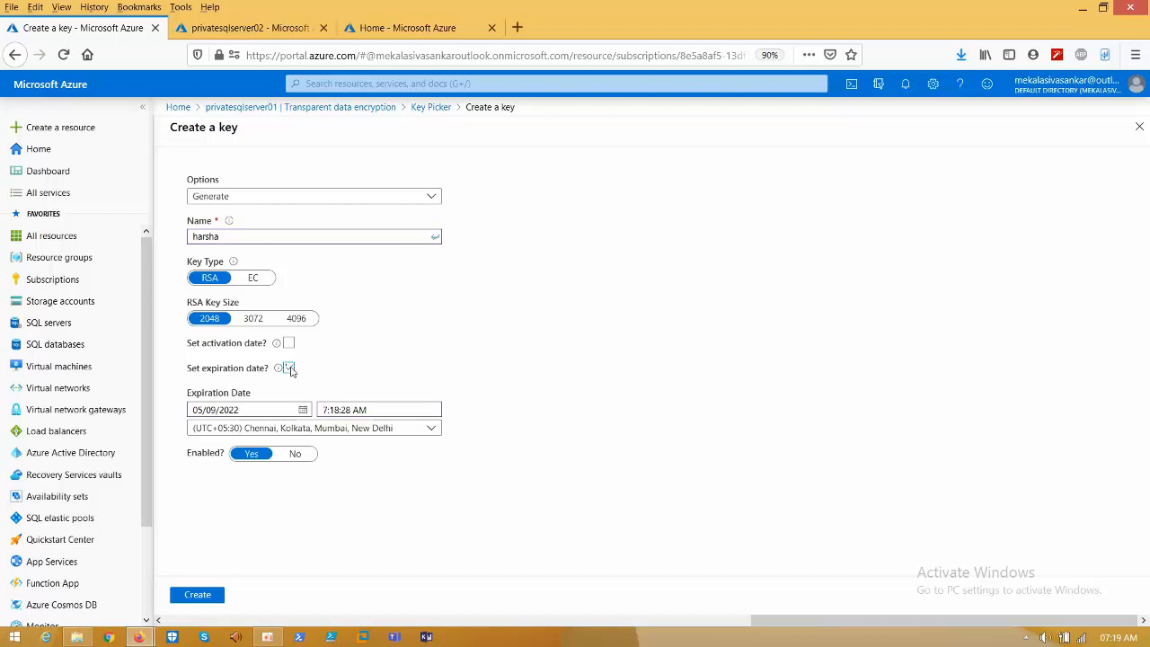
pyautogui.click(288, 367)
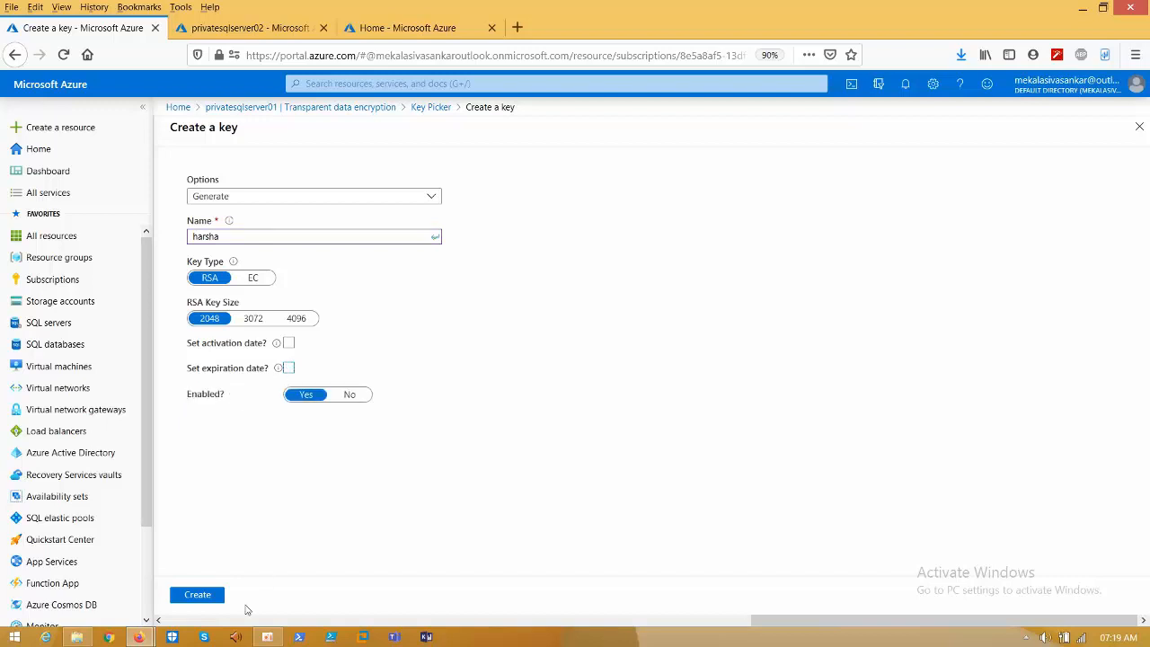
pyautogui.click(196, 593)
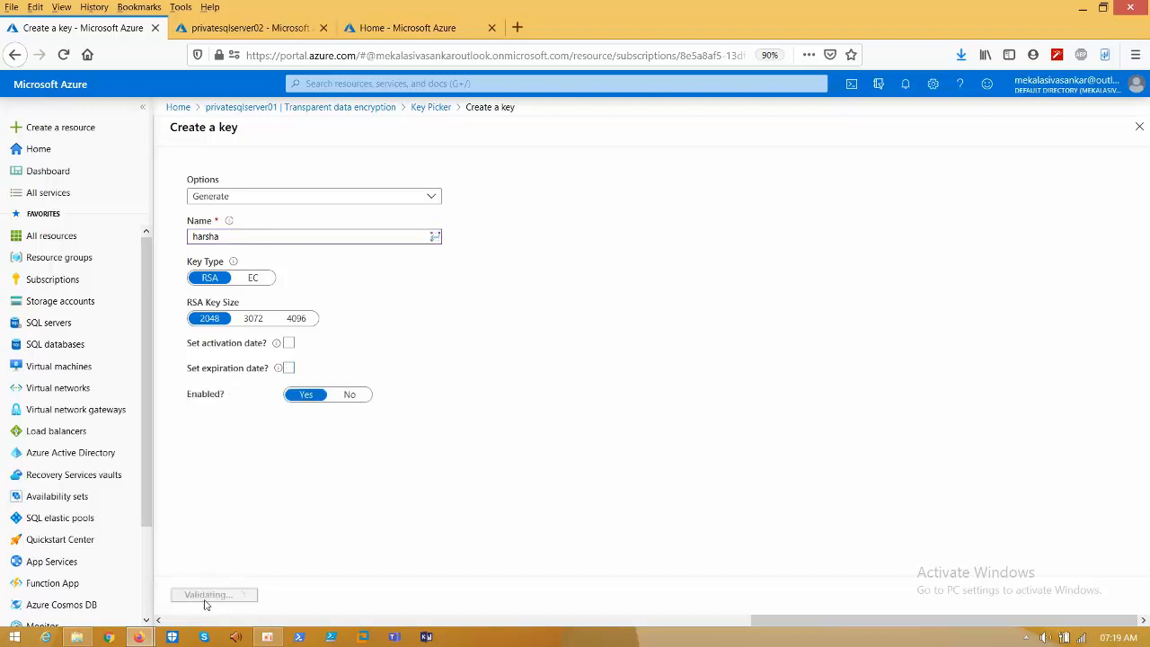
pyautogui.click(212, 595)
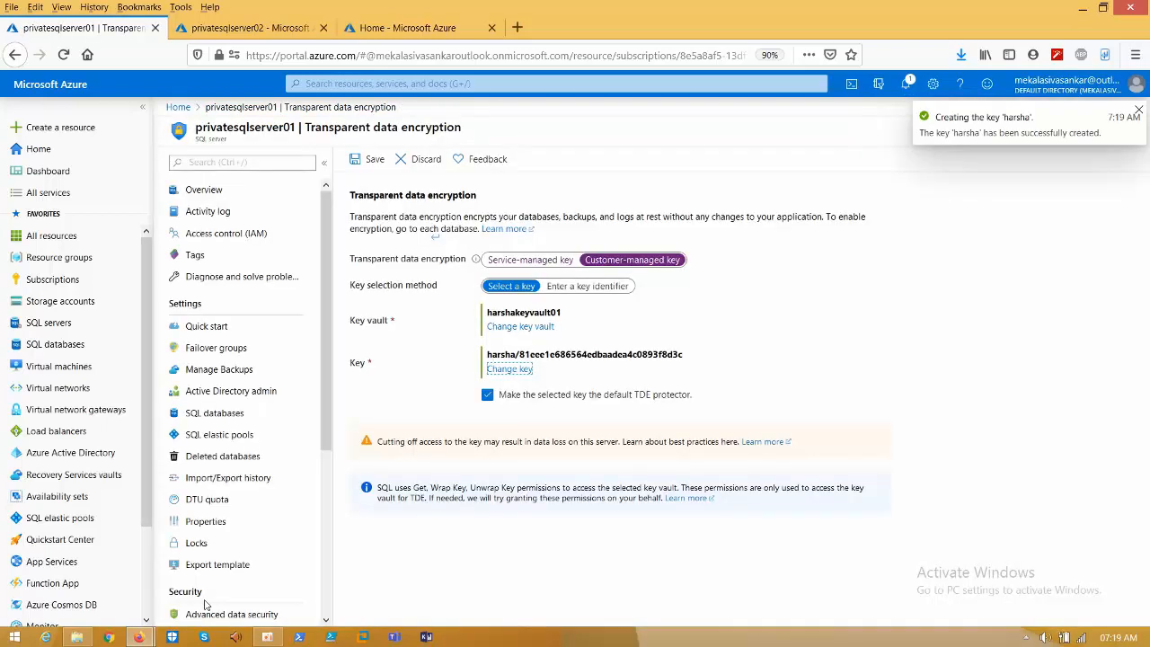
# Toggle the key selection method between Select a key and Enter a key identifier.
pyautogui.click(1138, 111)
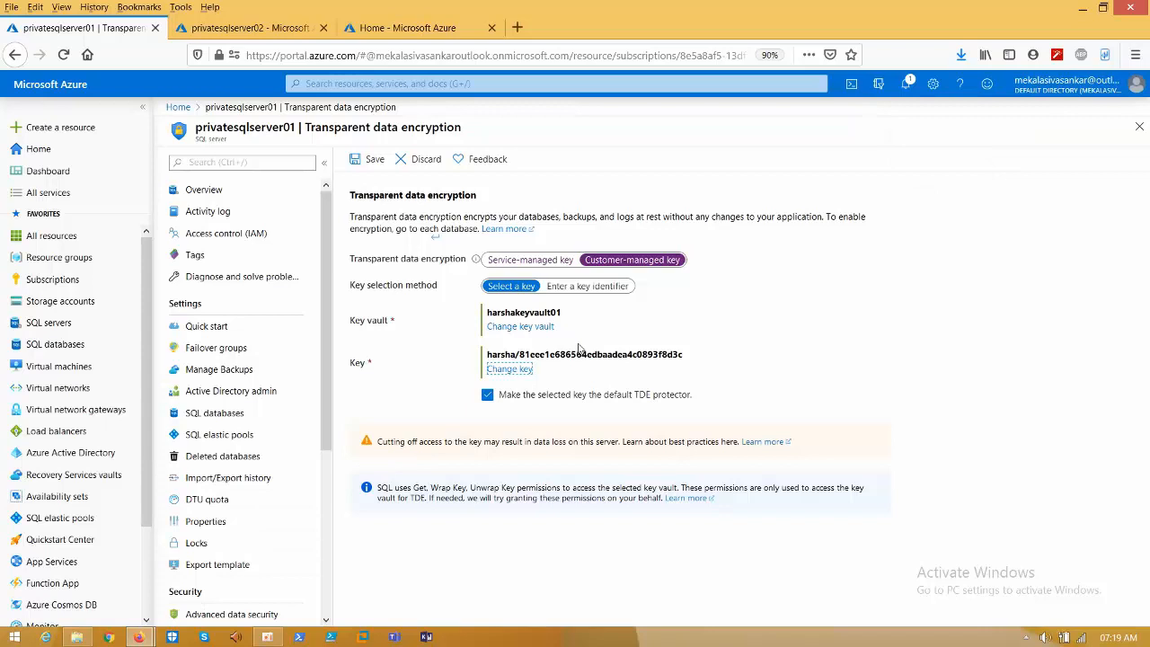
pyautogui.click(588, 285)
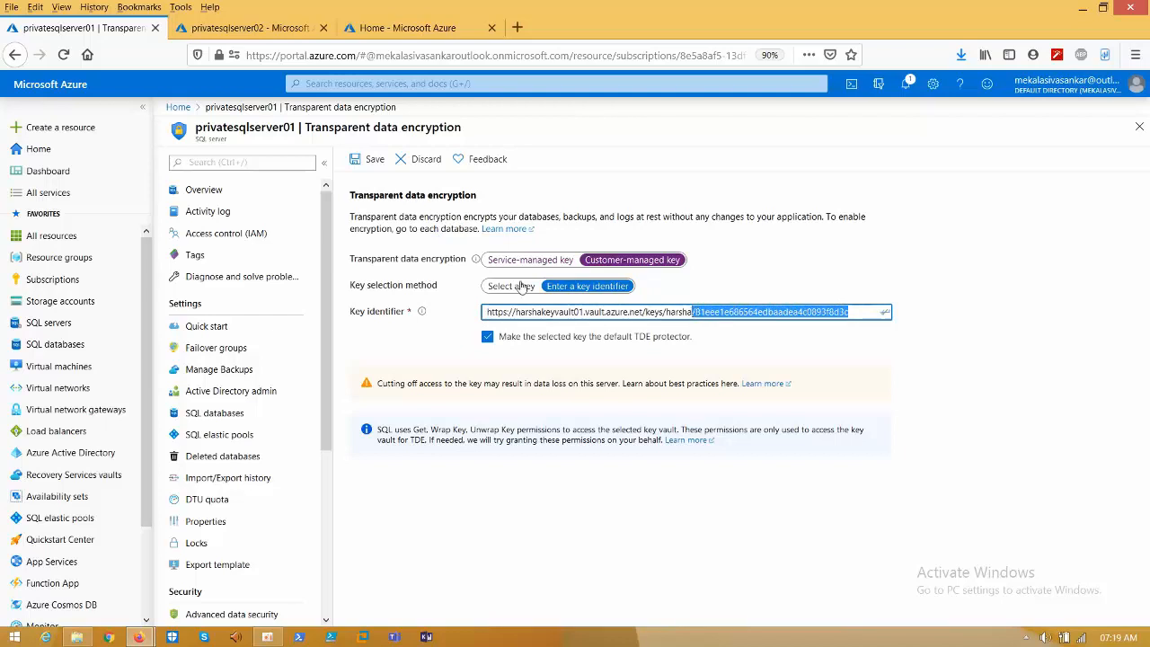
pyautogui.click(510, 286)
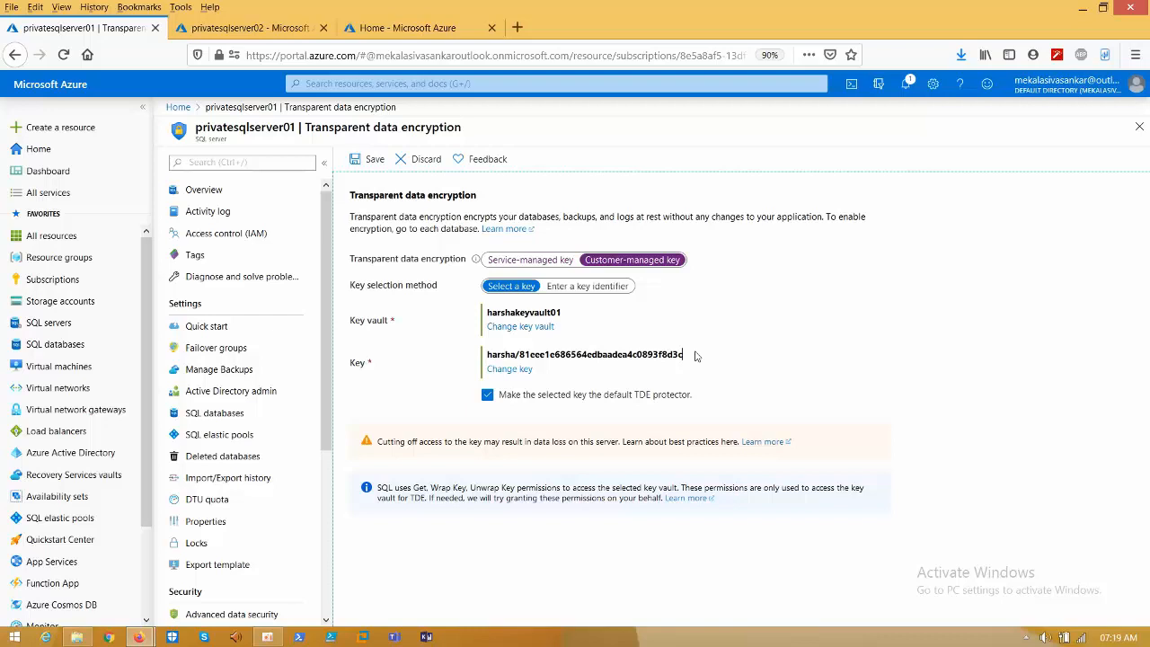
pyautogui.click(588, 286)
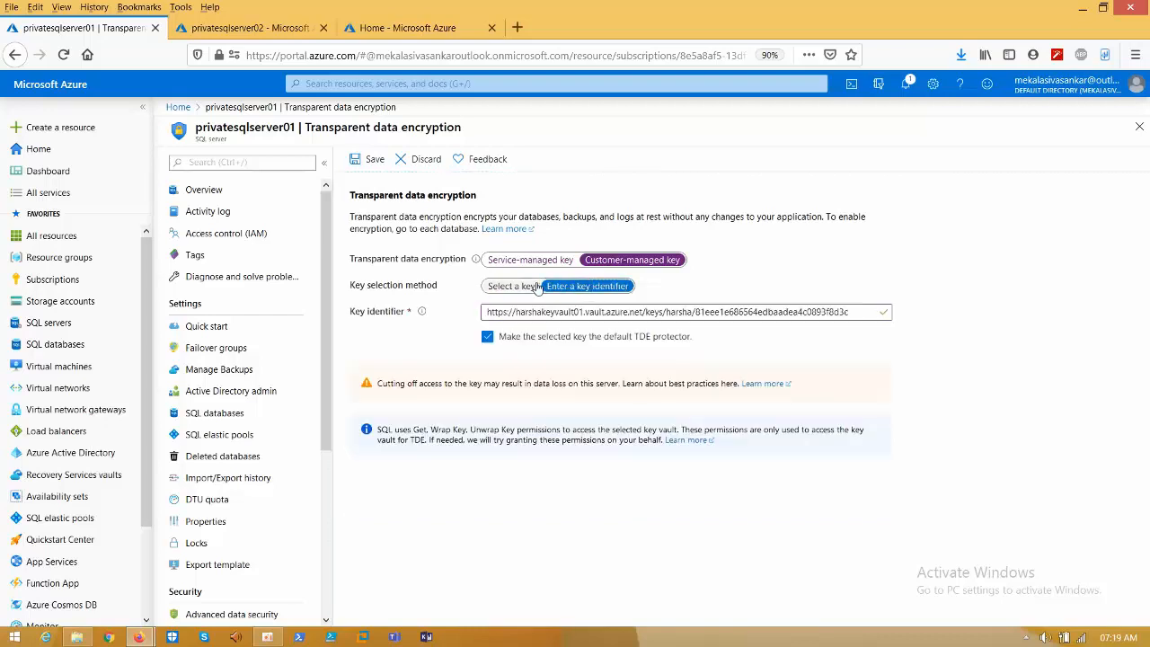
pyautogui.click(510, 286)
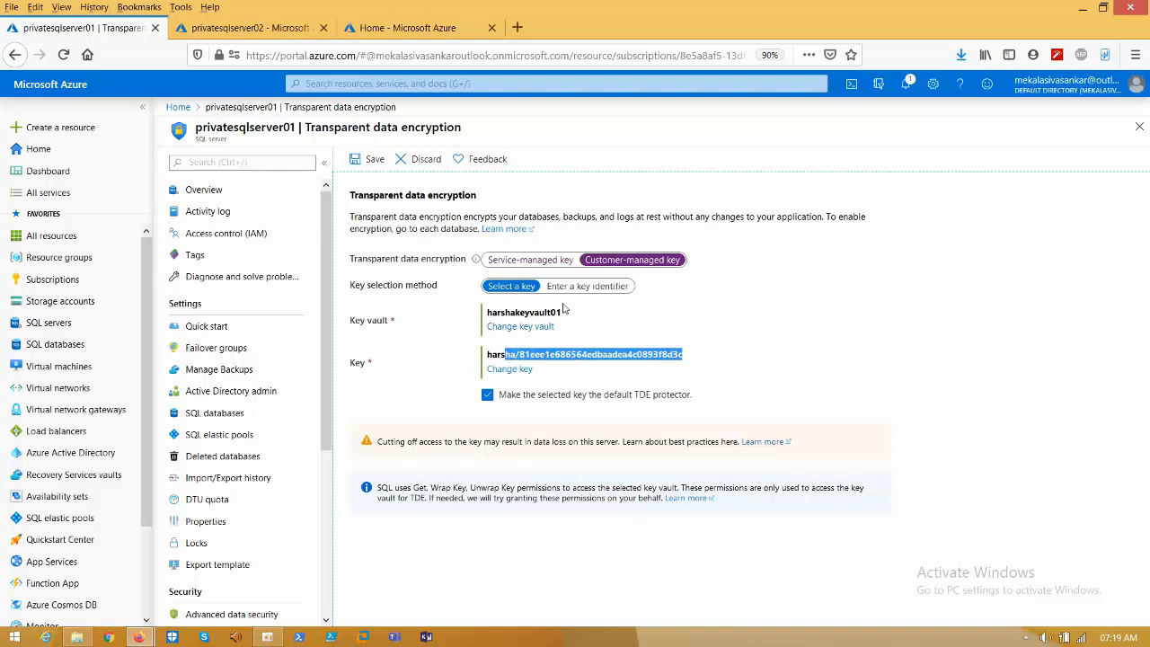
pyautogui.click(588, 286)
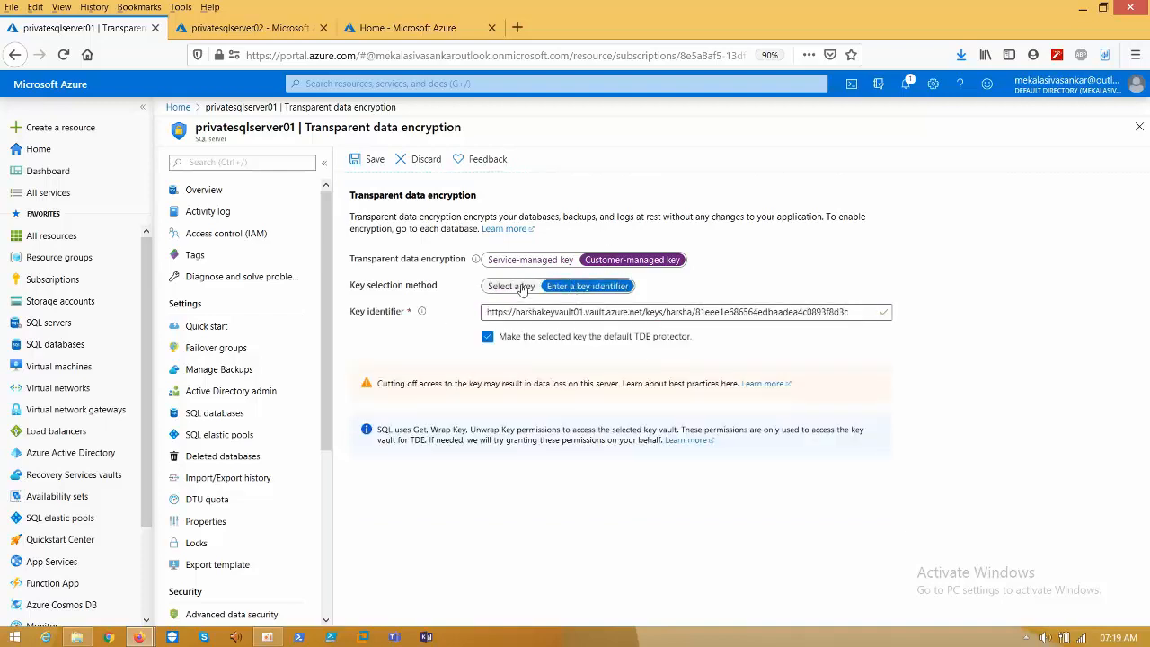
# Save the customer-managed key setting, which fails for missing soft-delete, and start a resource search.
pyautogui.click(367, 158)
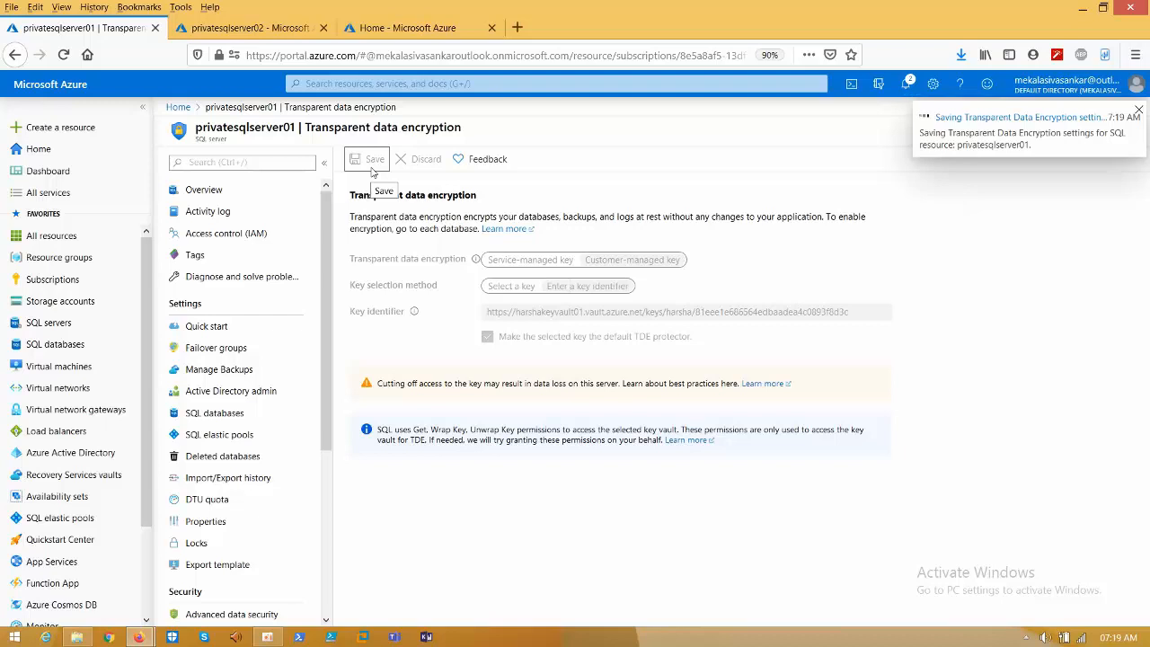
pyautogui.click(367, 158)
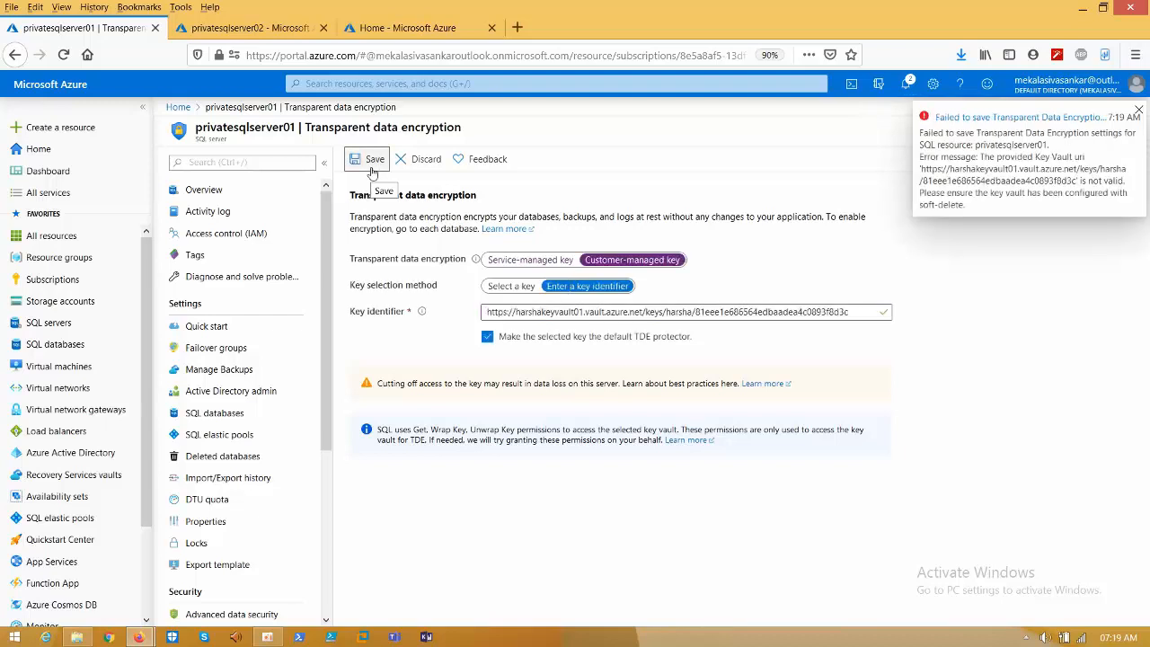
pyautogui.moveTo(1032, 183)
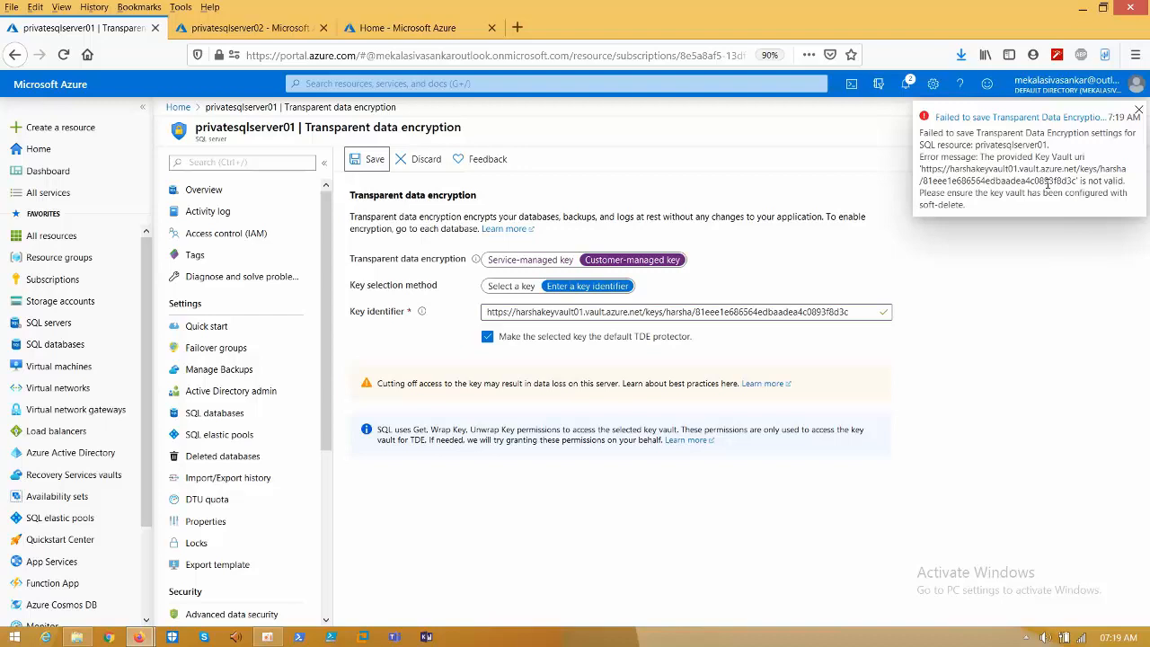
pyautogui.moveTo(1005, 156); pyautogui.dragTo(1070, 175)
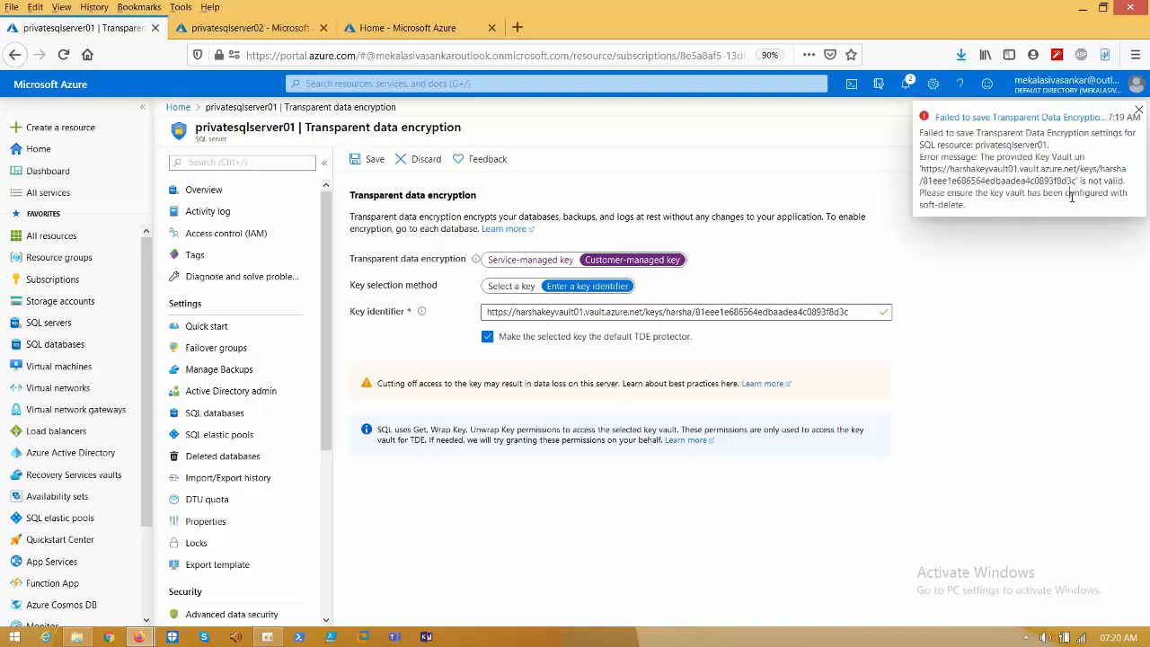
pyautogui.click(252, 29)
pyautogui.write('k')
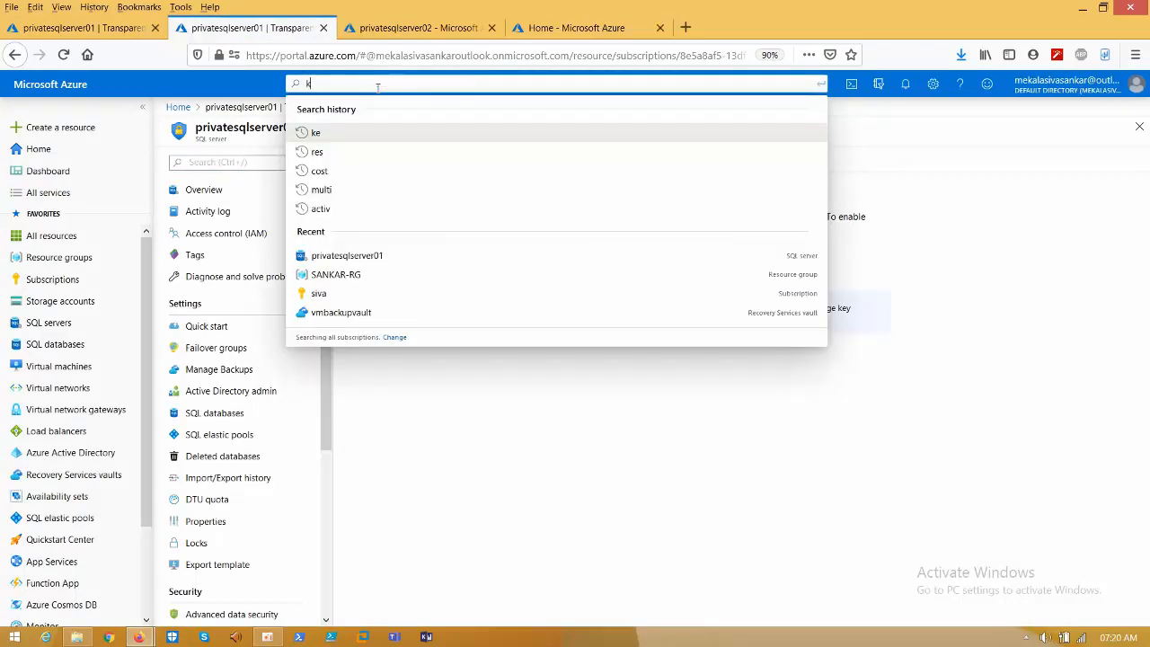
# Find harshakeyvault01 among the key vaults and show its properties.
pyautogui.write('ey')
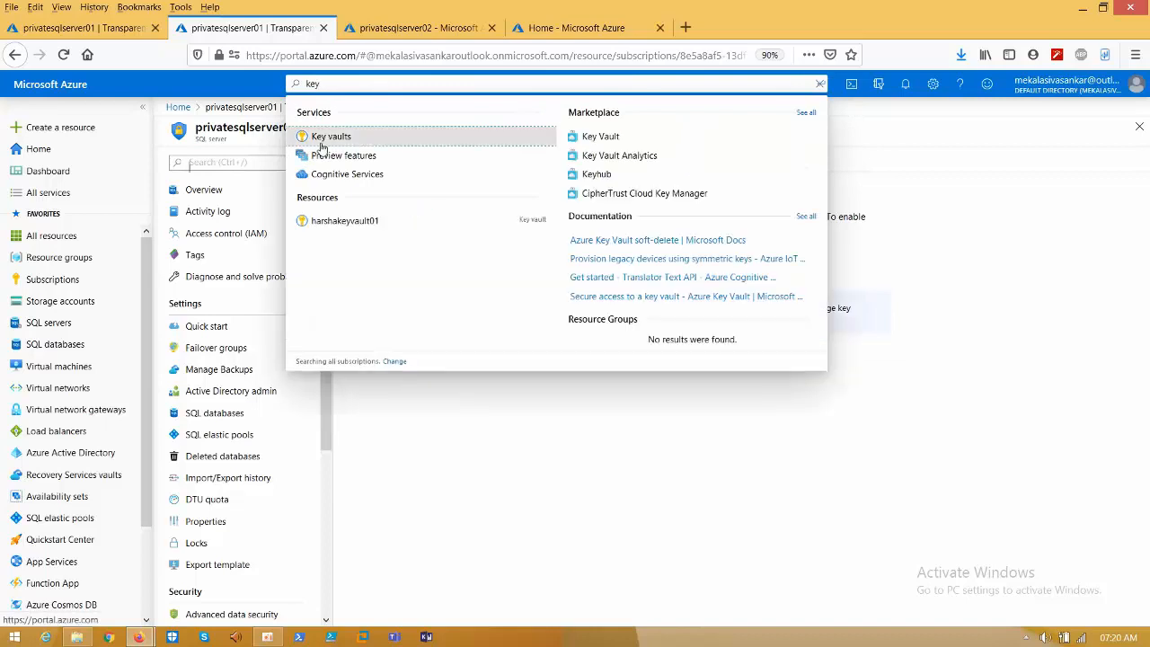
pyautogui.click(327, 137)
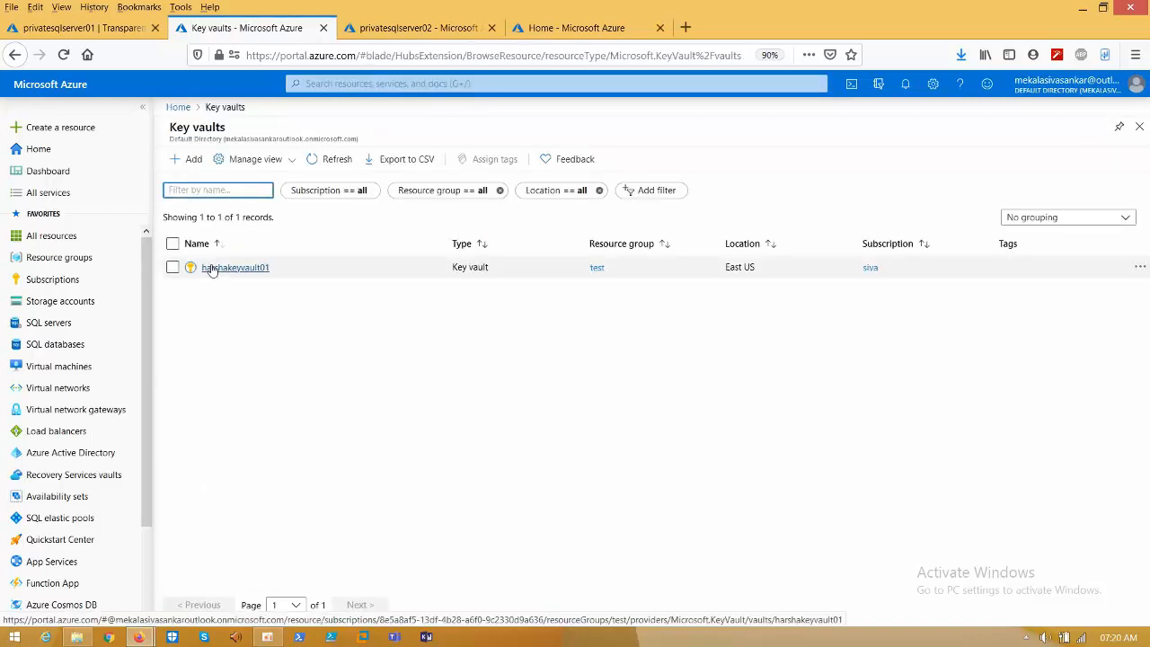
pyautogui.click(235, 266)
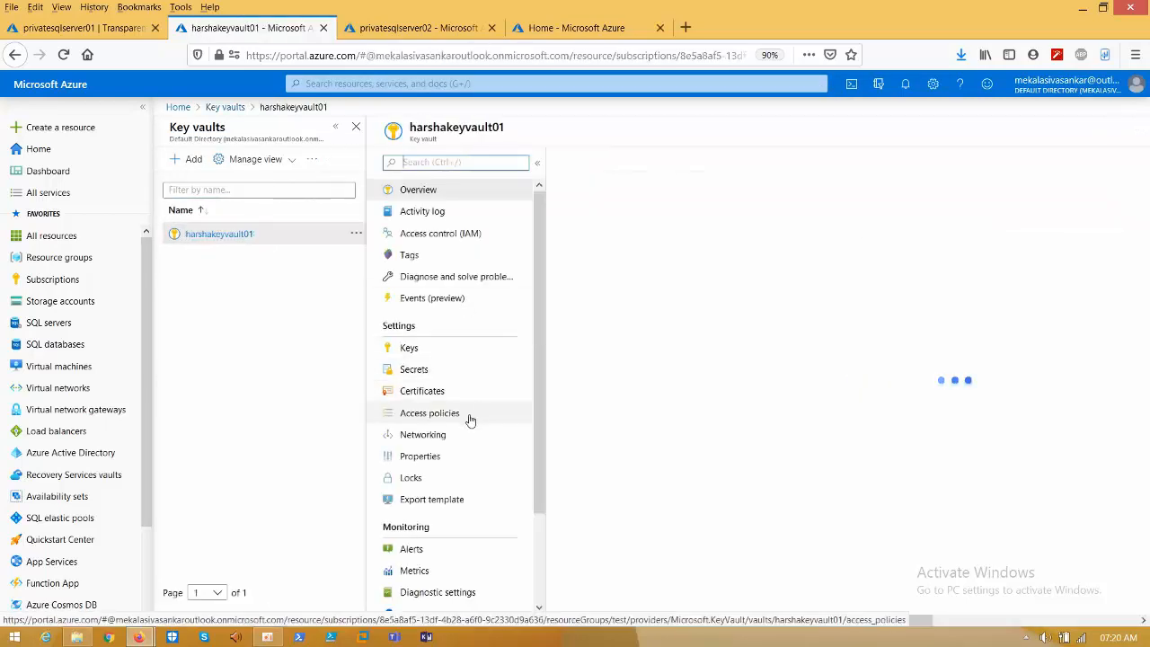
pyautogui.click(420, 457)
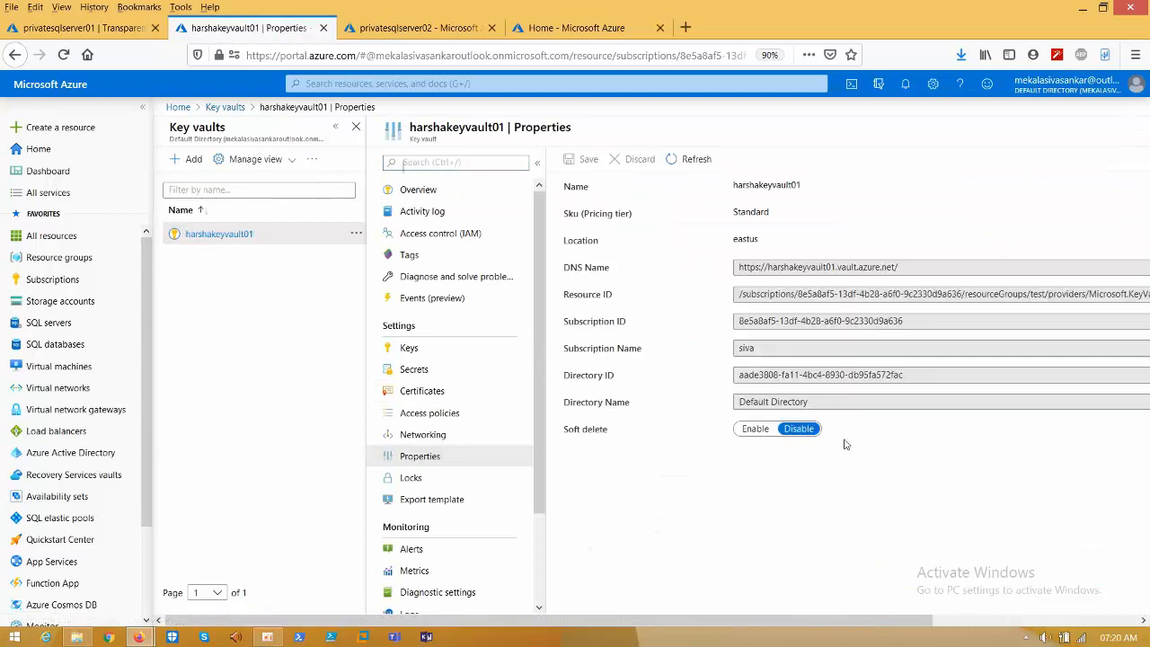
# Enable soft delete on harshakeyvault01, save it, and return to privatesqlserver01's encryption settings.
pyautogui.click(755, 428)
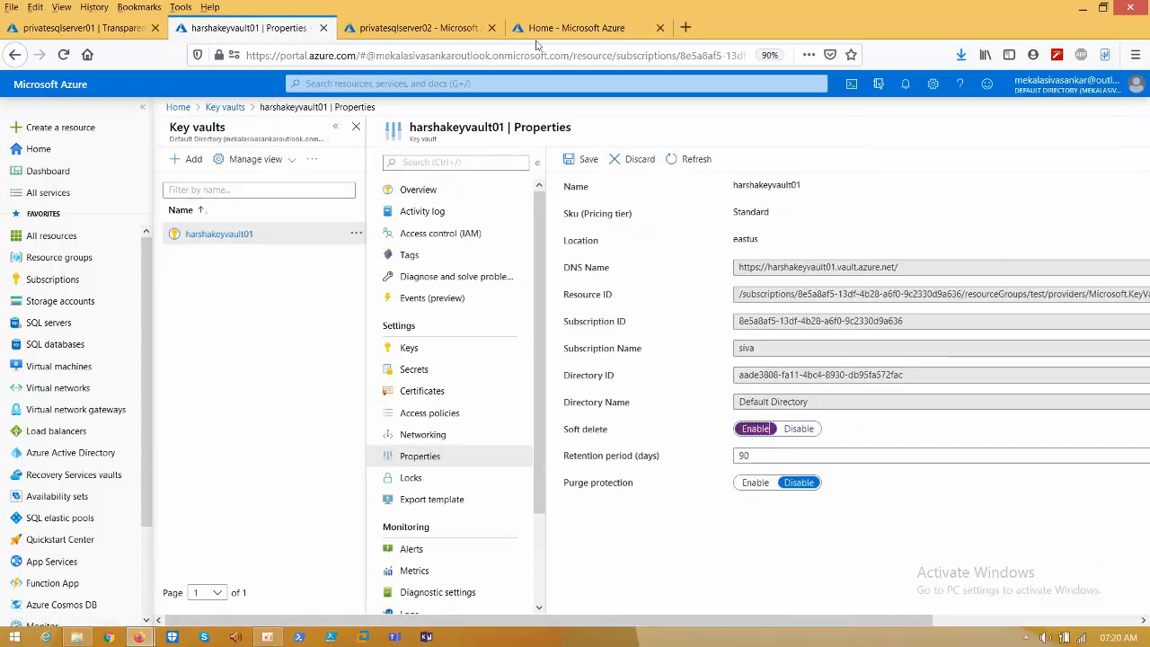
pyautogui.click(590, 158)
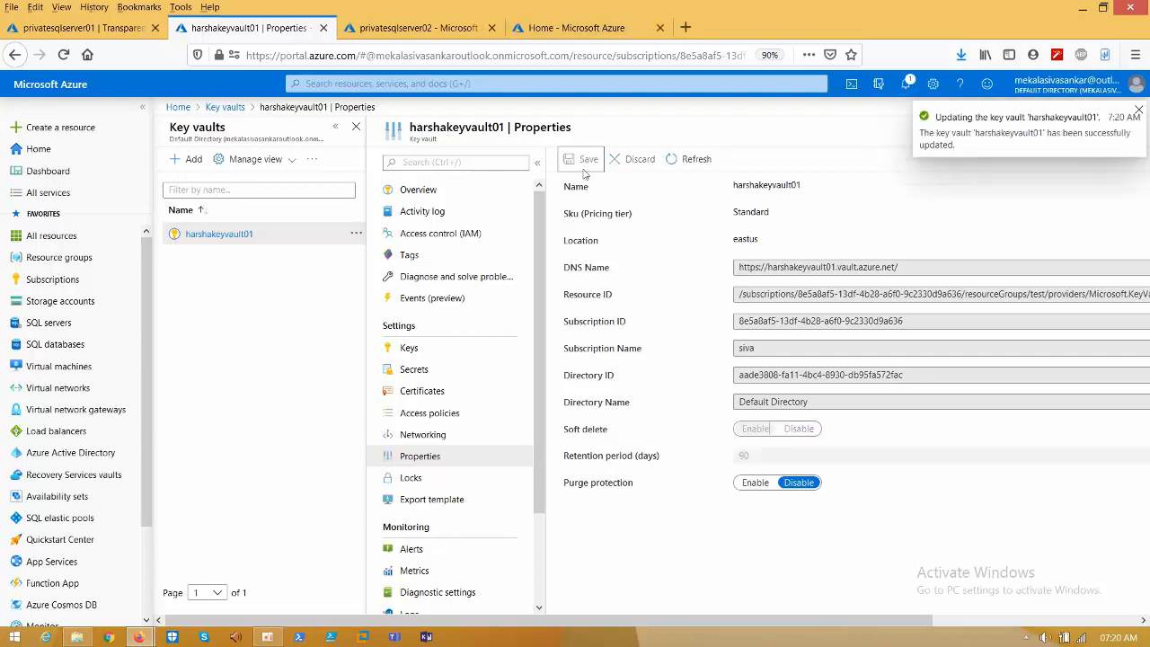
pyautogui.click(54, 27)
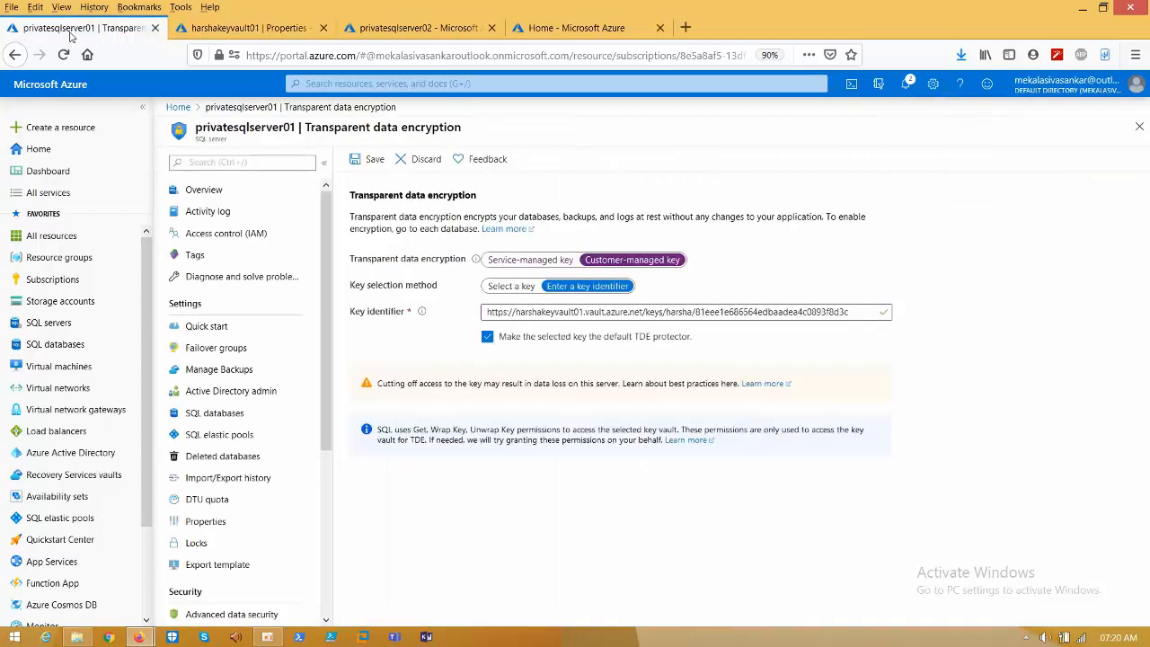
# Save the customer-managed key encryption again and check its progress in notifications.
pyautogui.click(366, 159)
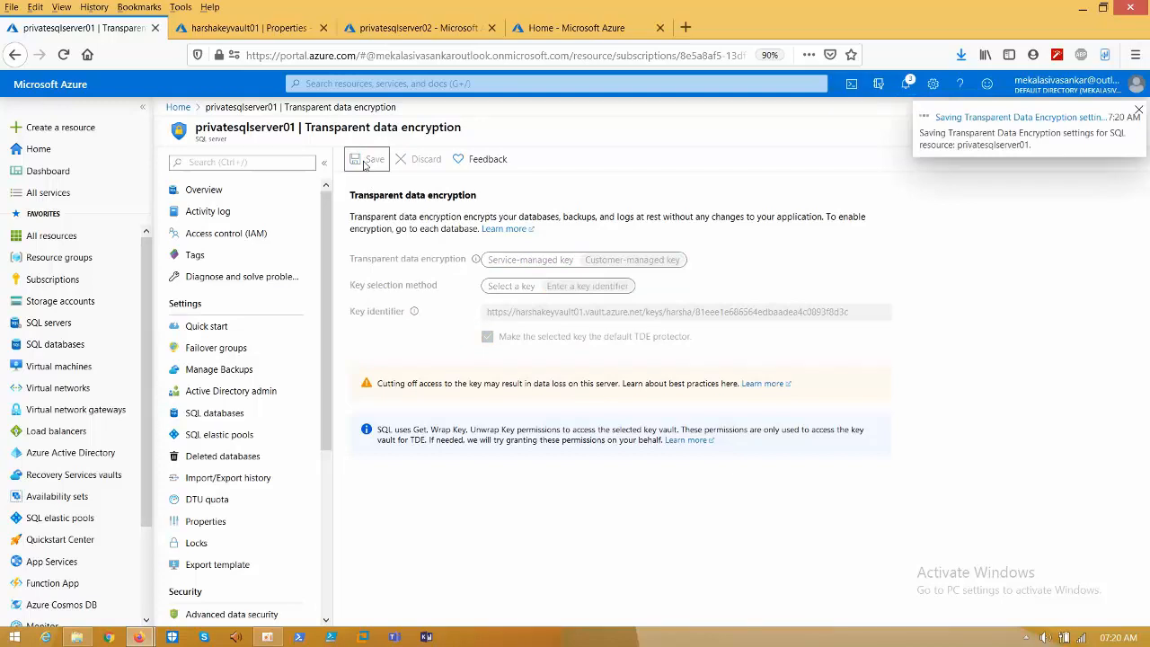
pyautogui.click(1132, 112)
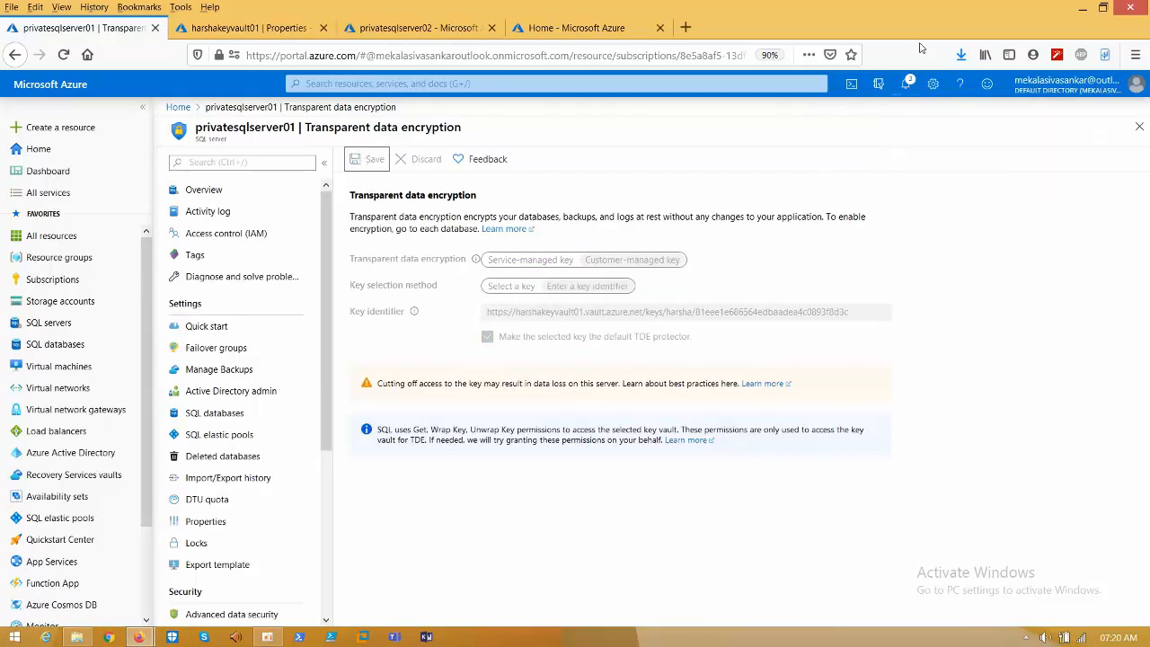
pyautogui.click(906, 84)
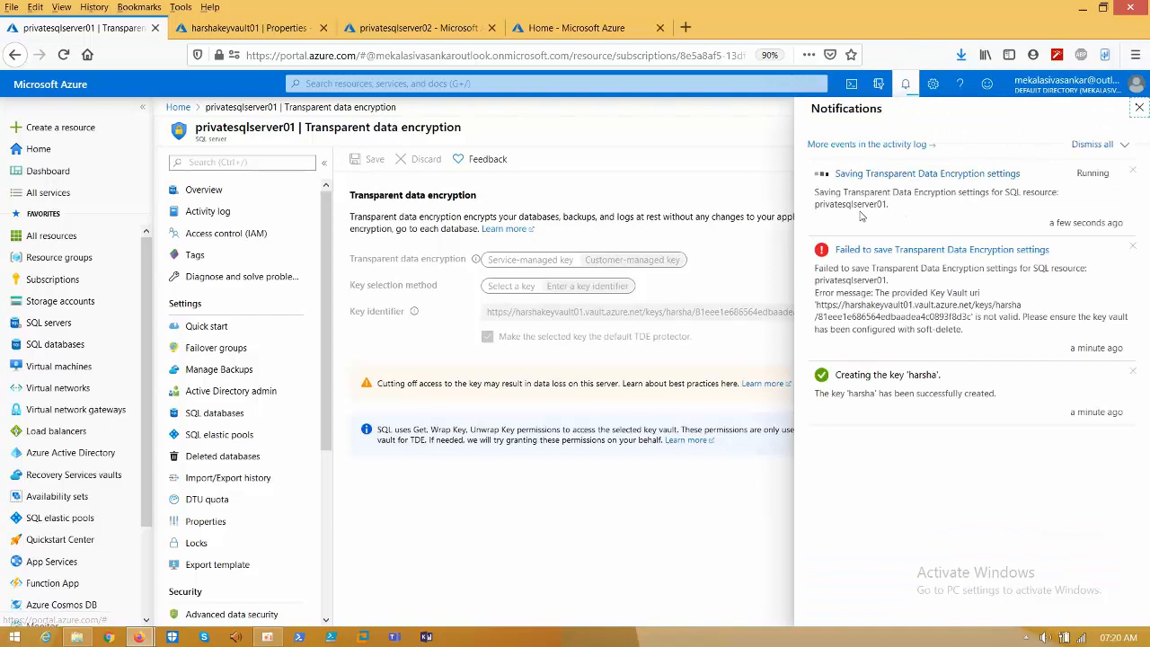
pyautogui.moveTo(744, 245)
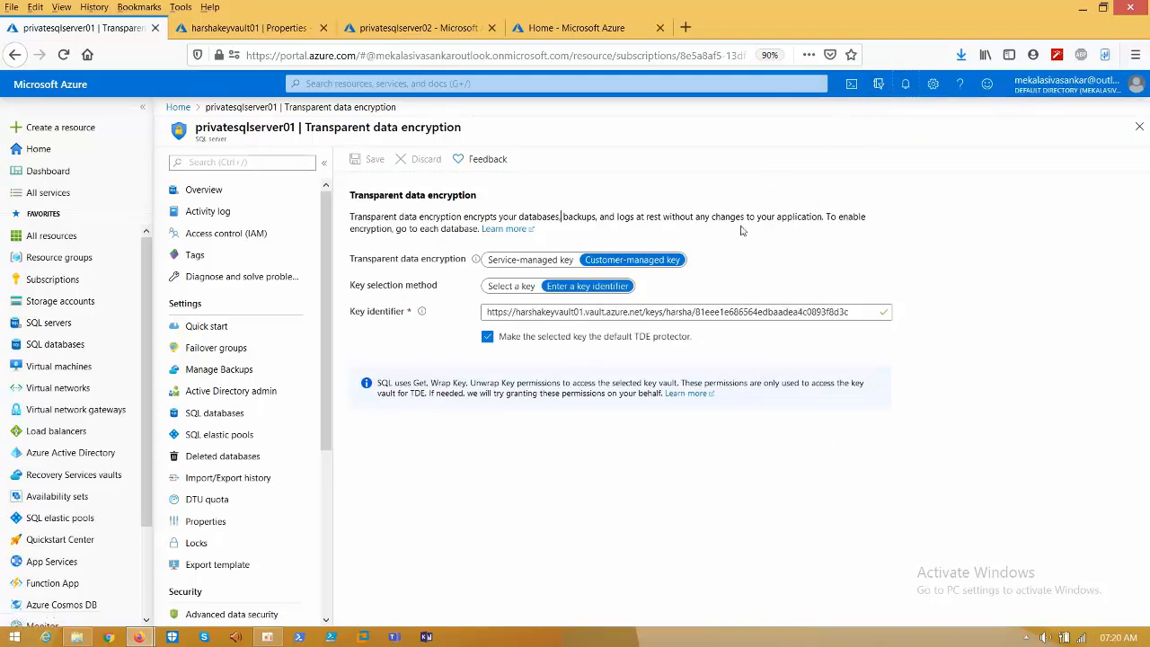
pyautogui.moveTo(744, 268)
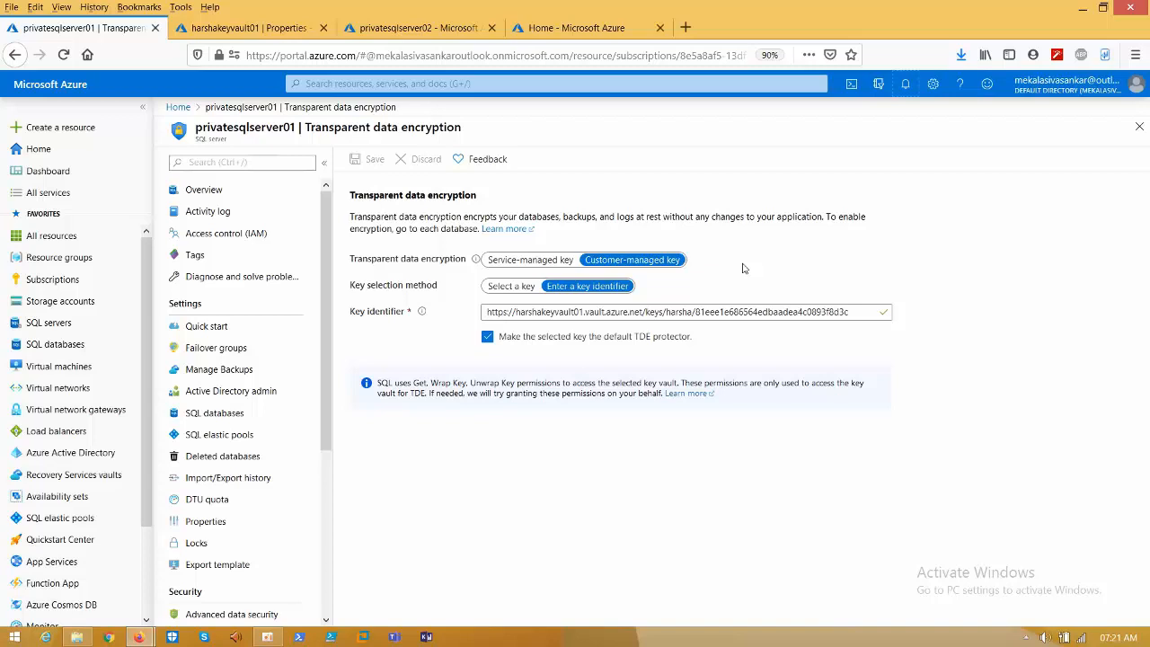
pyautogui.moveTo(737, 283)
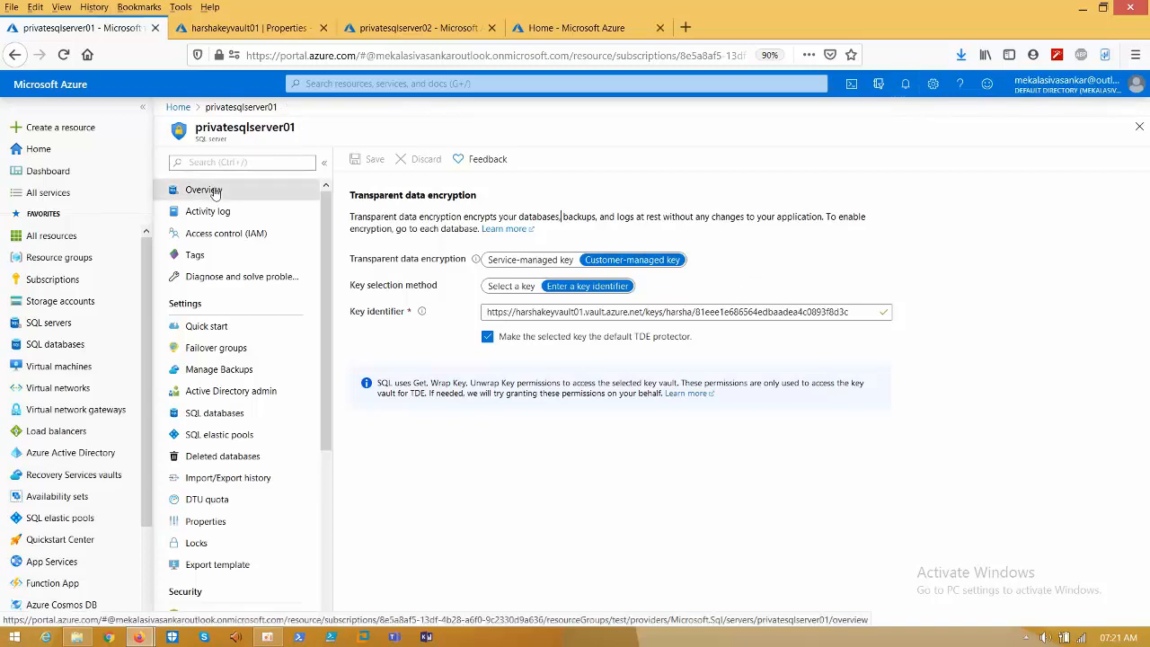
# Go to privatesqlserver01's SQL databases and open the test database.
pyautogui.click(203, 190)
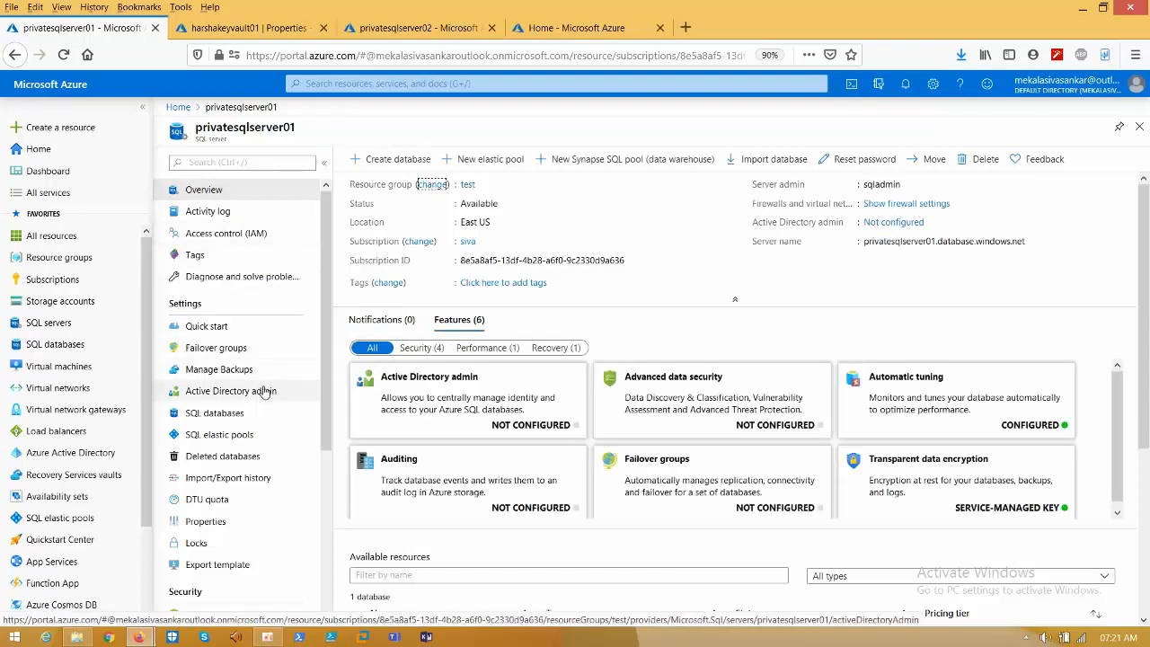
pyautogui.click(214, 412)
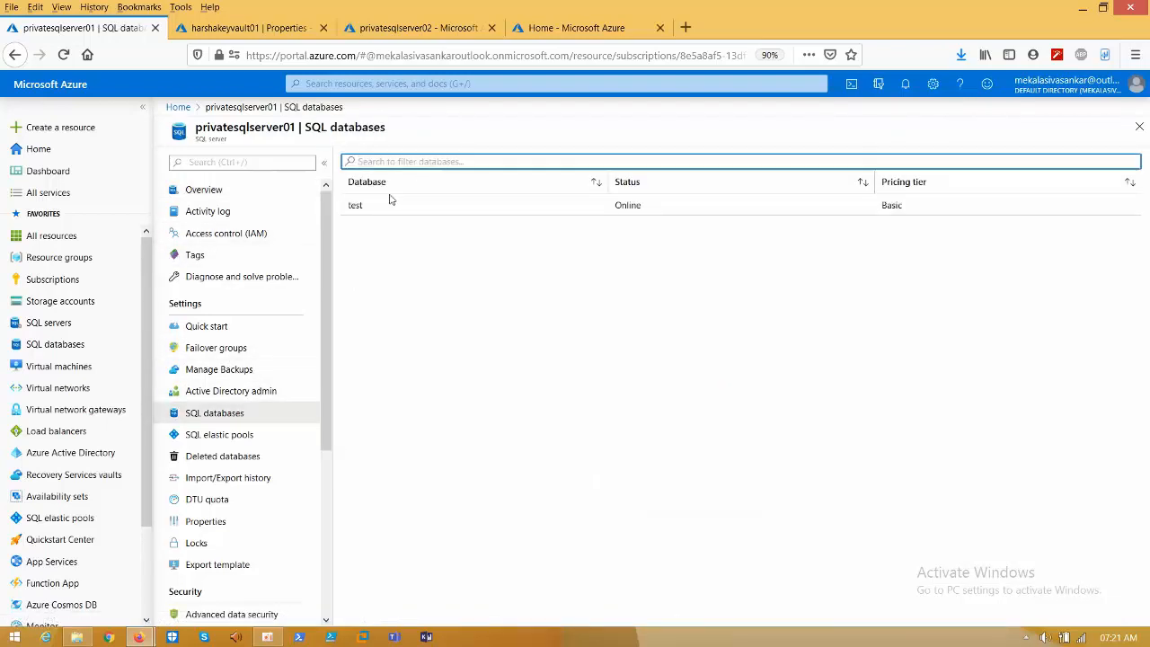
pyautogui.click(355, 205)
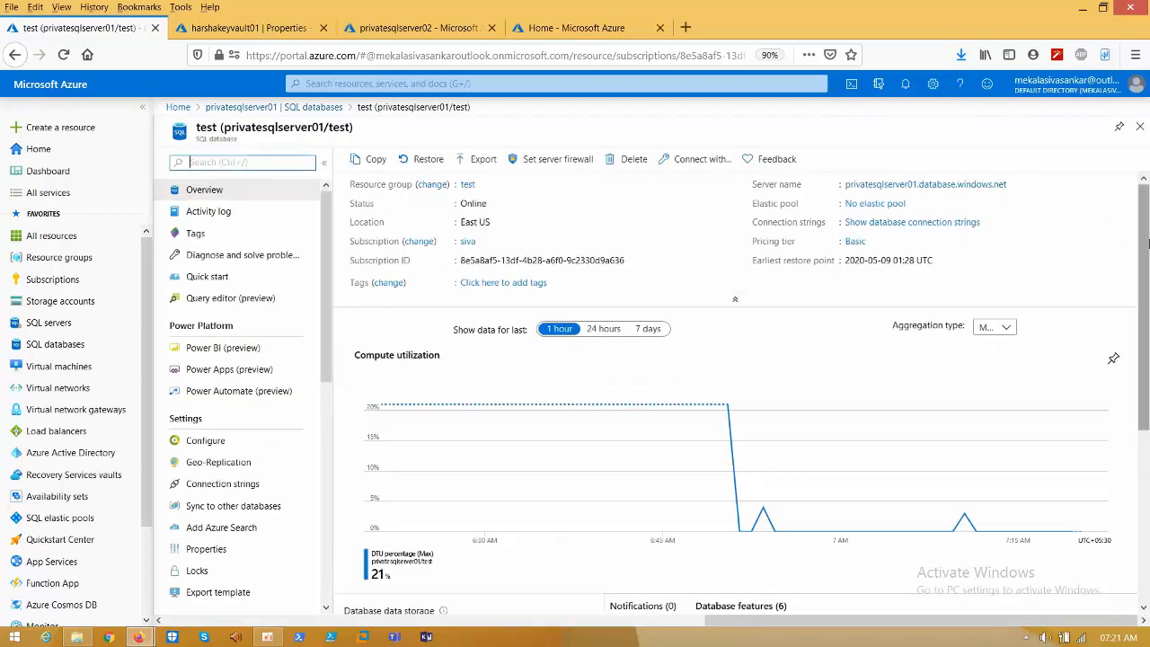
# Verify the test database's transparent data encryption shows Encrypted, then return to its overview.
pyautogui.scroll(-3)
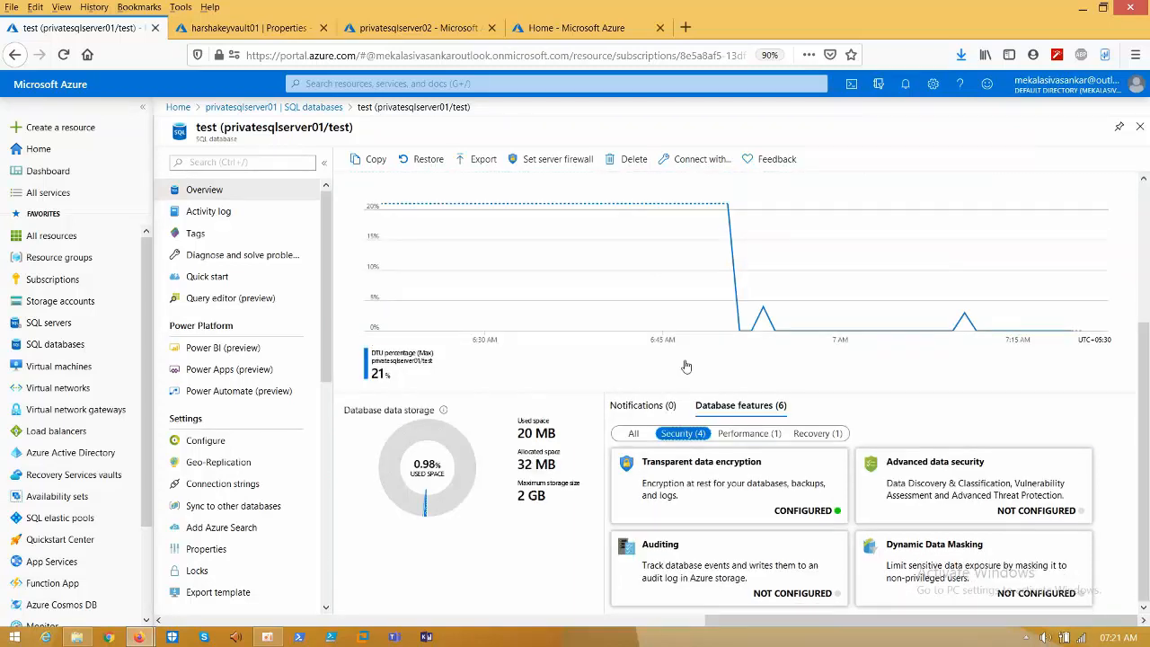
pyautogui.click(703, 462)
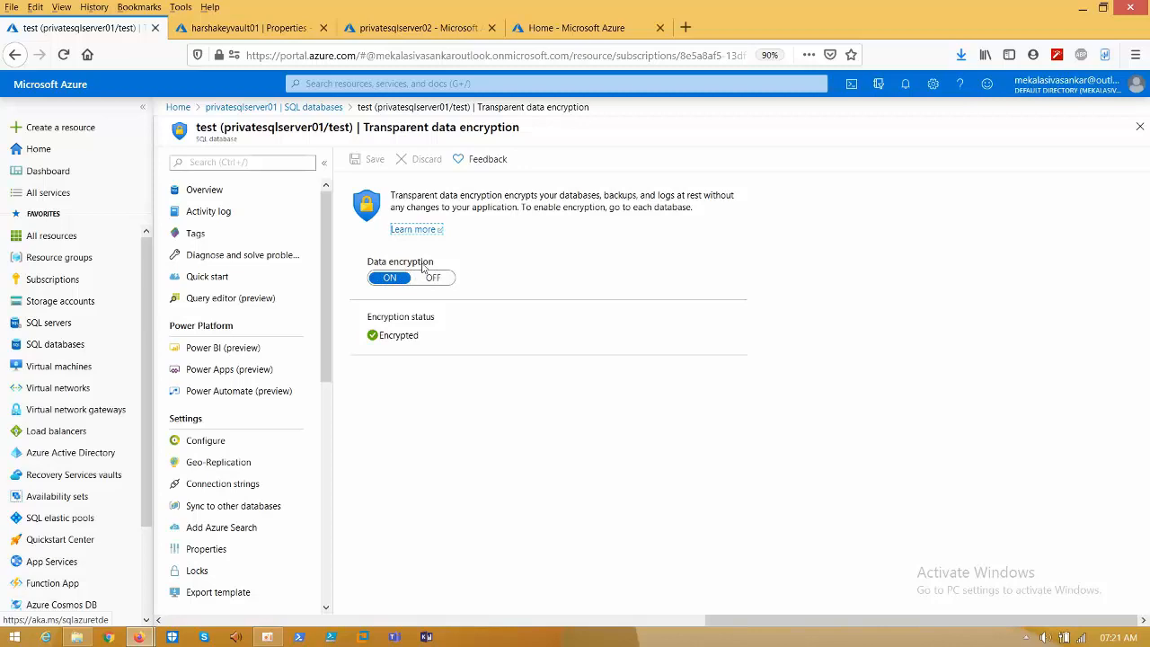
pyautogui.moveTo(386, 269)
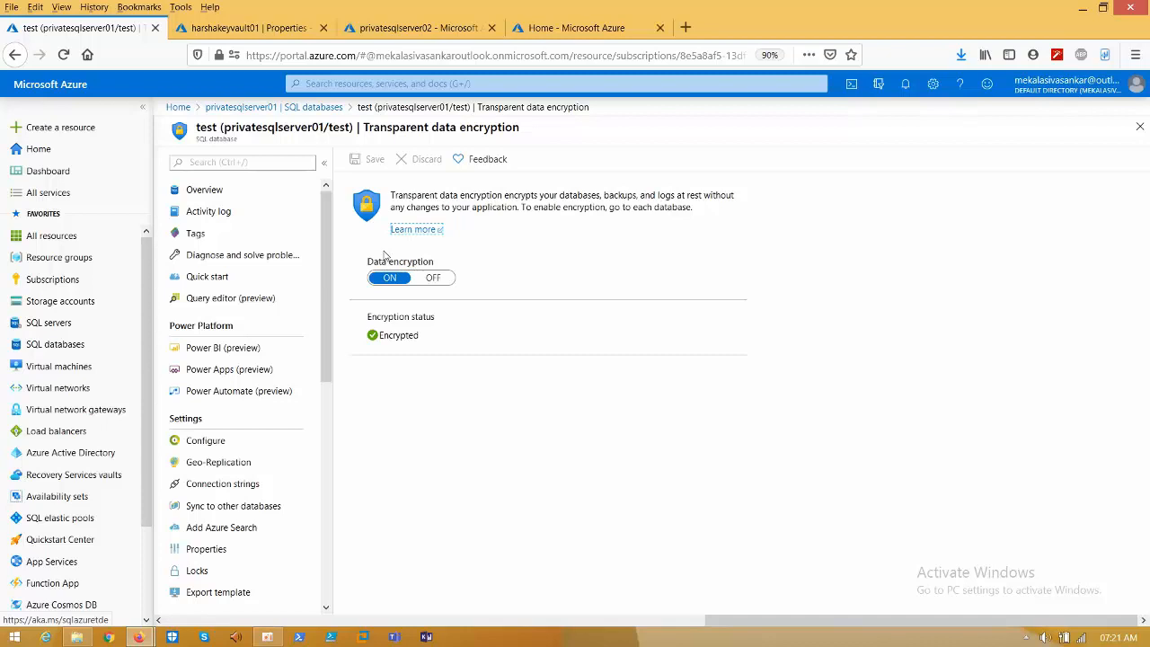
pyautogui.moveTo(413, 278)
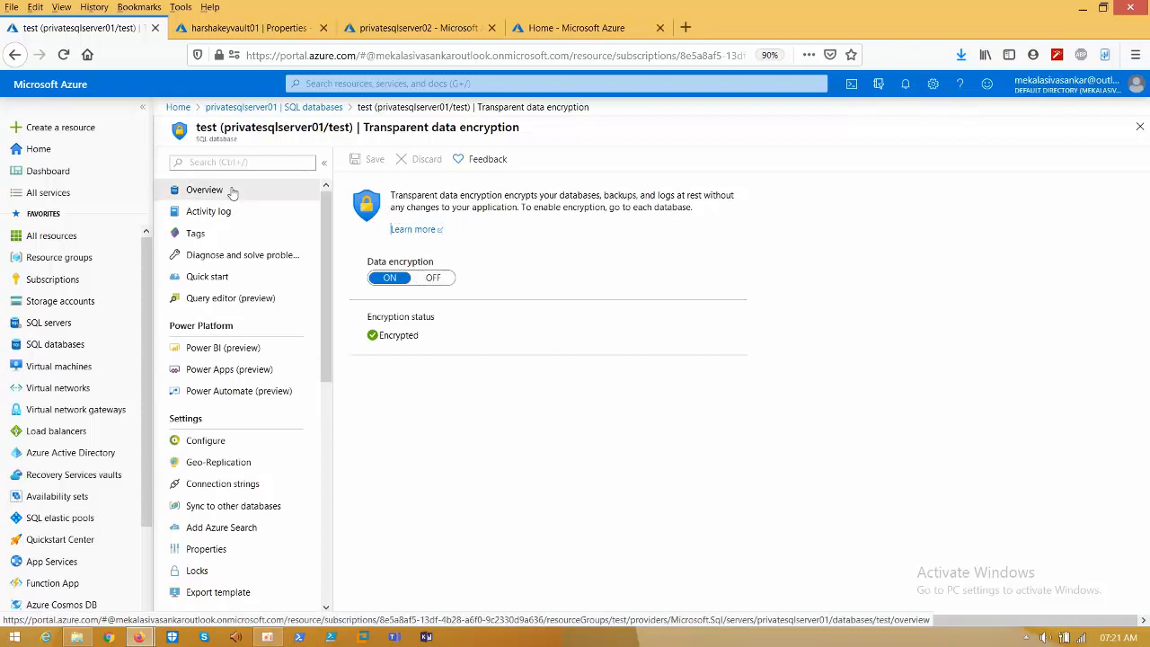
pyautogui.click(205, 190)
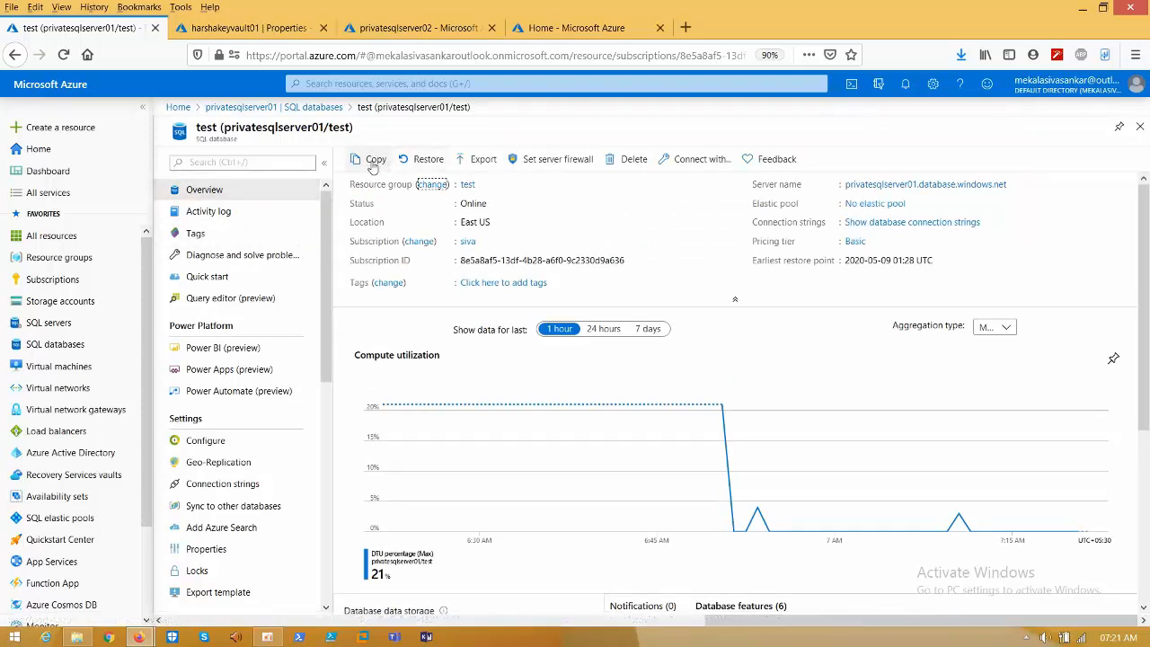
# Copy the test database as test_Copy with privatesqlserver02 (East US) as the target server.
pyautogui.click(374, 158)
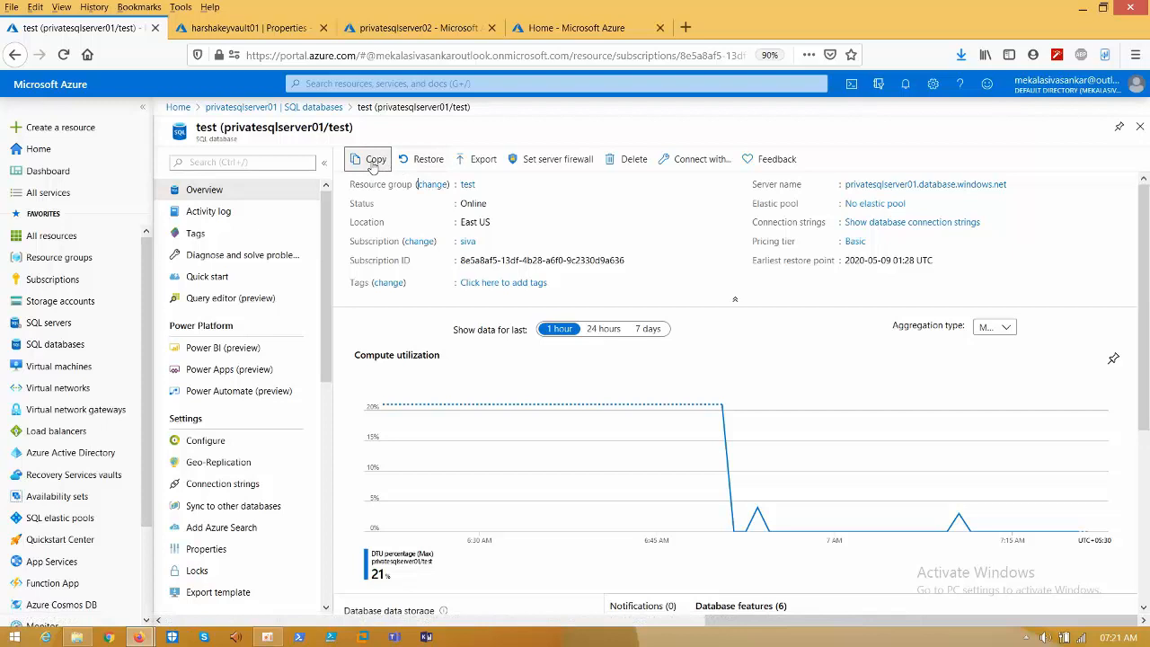
pyautogui.click(368, 158)
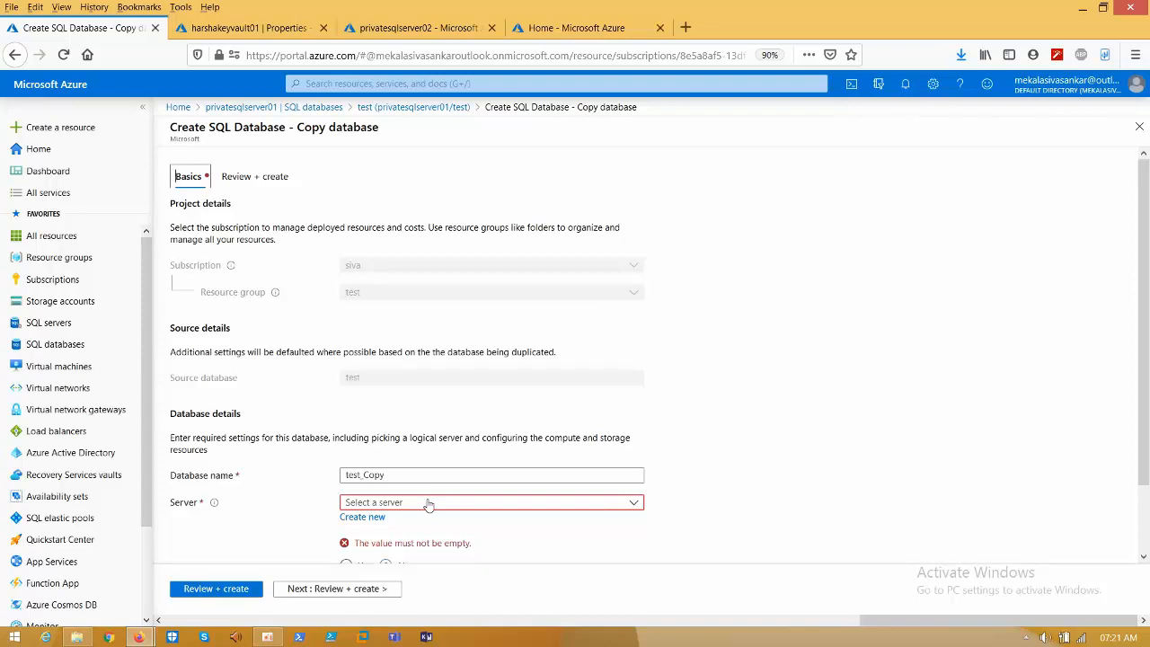
pyautogui.click(491, 503)
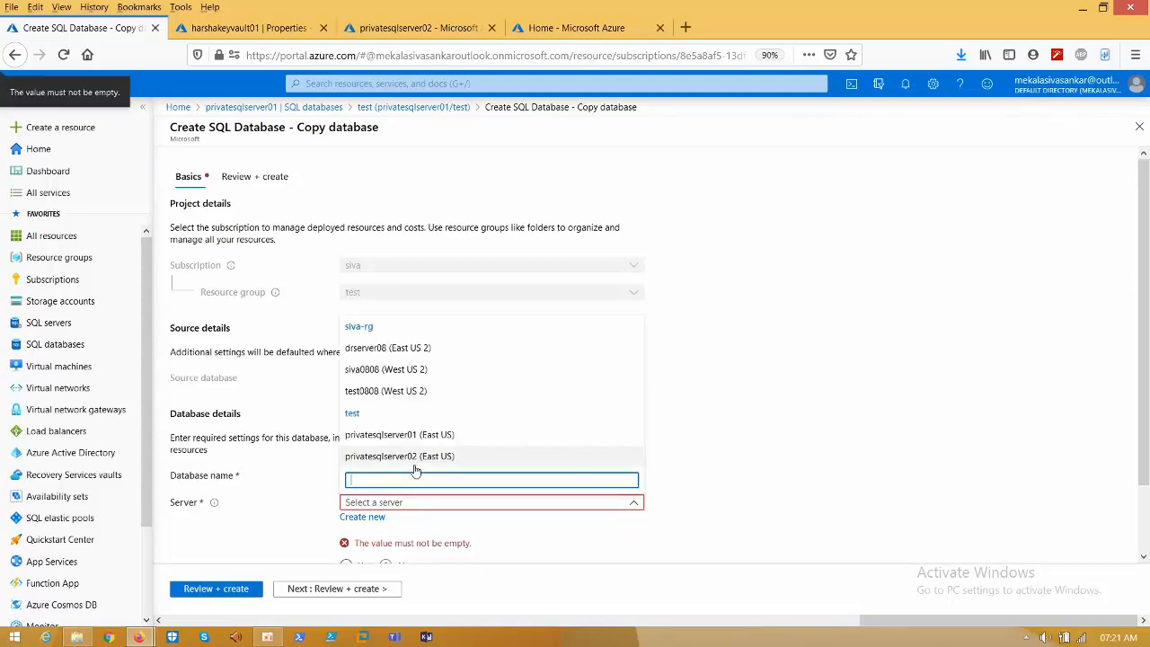
pyautogui.moveTo(370, 463)
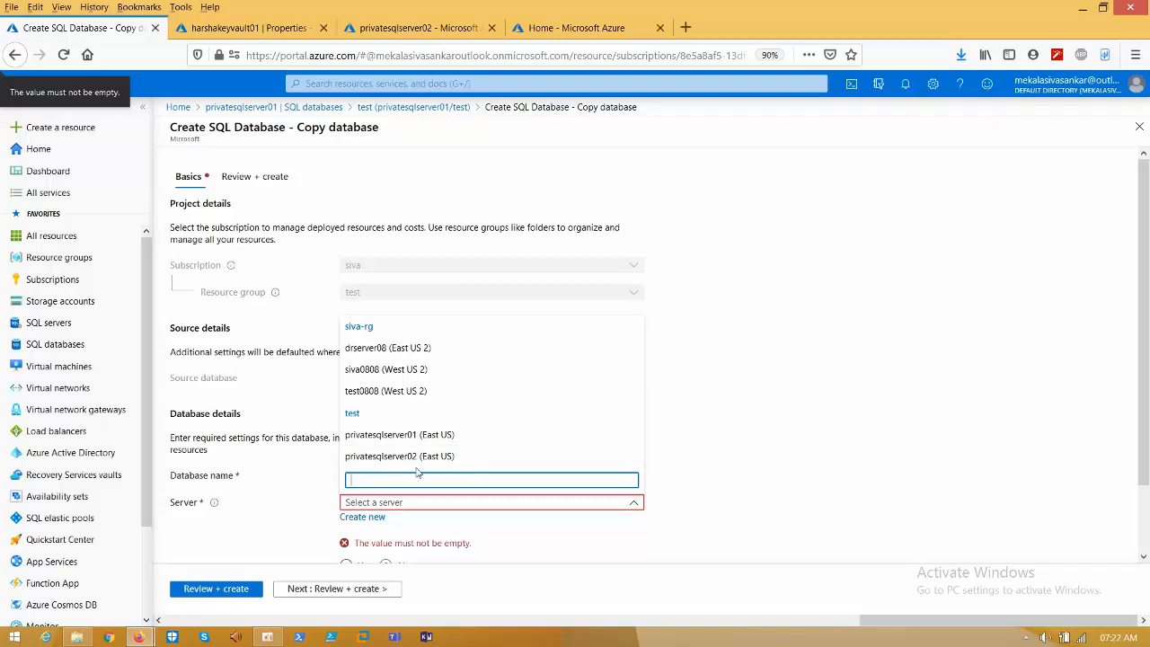
pyautogui.click(399, 456)
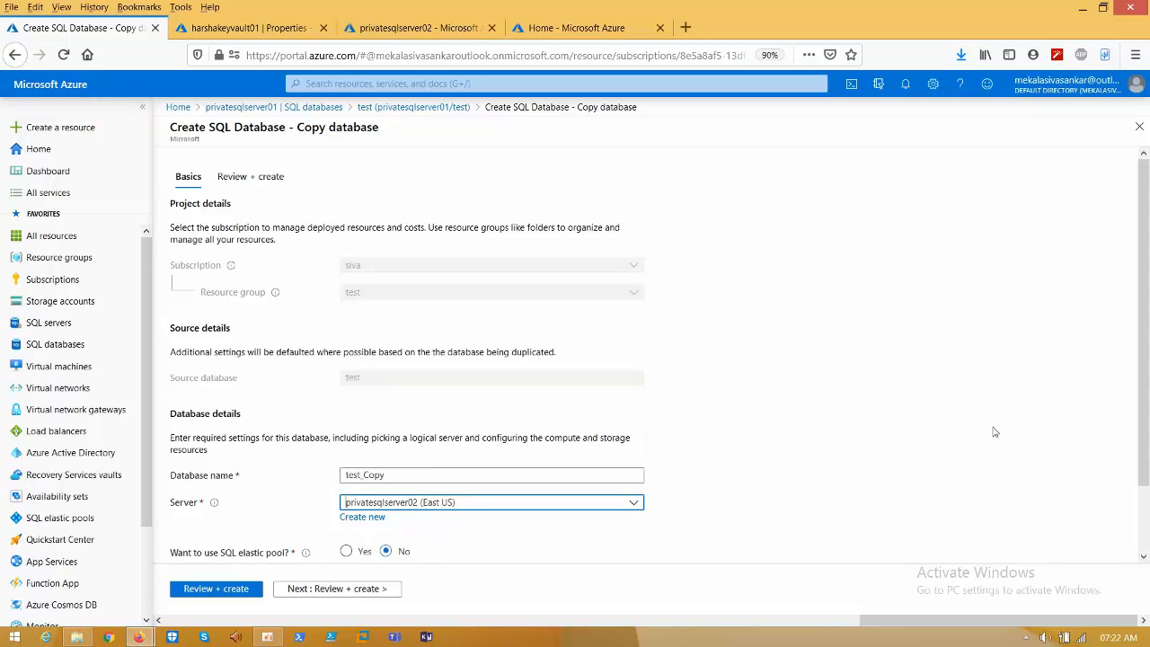
pyautogui.scroll(-3)
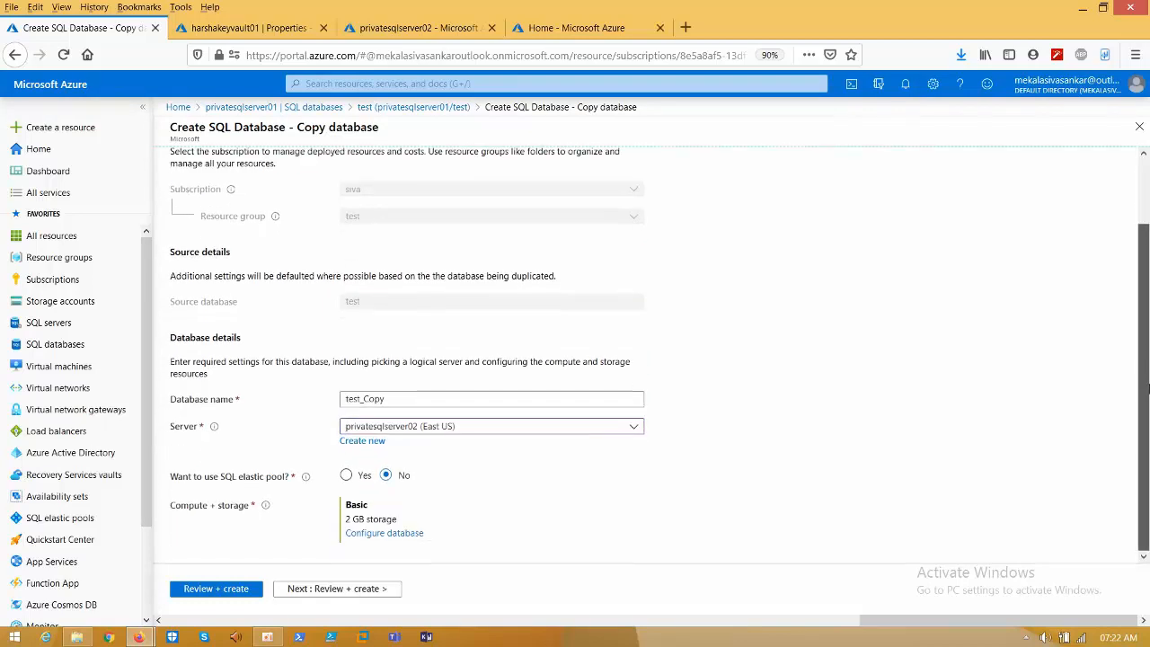
pyautogui.moveTo(356, 543)
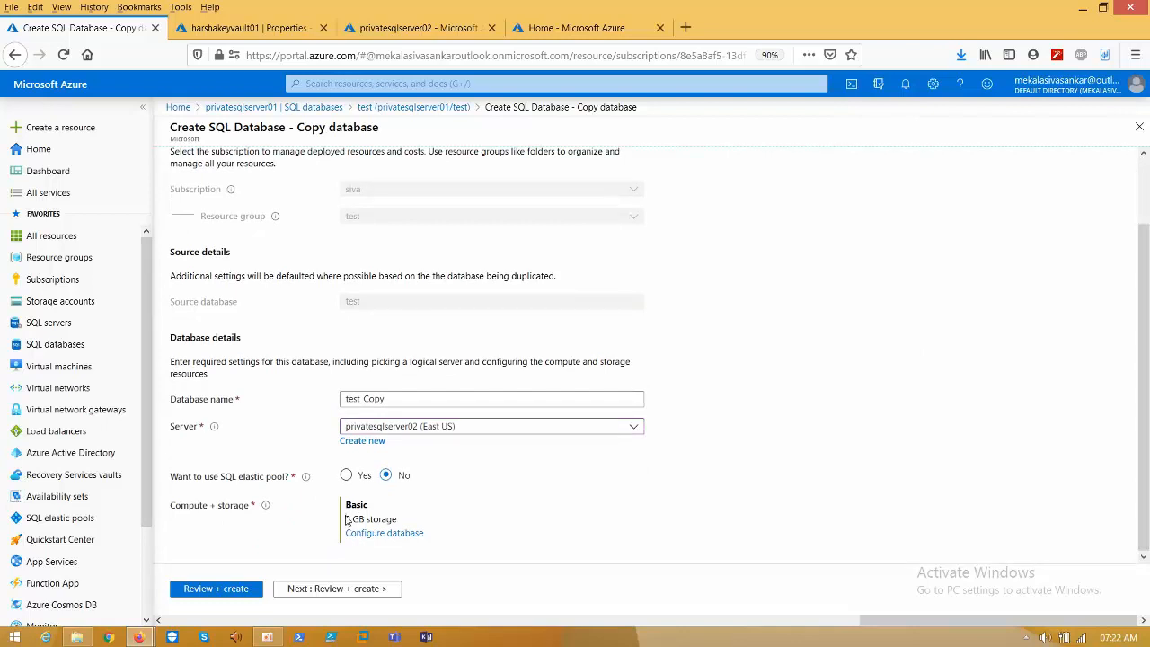
pyautogui.doubleClick(370, 519)
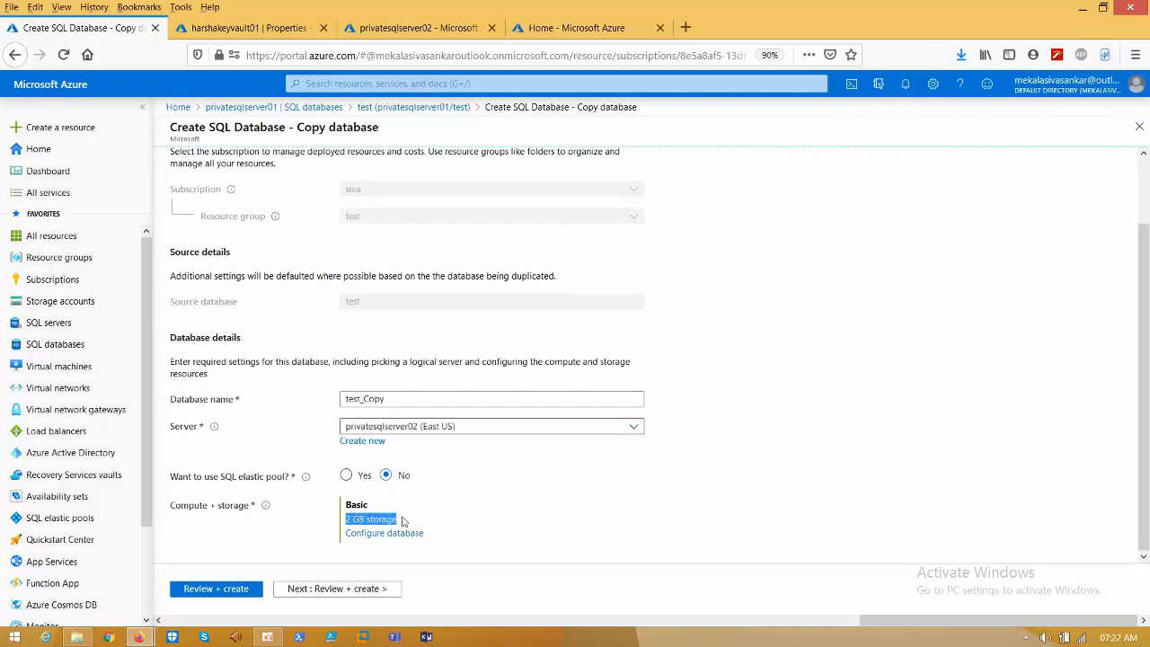
# Review and create the test_Copy database copy, then watch its deployment fail.
pyautogui.click(215, 590)
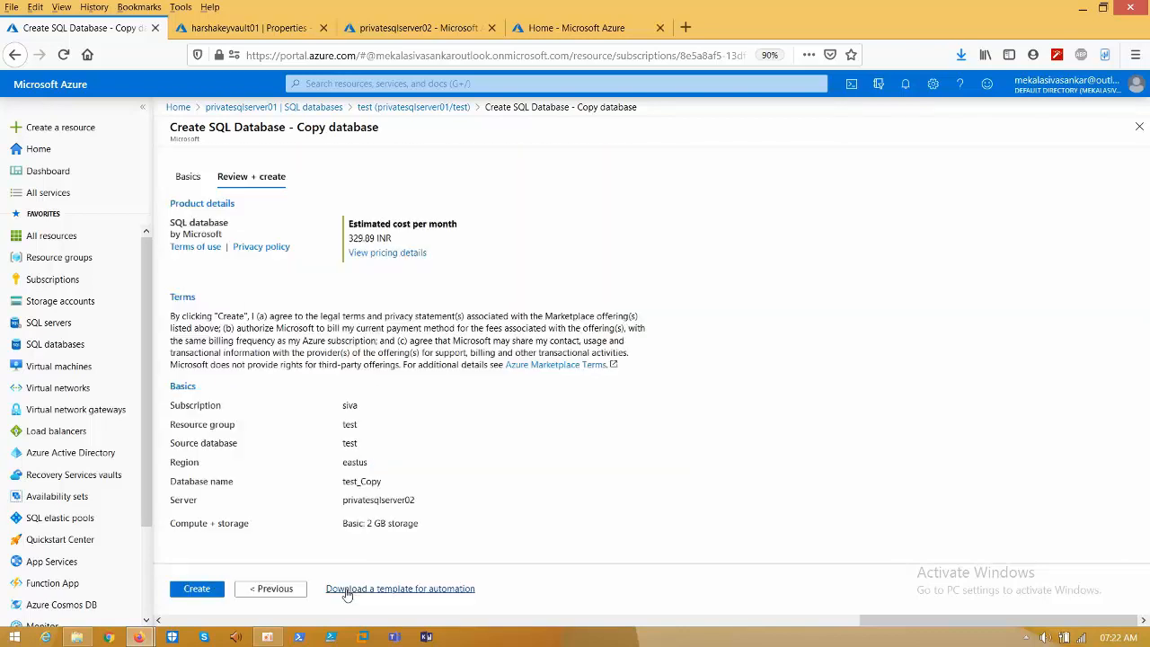
pyautogui.click(198, 590)
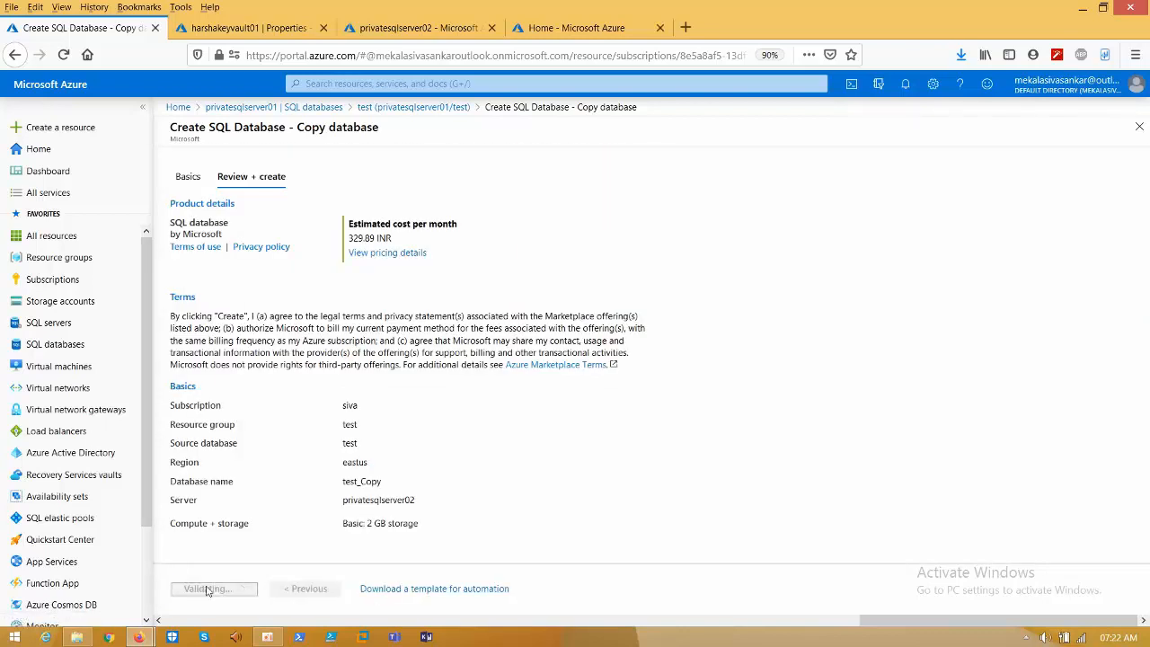
pyautogui.click(212, 587)
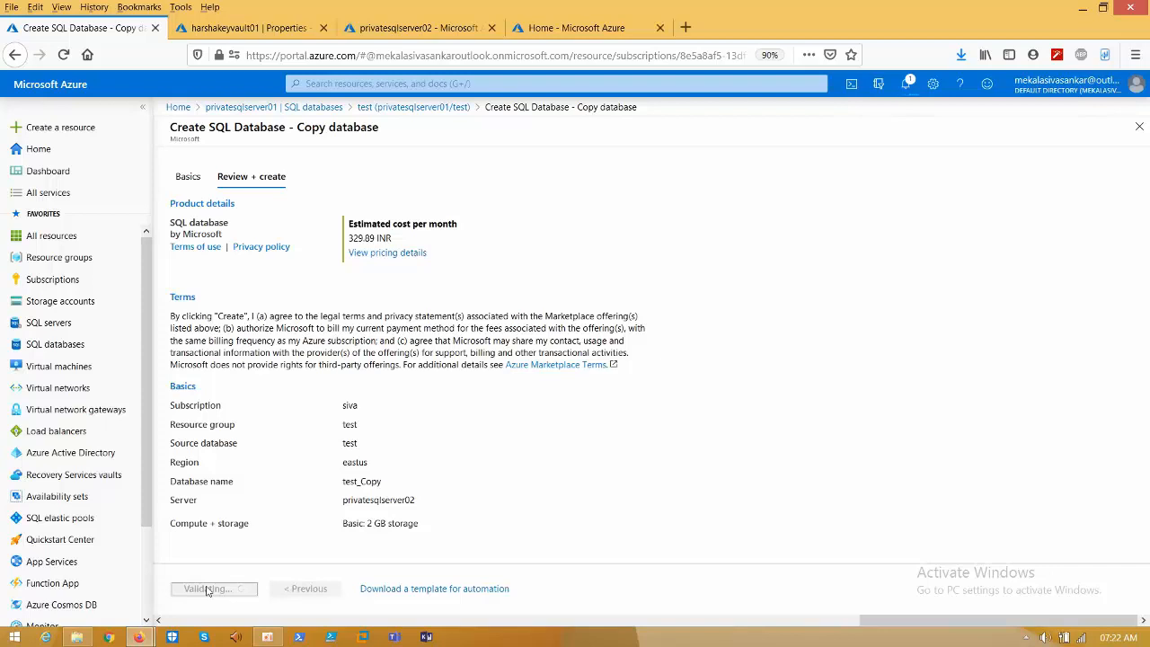
pyautogui.click(212, 589)
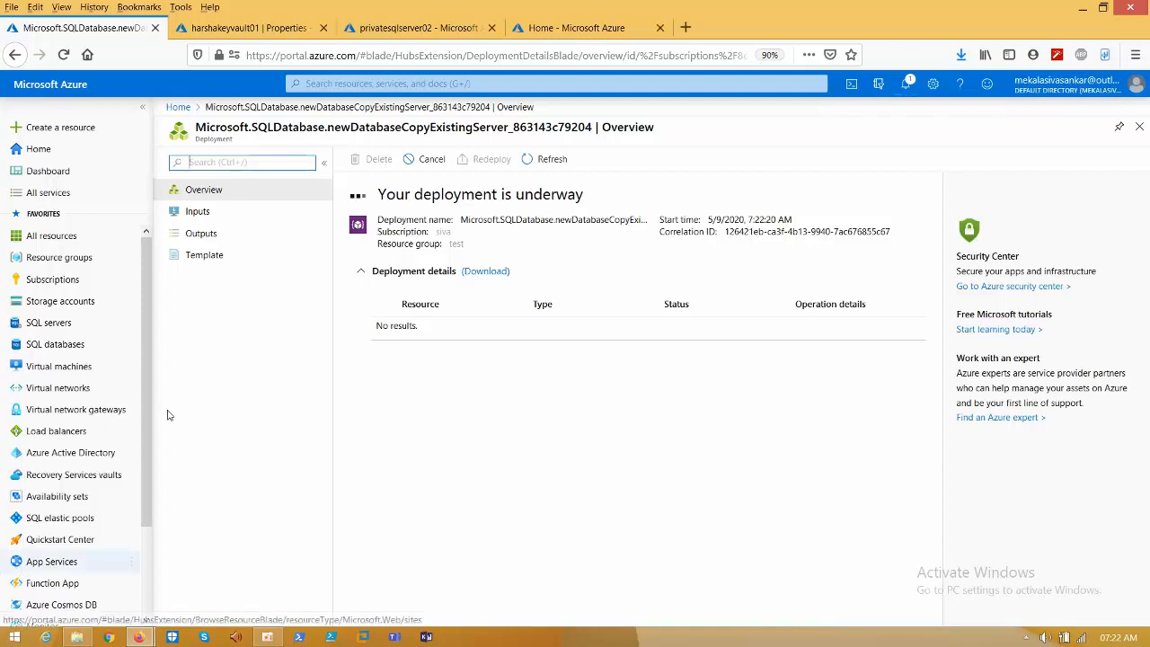
pyautogui.moveTo(462, 208)
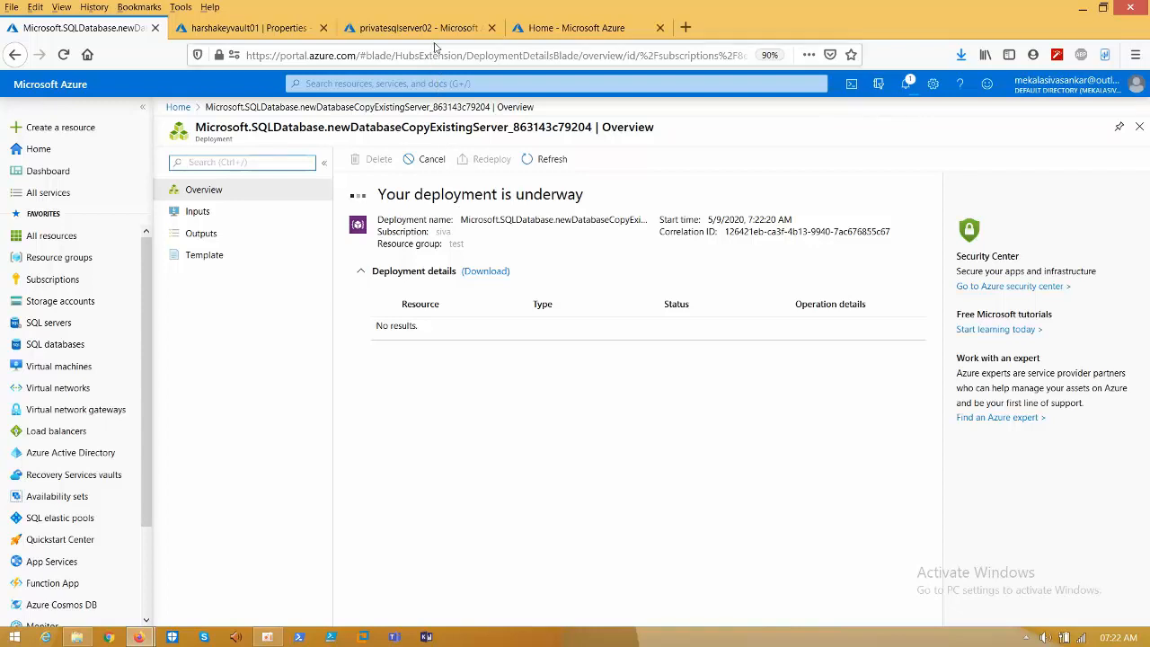
pyautogui.click(421, 29)
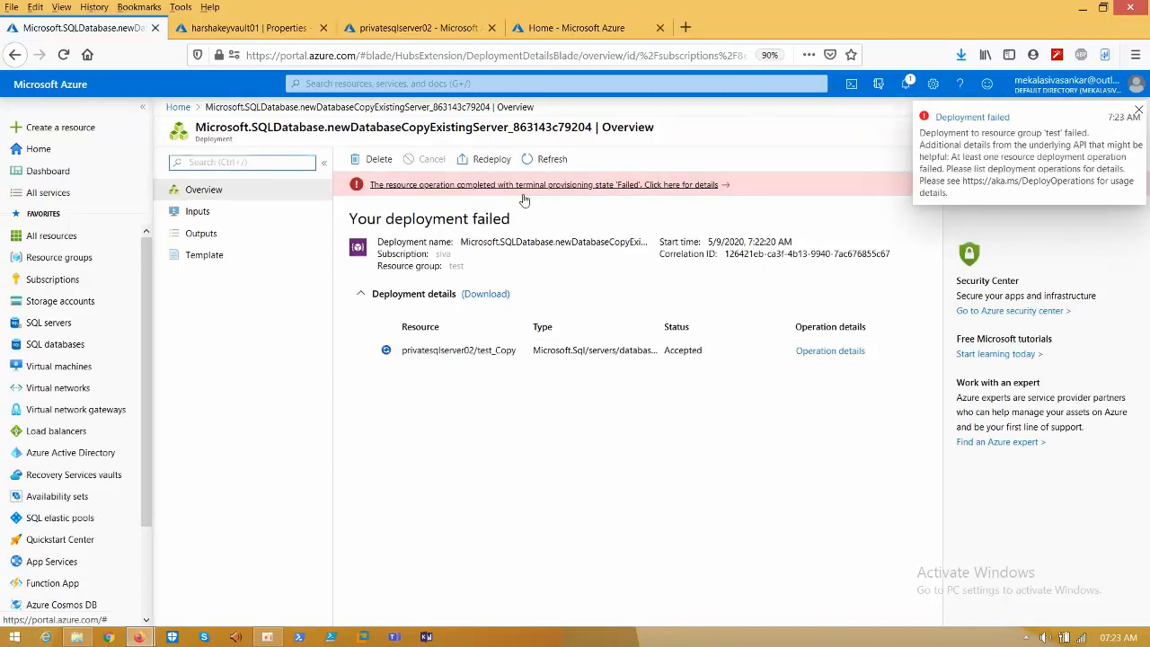
pyautogui.click(543, 183)
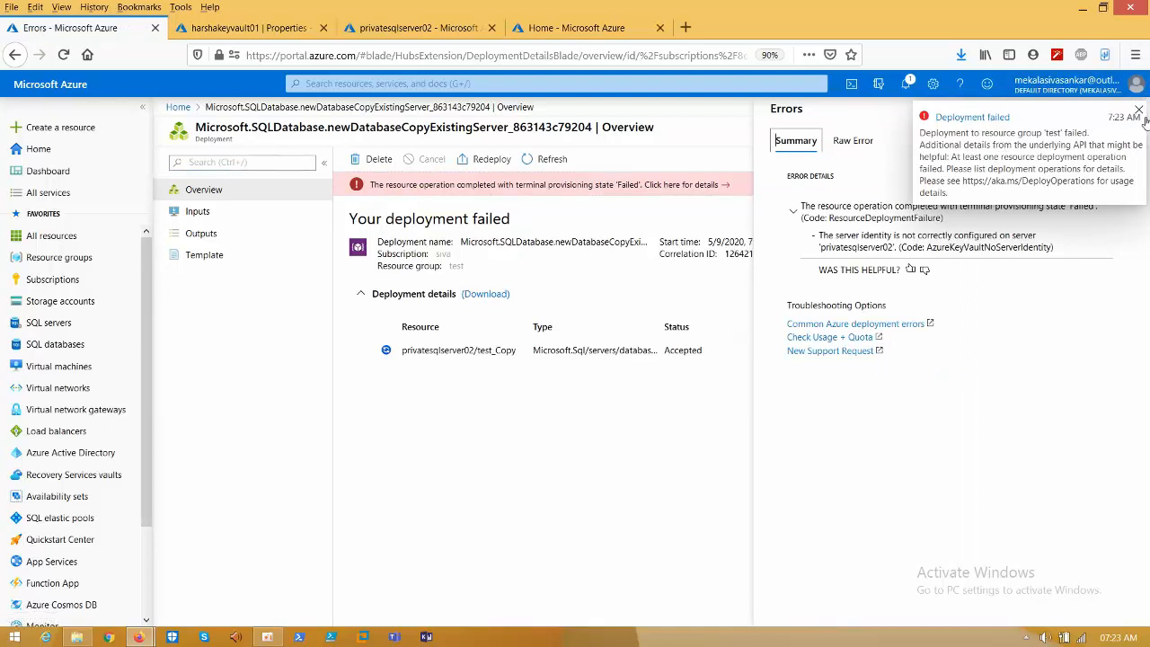
pyautogui.click(1136, 110)
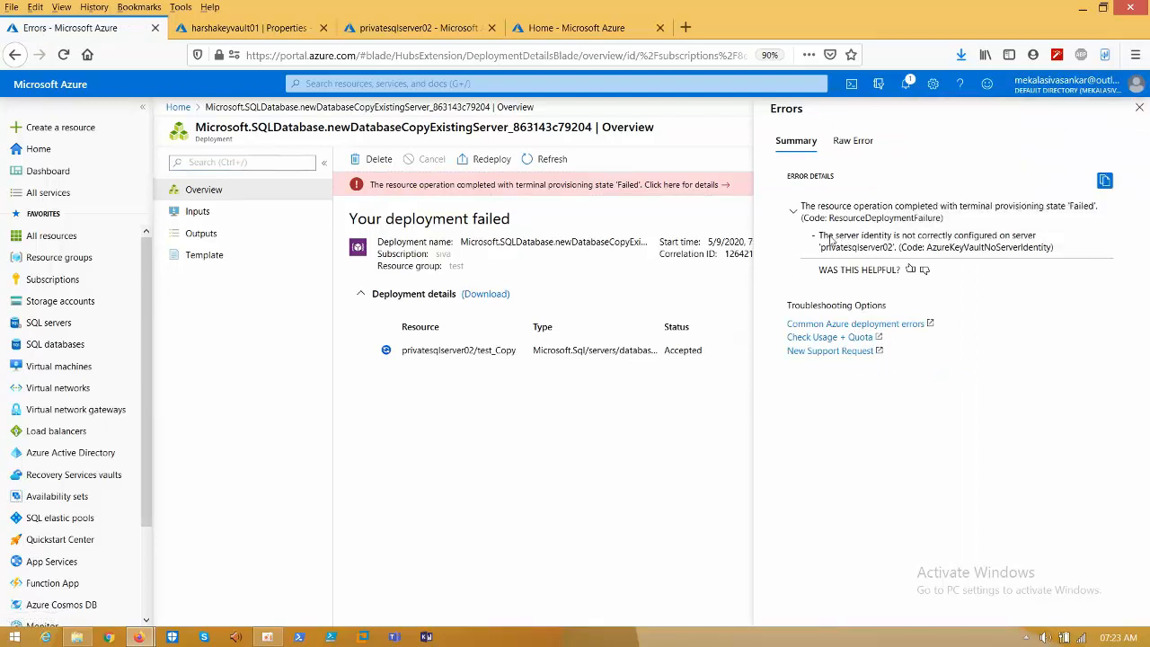
pyautogui.moveTo(969, 248)
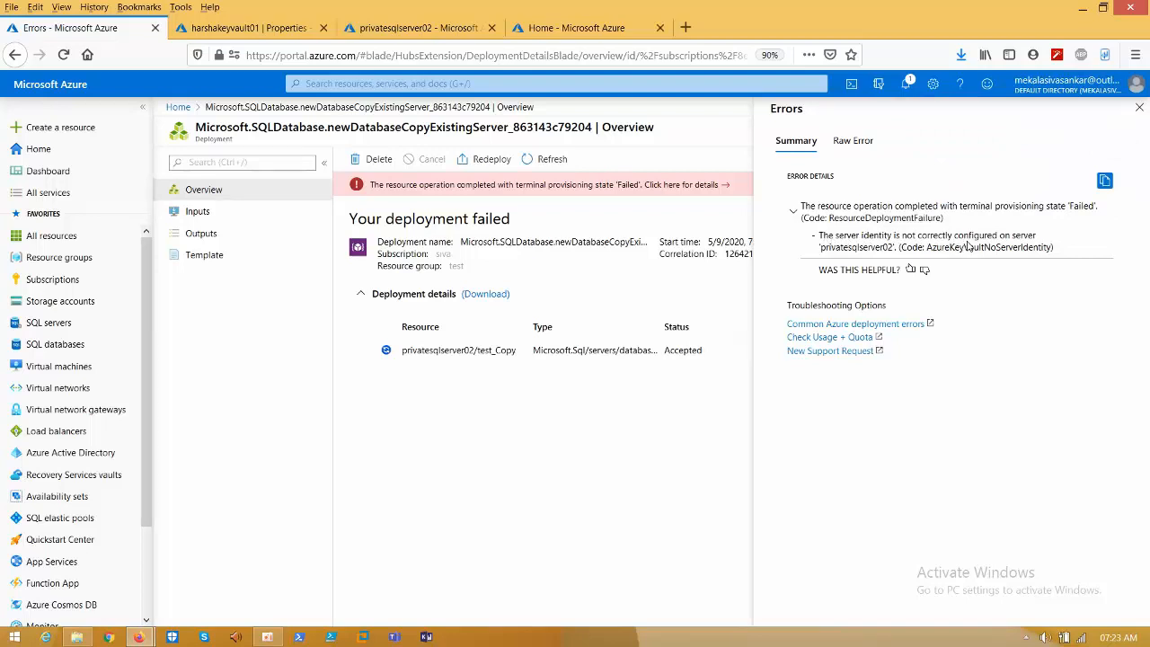
pyautogui.moveTo(868, 259)
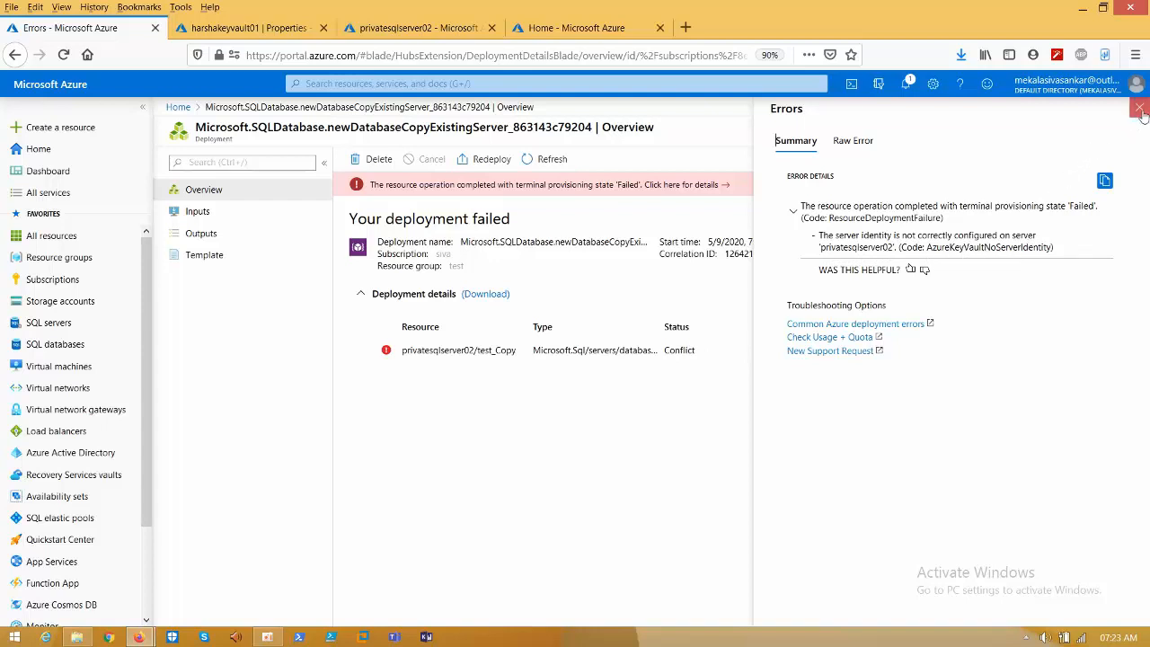
pyautogui.click(1140, 107)
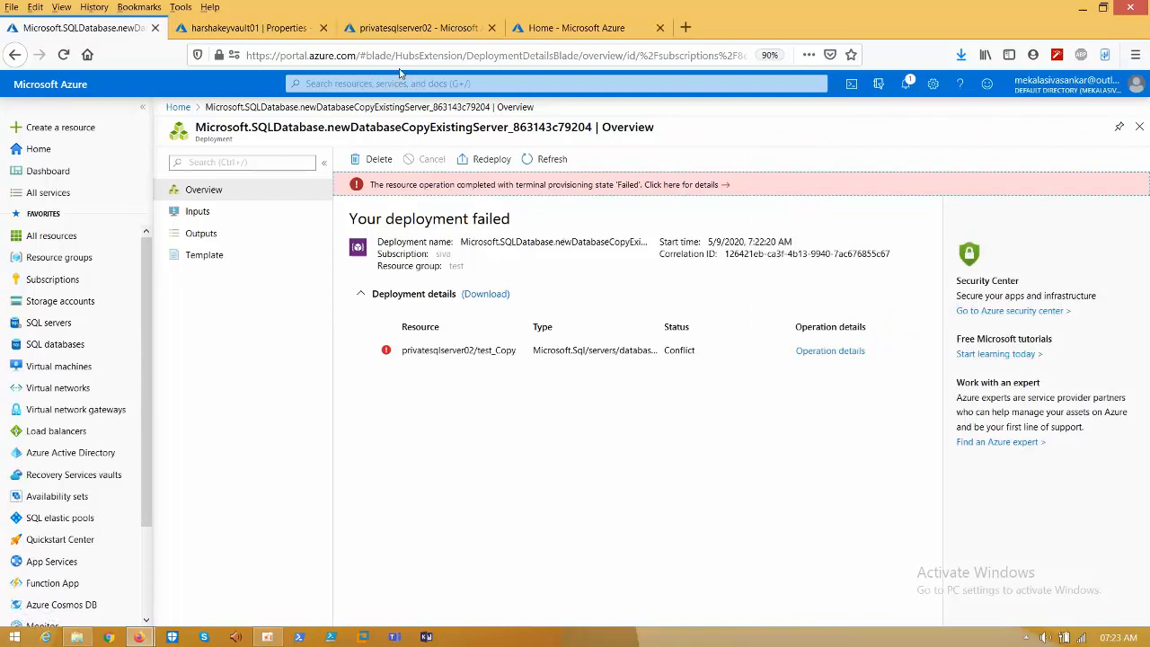
# Switch to the privatesqlserver02 page and bring up its Transparent data encryption settings.
pyautogui.click(415, 27)
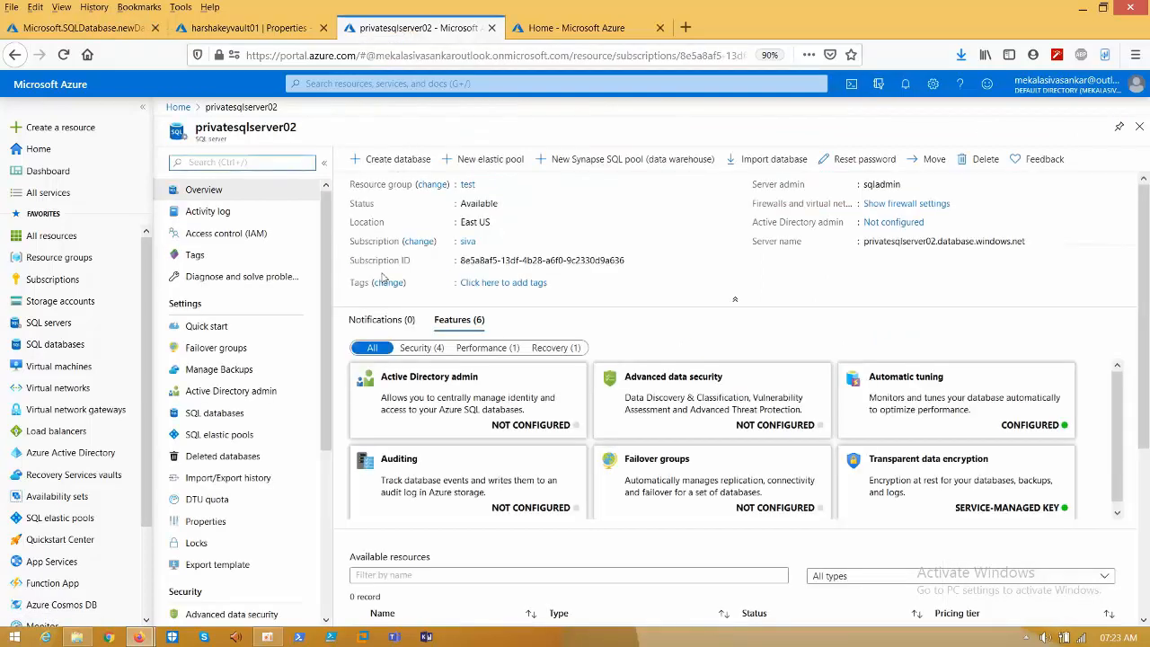
pyautogui.moveTo(474, 227)
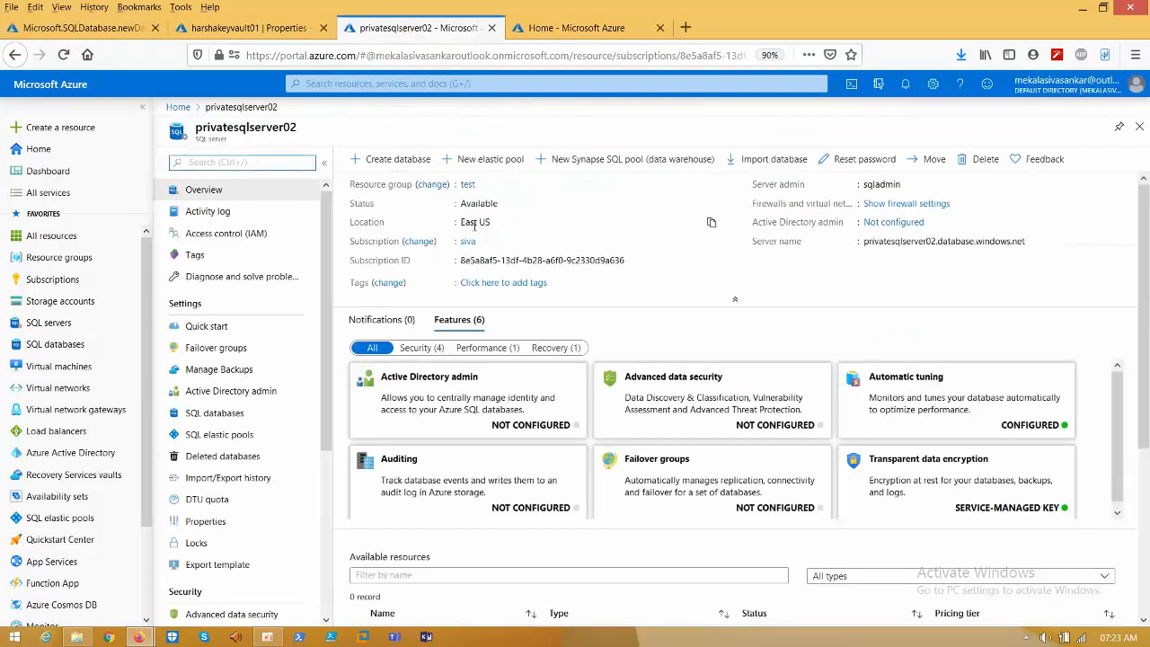
pyautogui.doubleClick(475, 223)
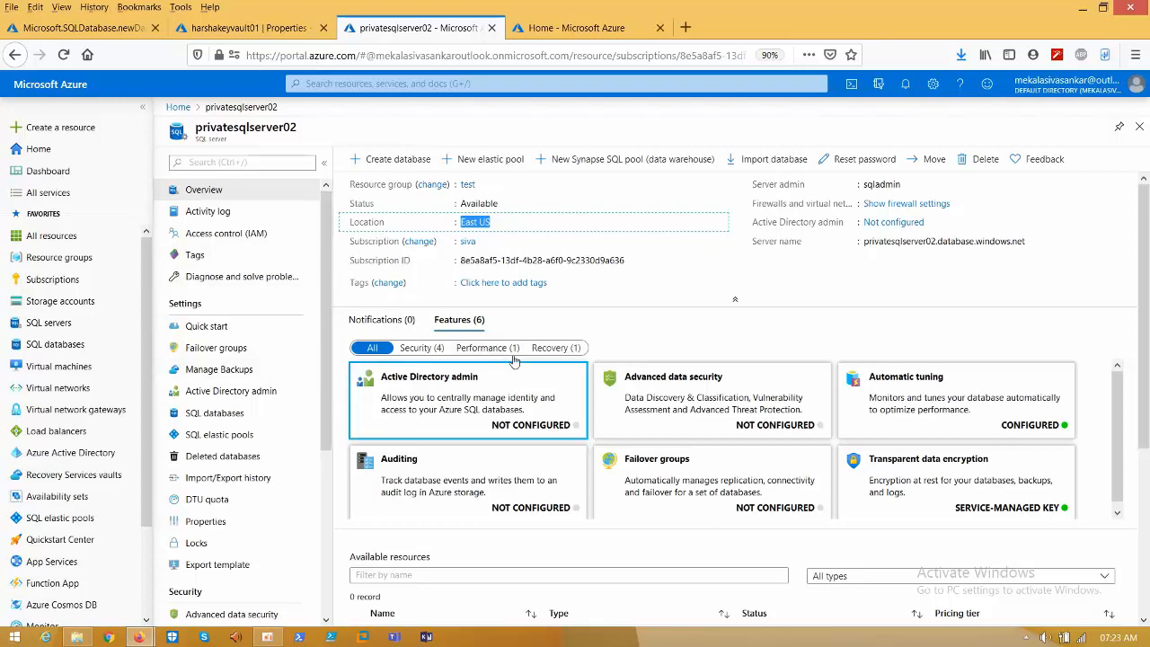
pyautogui.click(931, 477)
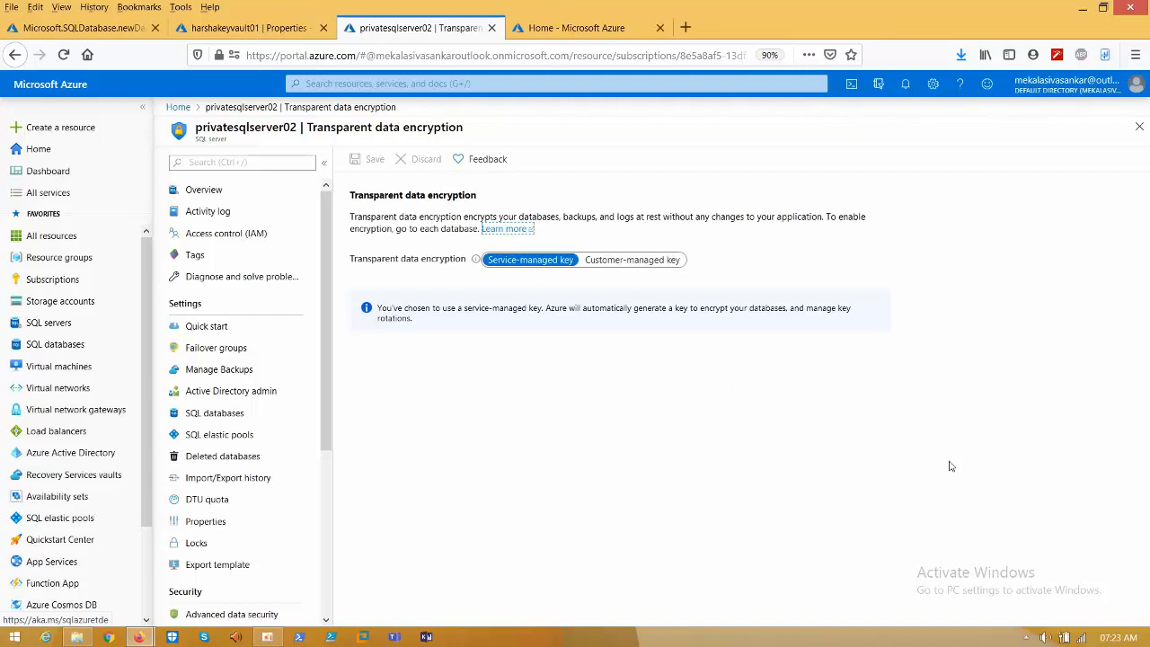
# Set TDE to customer-managed key harsha from harshakeyvault01 as the default TDE protector.
pyautogui.click(633, 259)
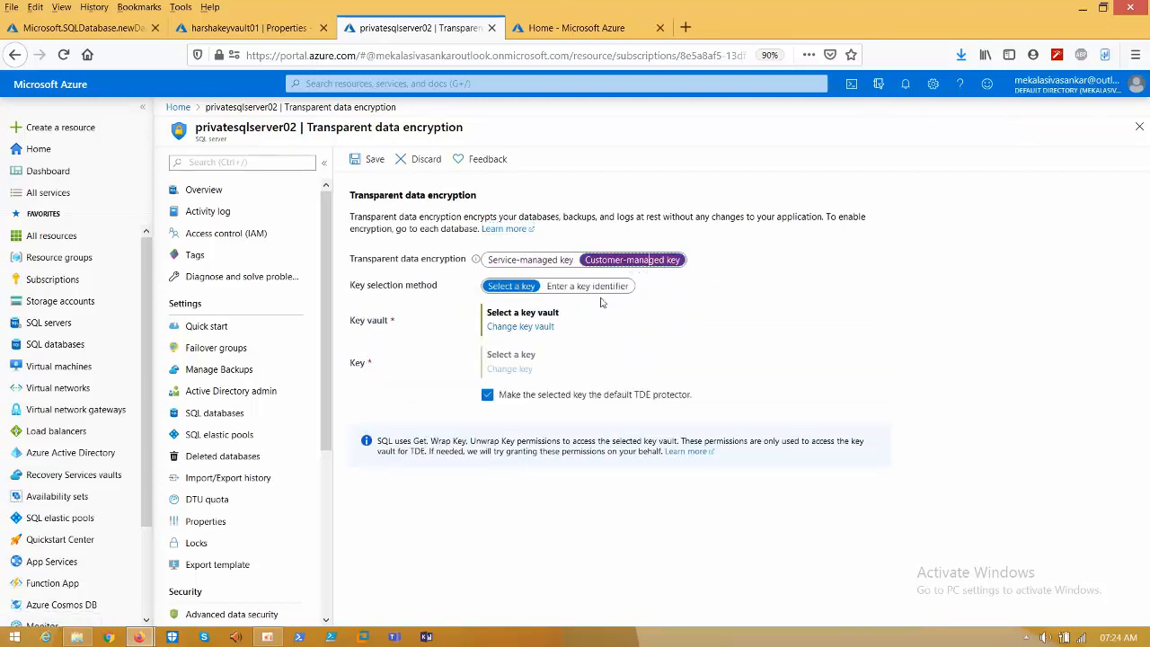
pyautogui.click(521, 312)
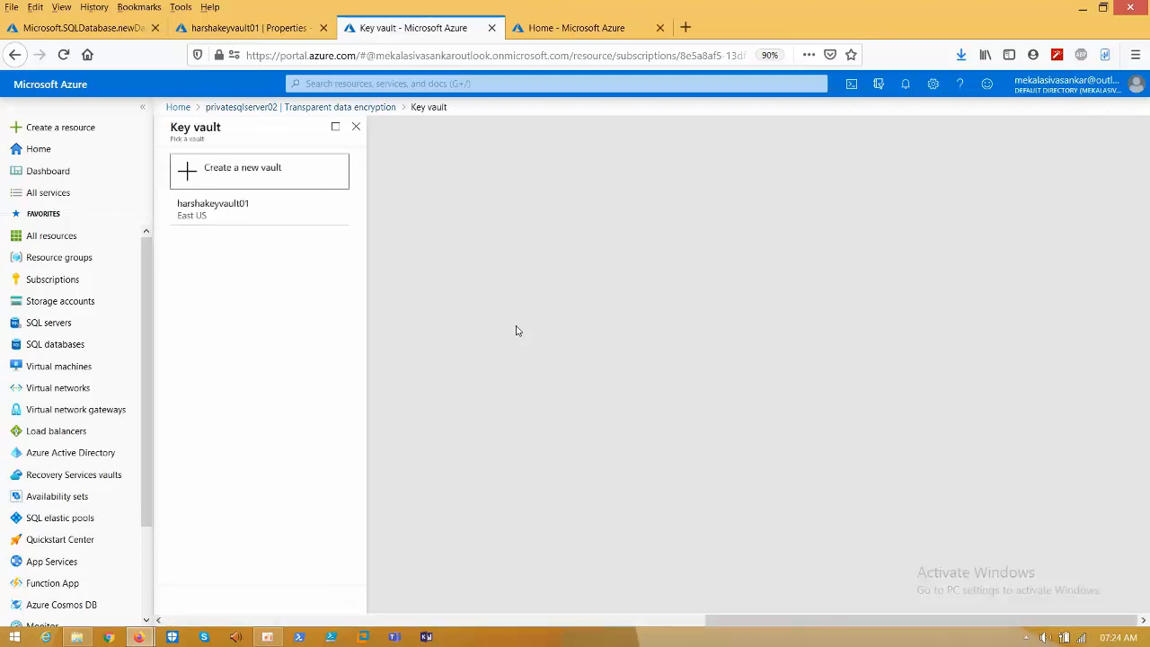
pyautogui.click(212, 203)
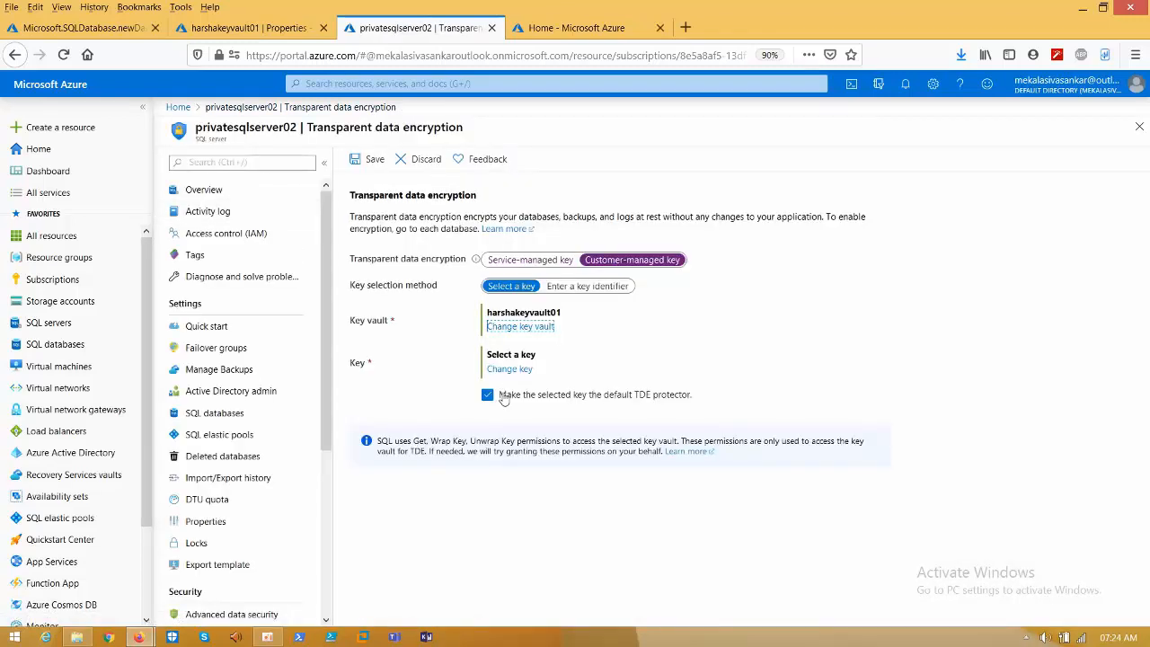
pyautogui.click(511, 369)
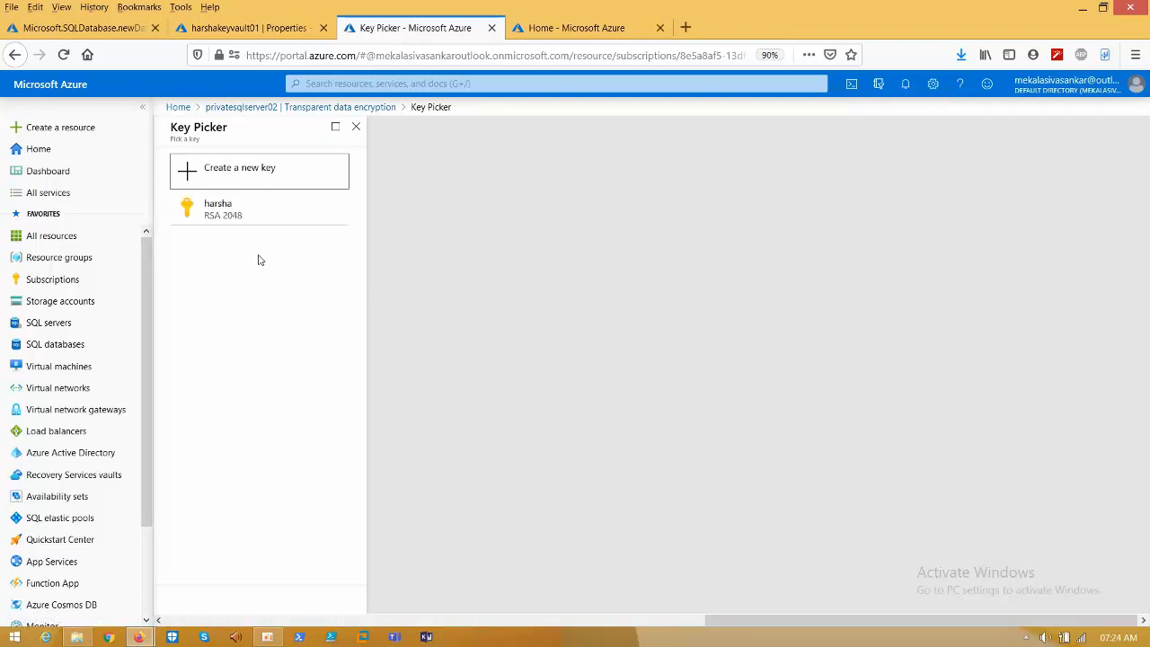
pyautogui.click(217, 209)
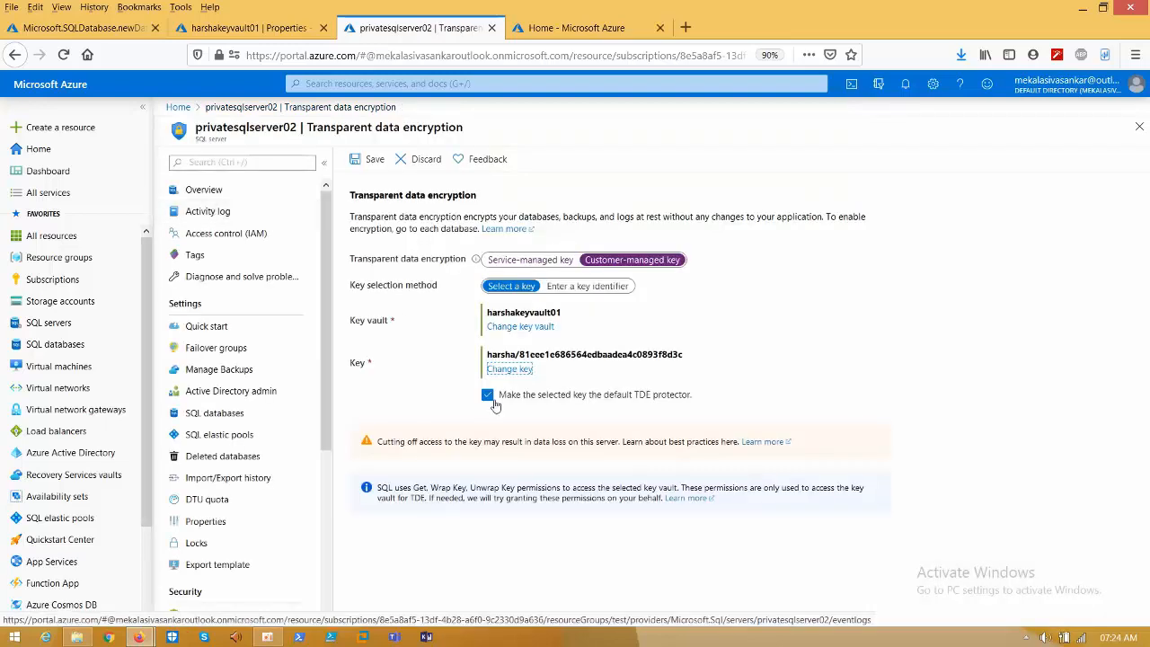
pyautogui.click(374, 158)
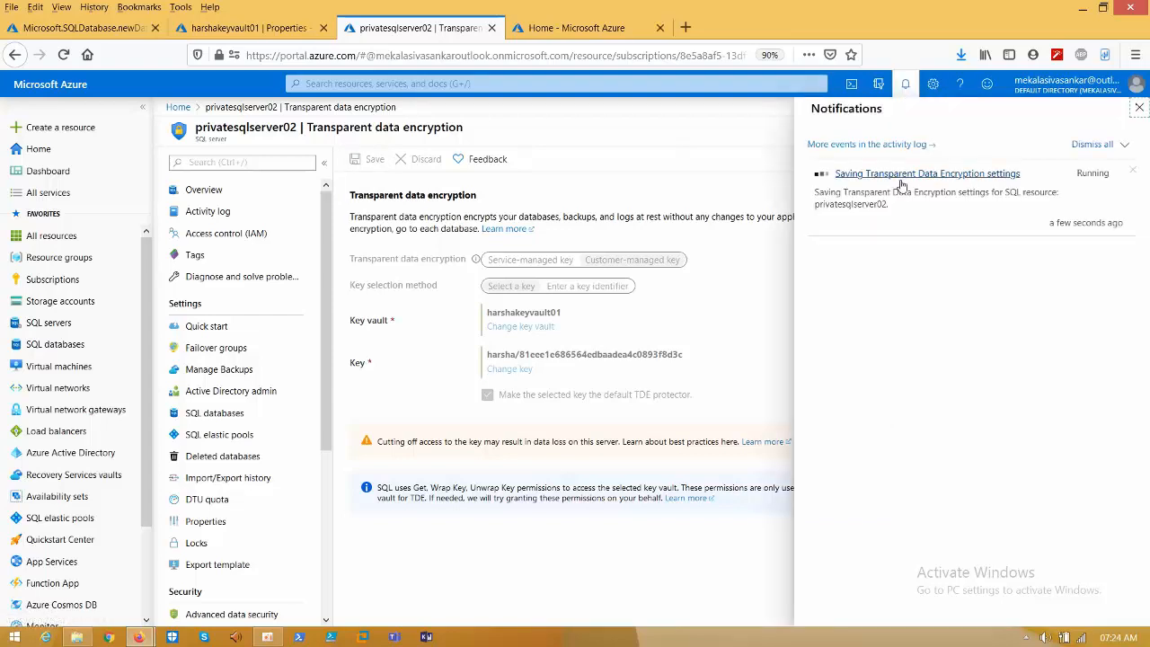
pyautogui.moveTo(927, 236)
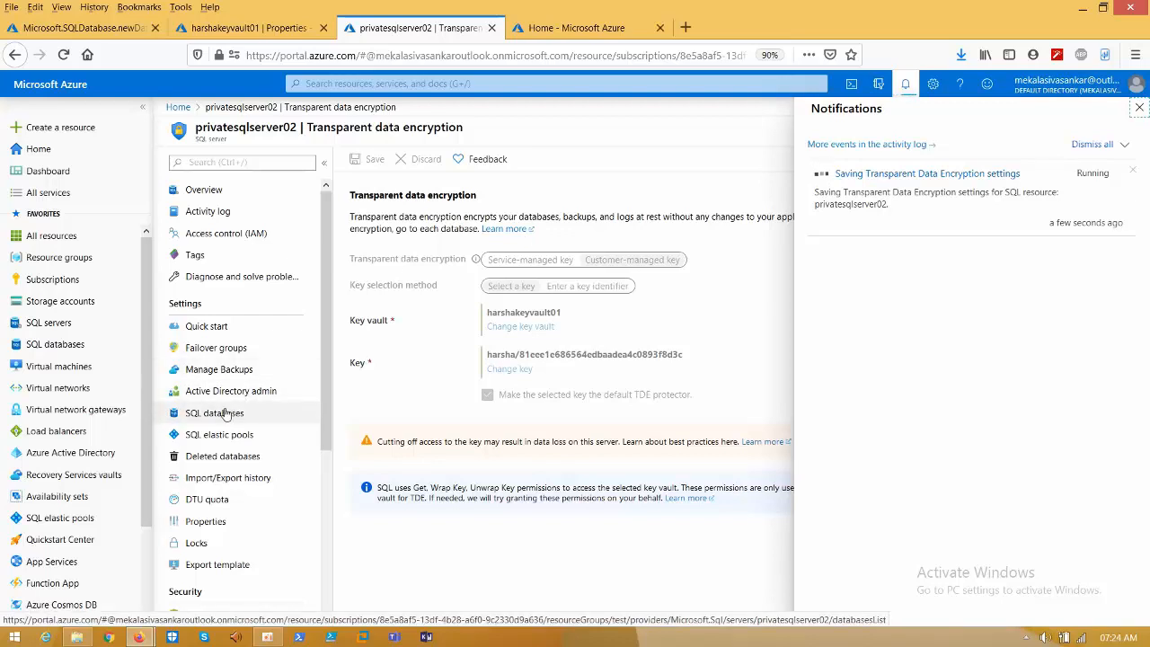
# Leave the encryption page, confirm the settings saved, and return to the portal Home tab.
pyautogui.click(214, 411)
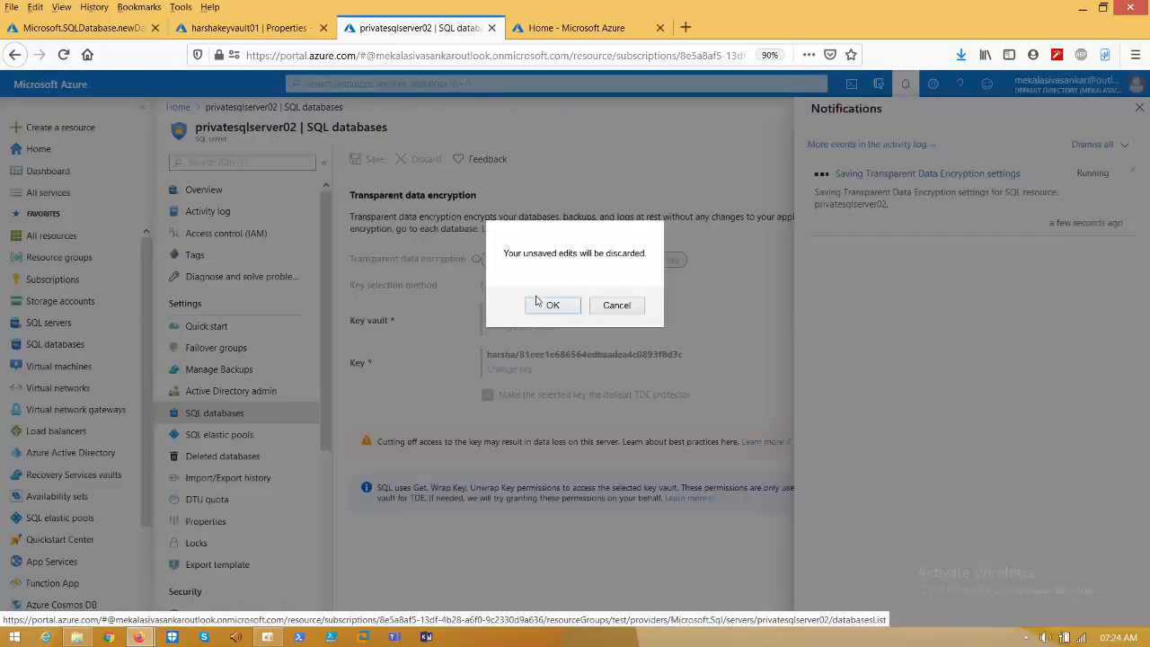
pyautogui.click(554, 305)
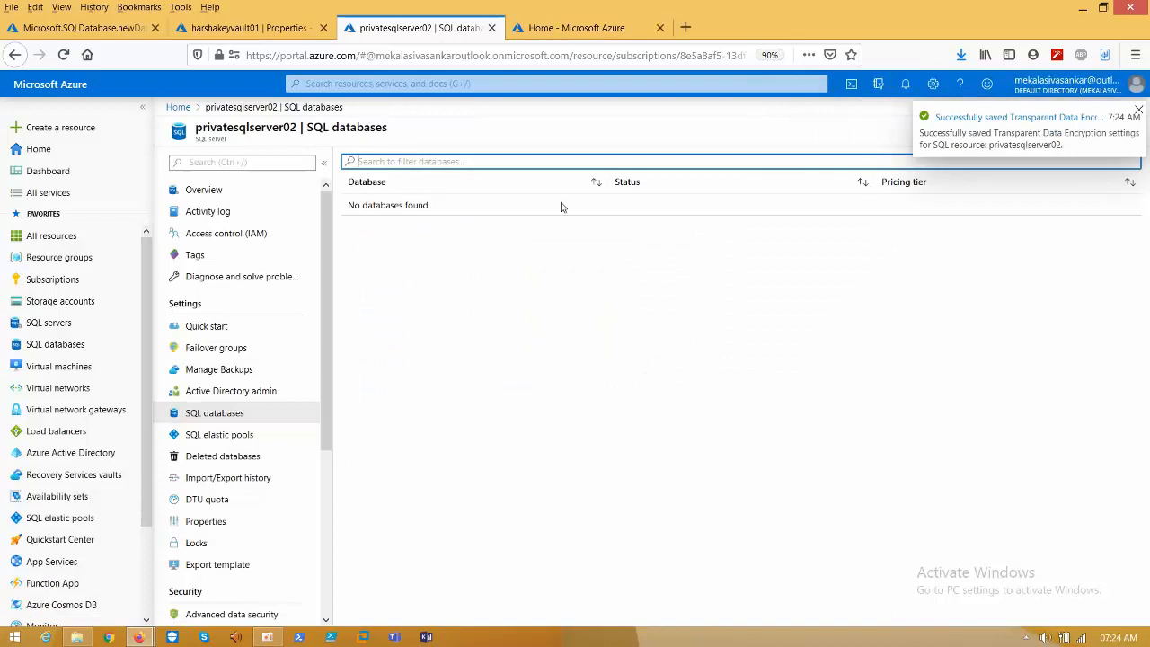
pyautogui.click(904, 85)
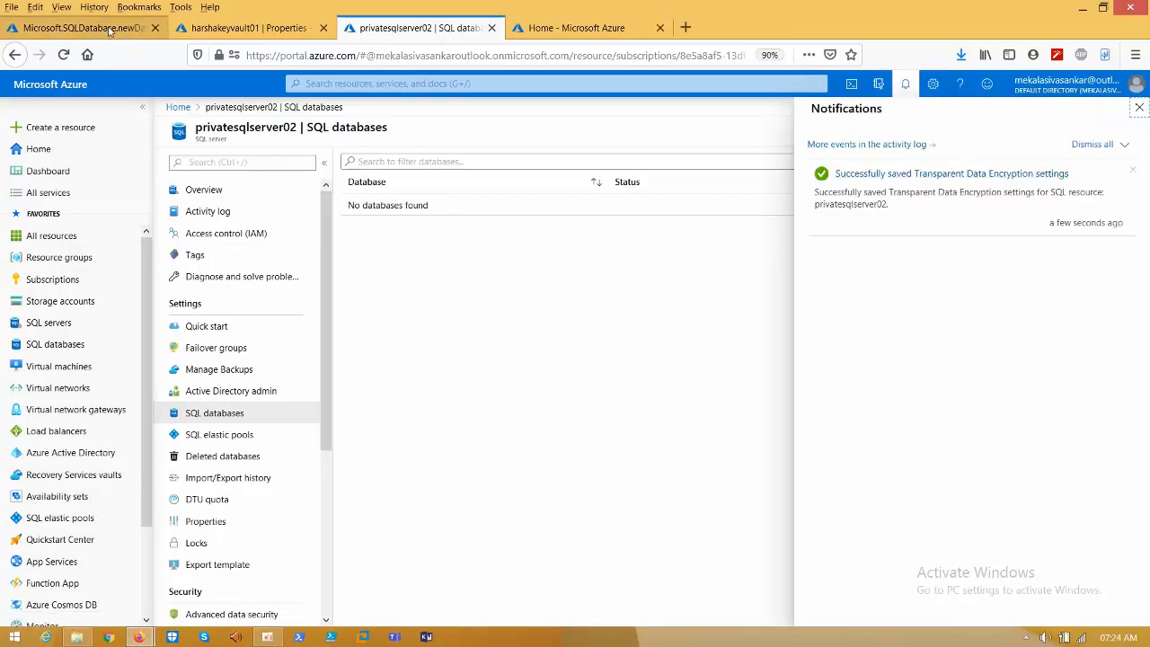
pyautogui.click(72, 25)
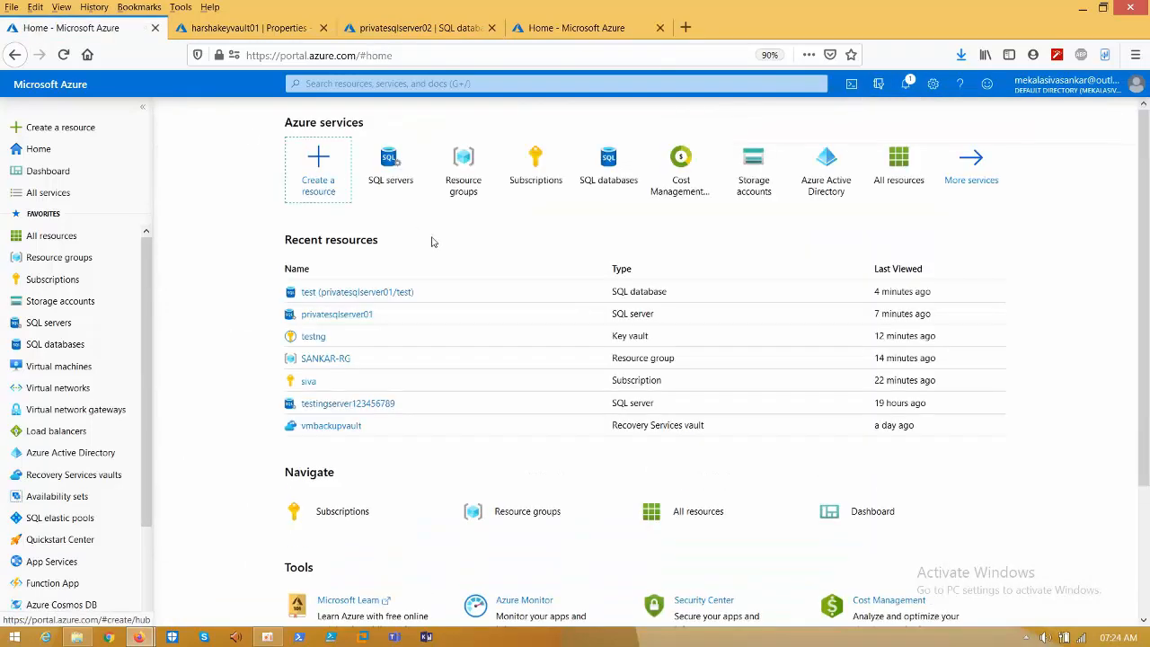
# Open privatesqlserver01's test database to start copying it as test_Copy.
pyautogui.click(336, 313)
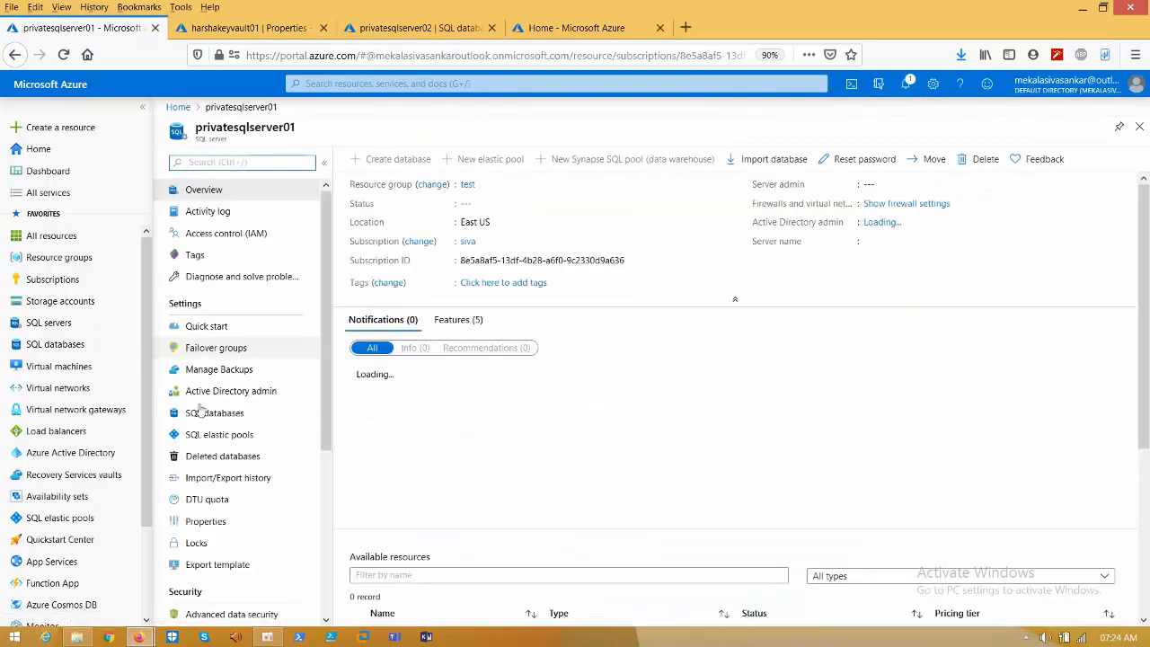
pyautogui.click(214, 411)
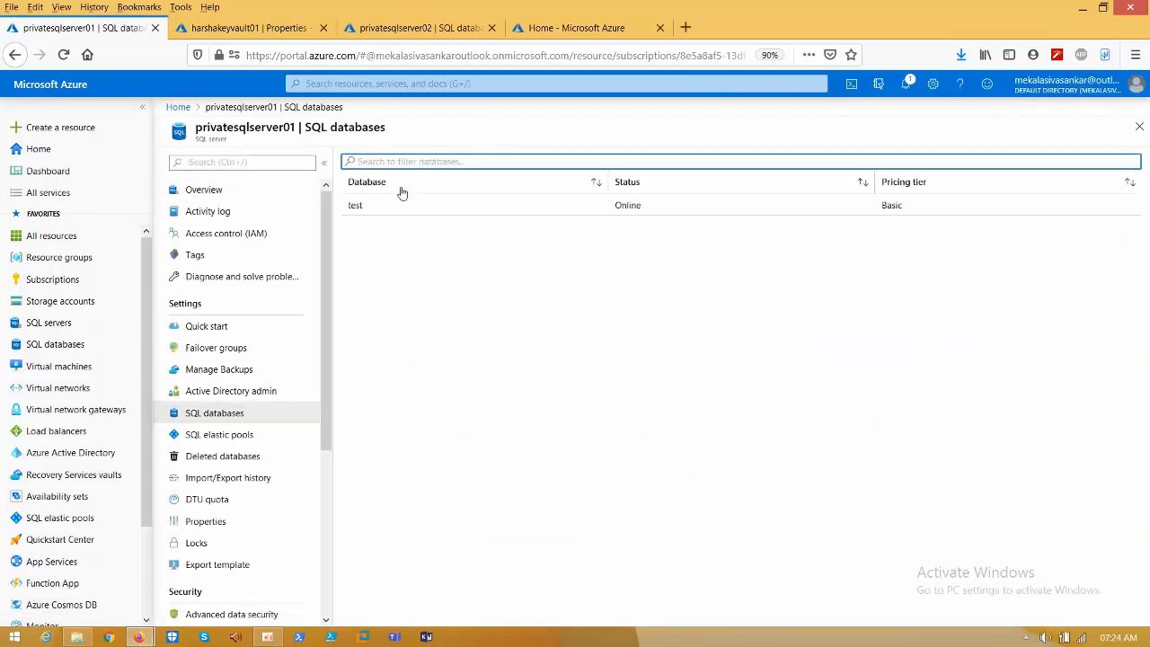
pyautogui.click(356, 205)
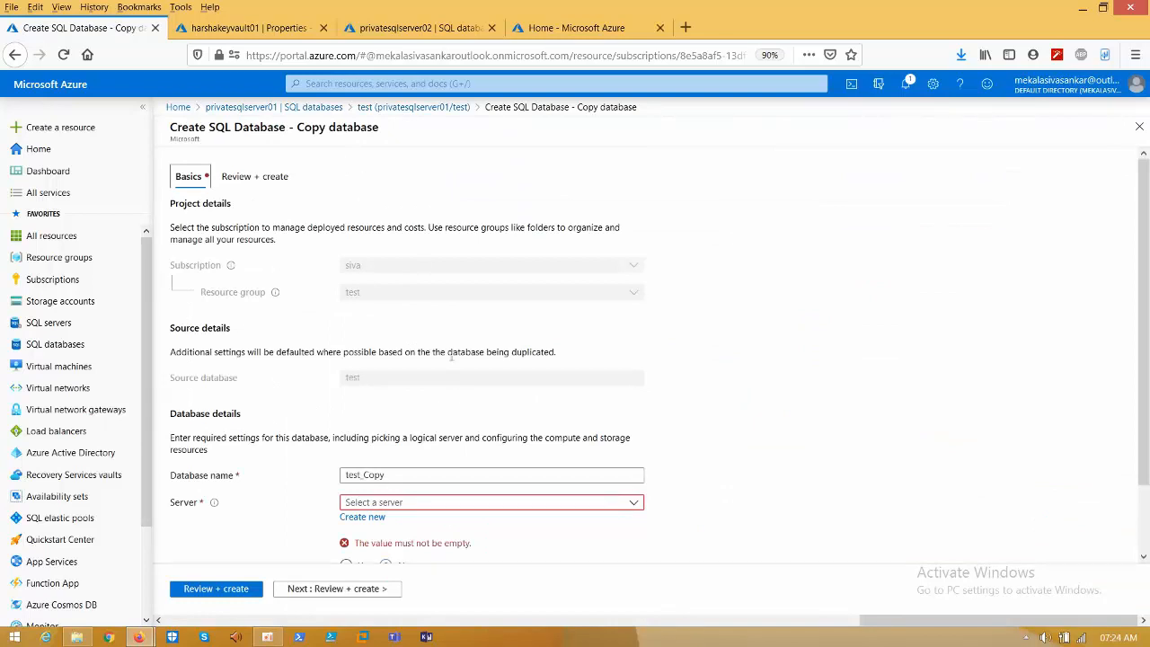
# Target the copy at privatesqlserver02 (East US), then review and create test_Copy.
pyautogui.click(489, 503)
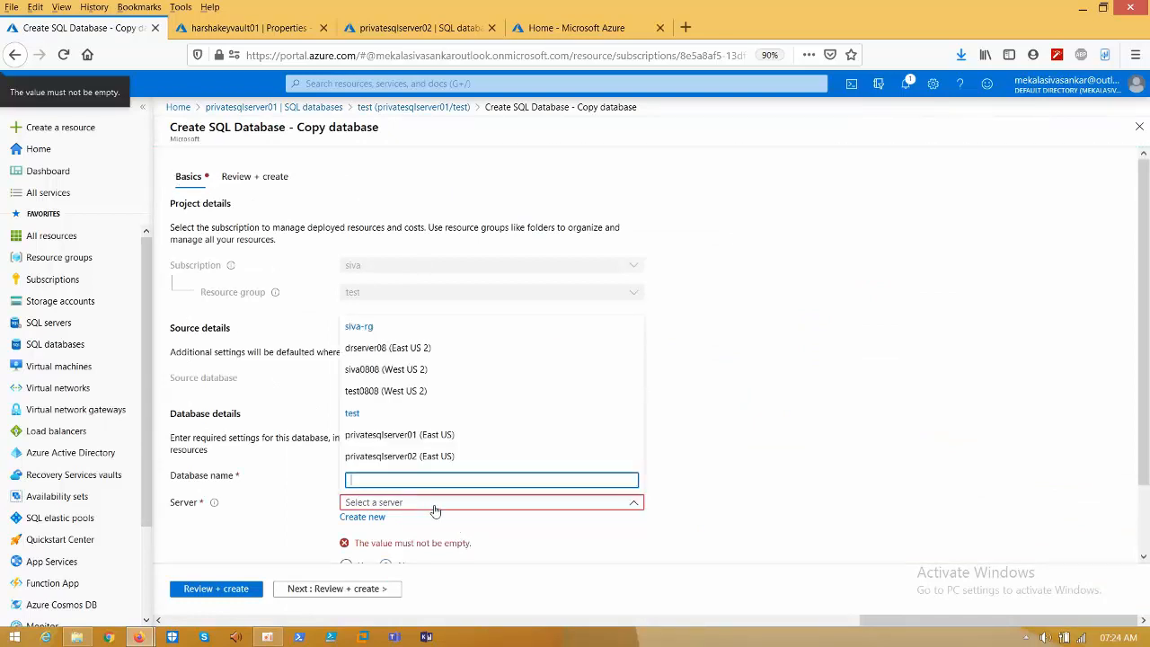
pyautogui.click(399, 456)
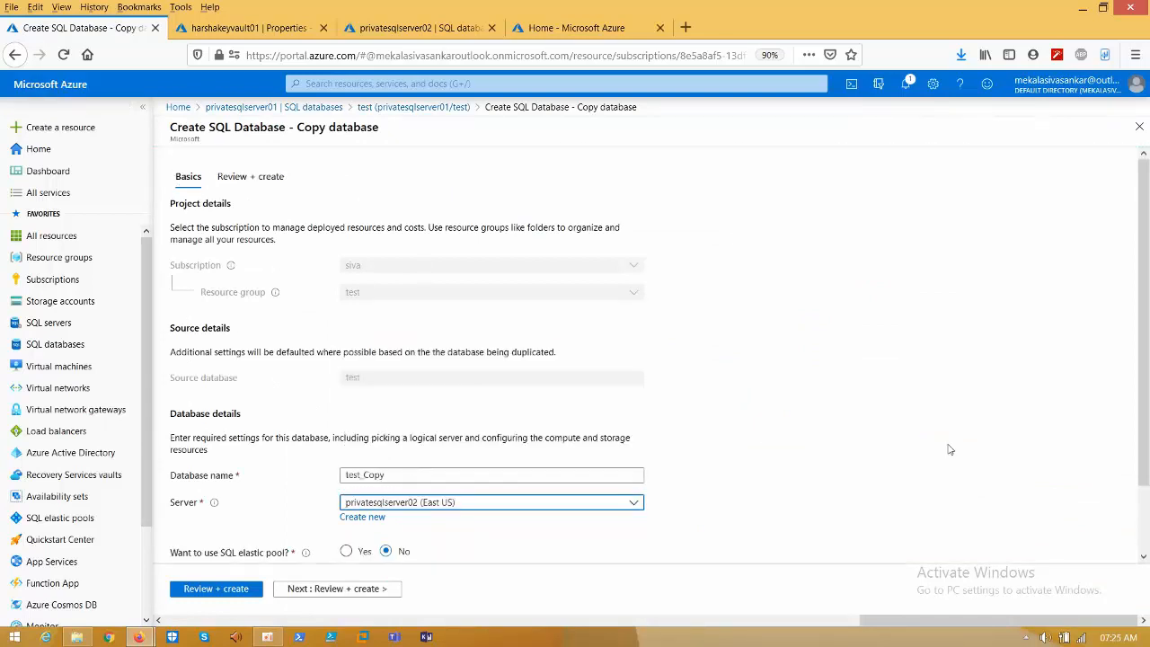
pyautogui.scroll(-3)
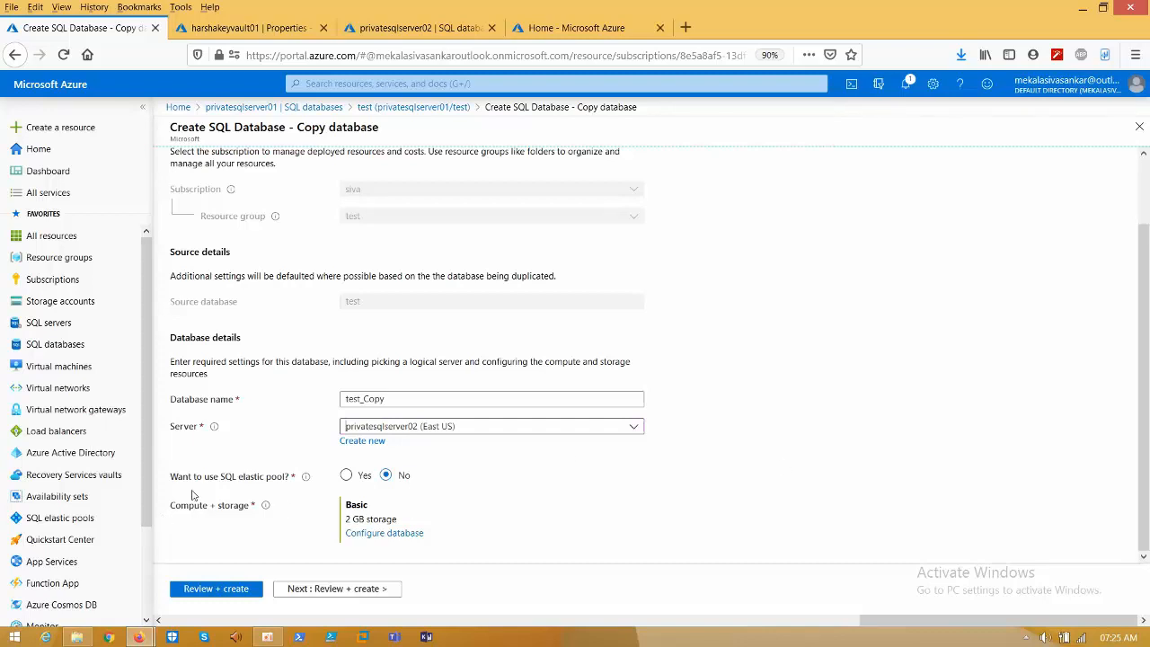
pyautogui.moveTo(369, 532)
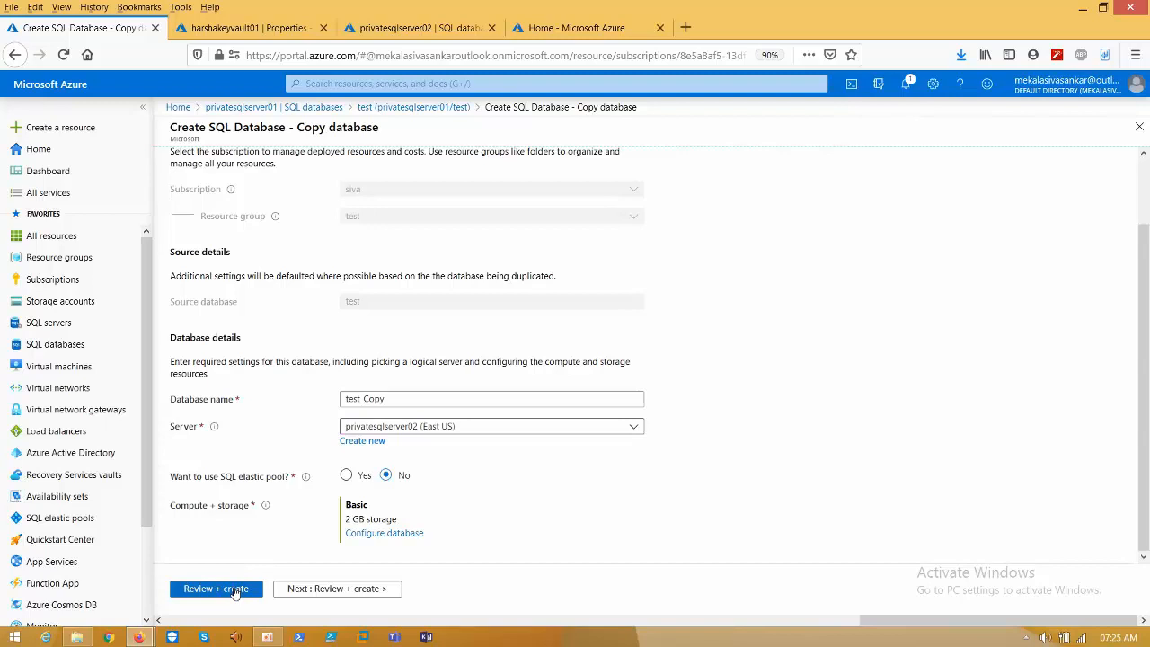
pyautogui.click(215, 590)
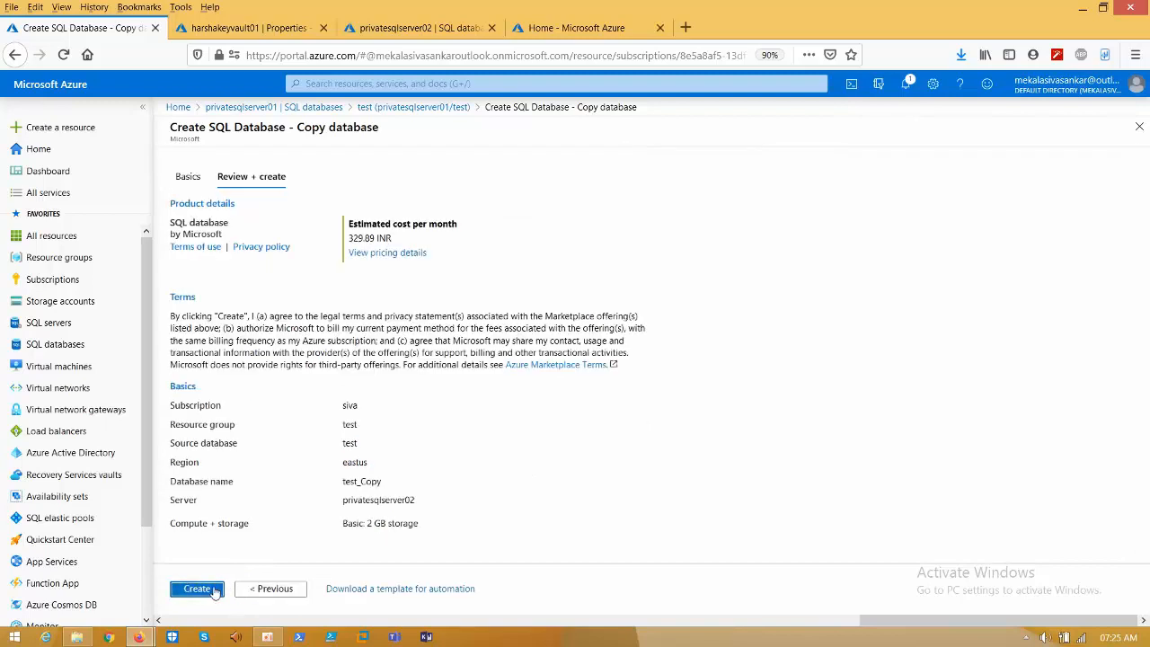
pyautogui.click(198, 589)
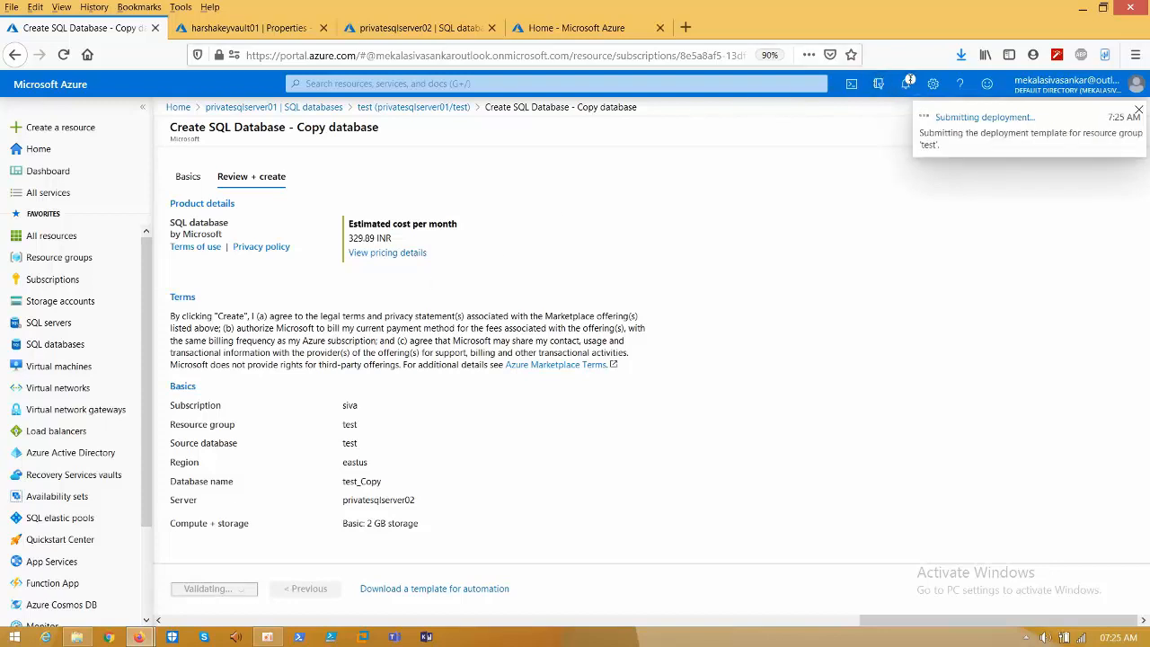
# Follow the deployment notification until the test_Copy copy reports completion.
pyautogui.click(906, 84)
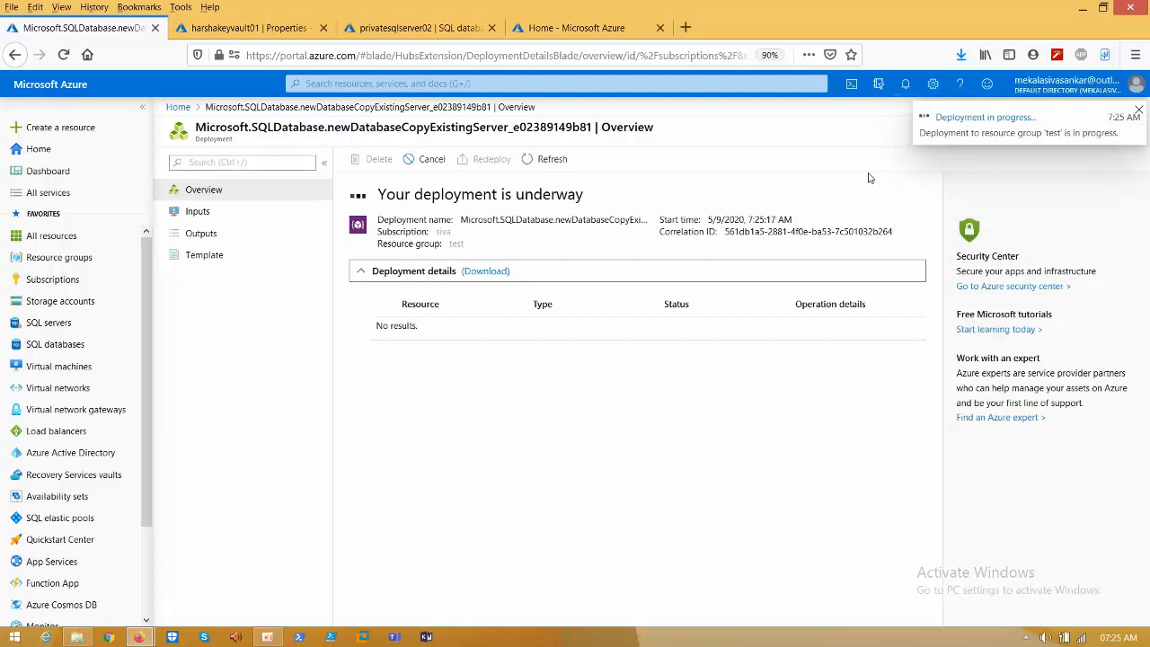
pyautogui.click(1139, 118)
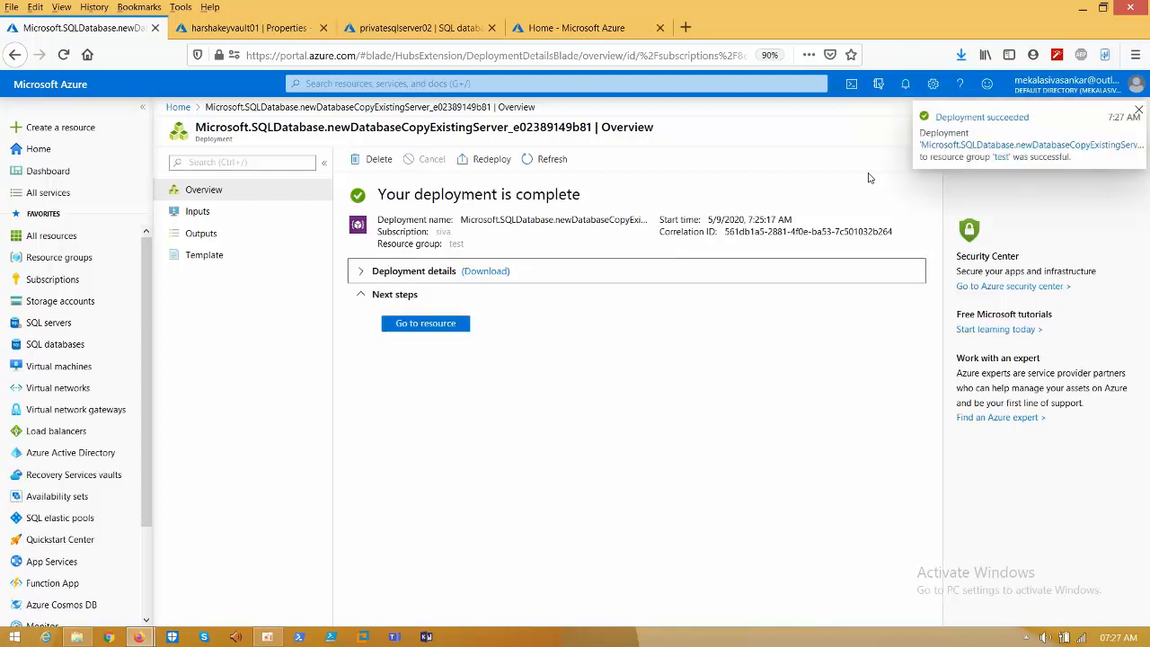
pyautogui.click(359, 269)
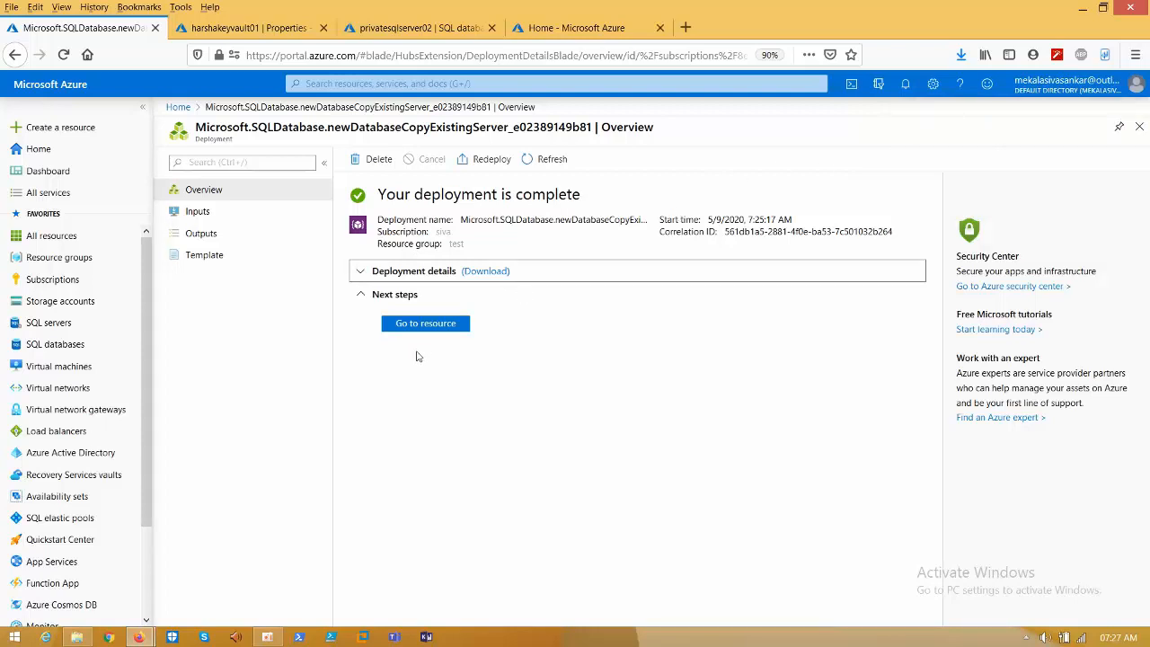
pyautogui.moveTo(424, 327)
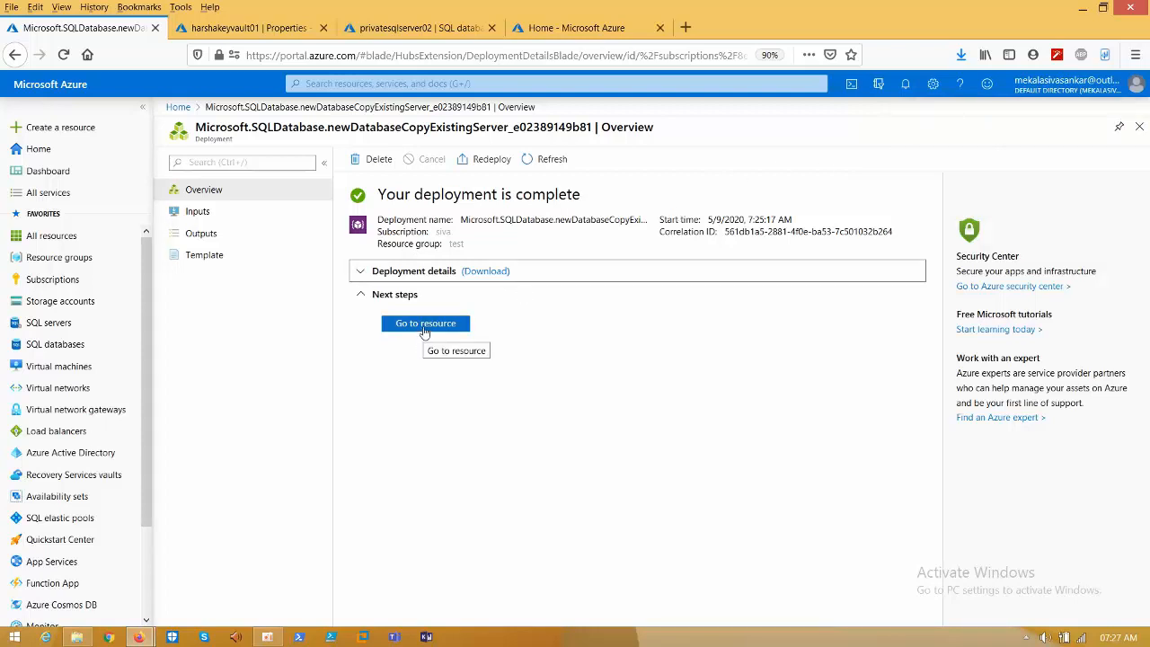
# Go to the deployed test_Copy resource and return to privatesqlserver02's list showing it Online.
pyautogui.click(424, 324)
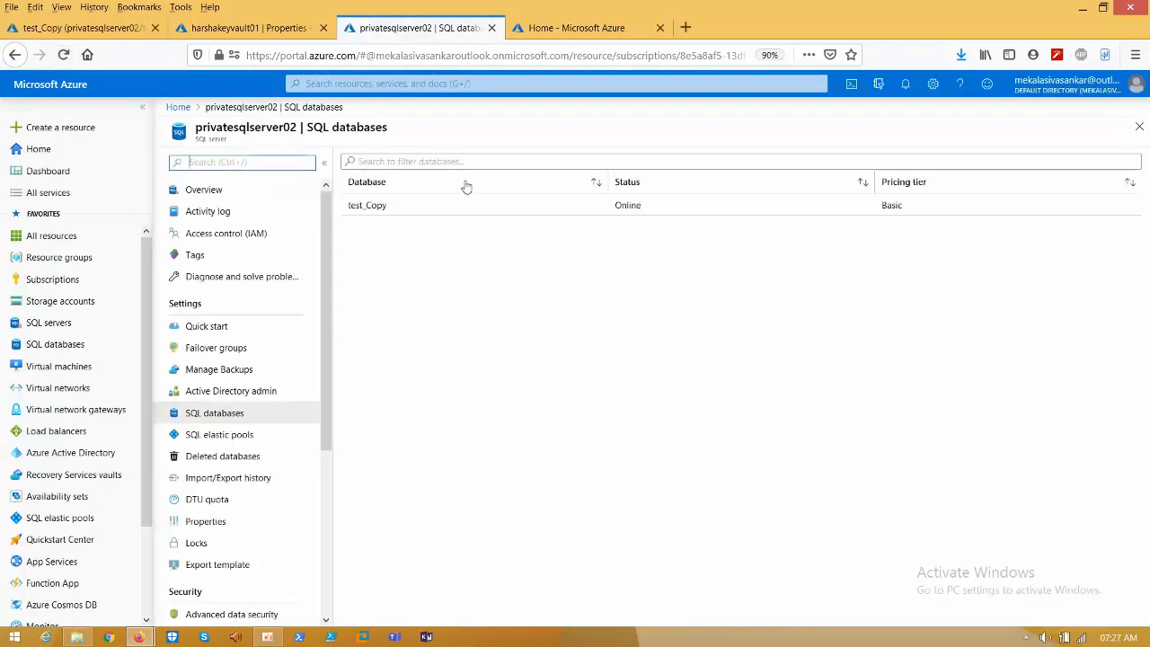
pyautogui.click(367, 205)
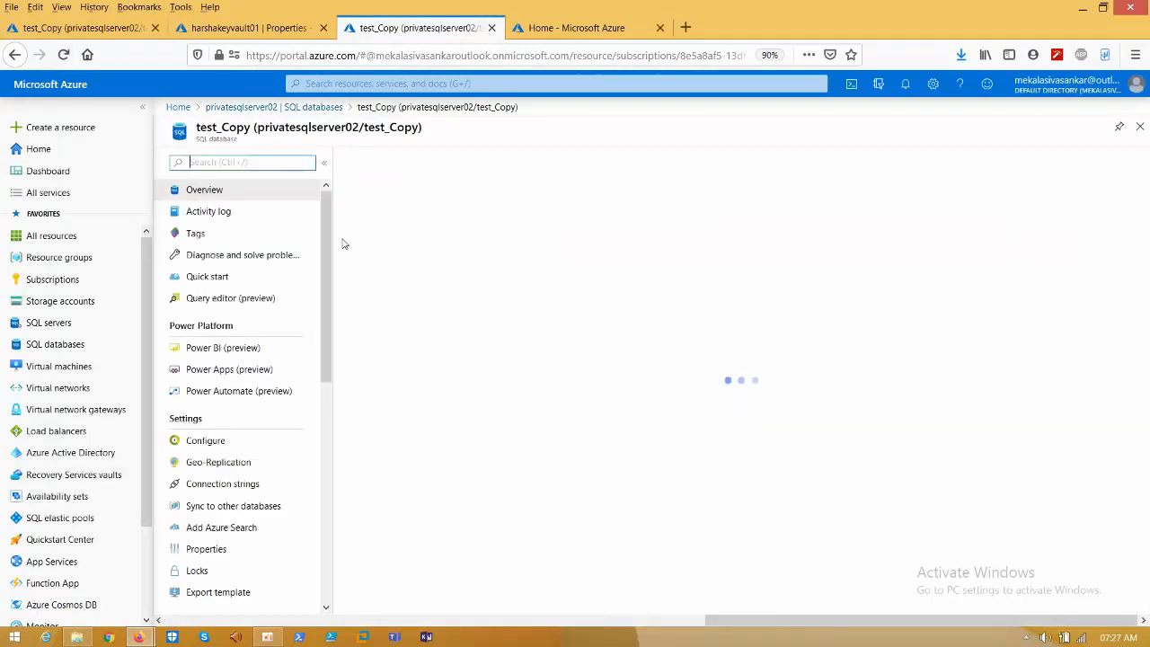
pyautogui.click(286, 106)
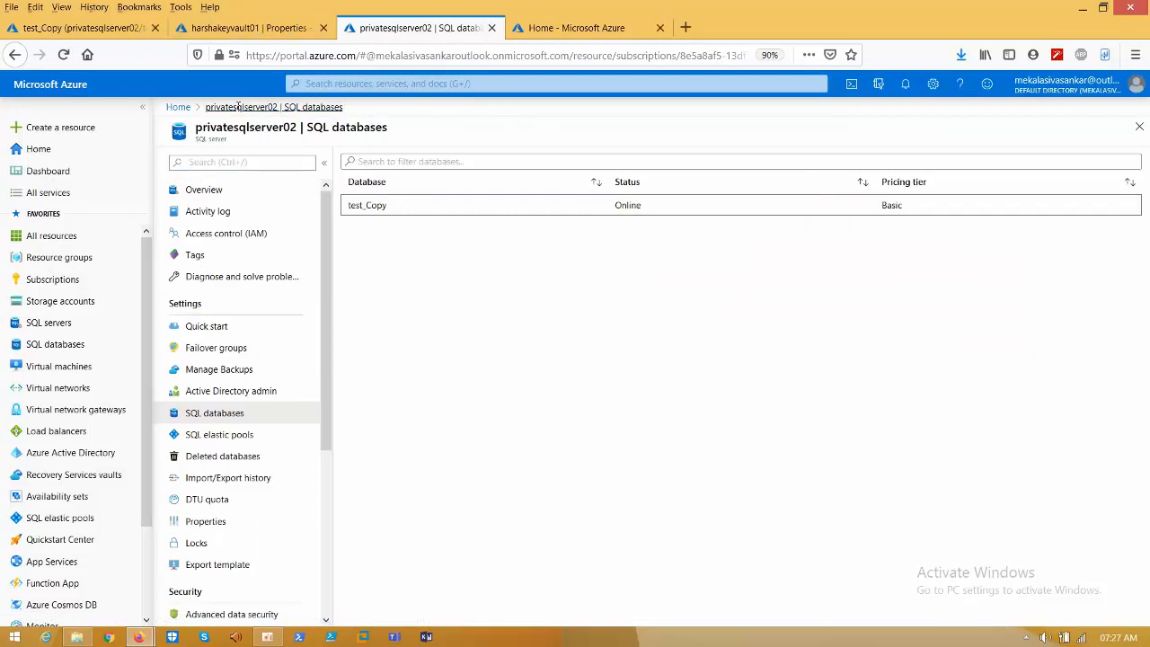